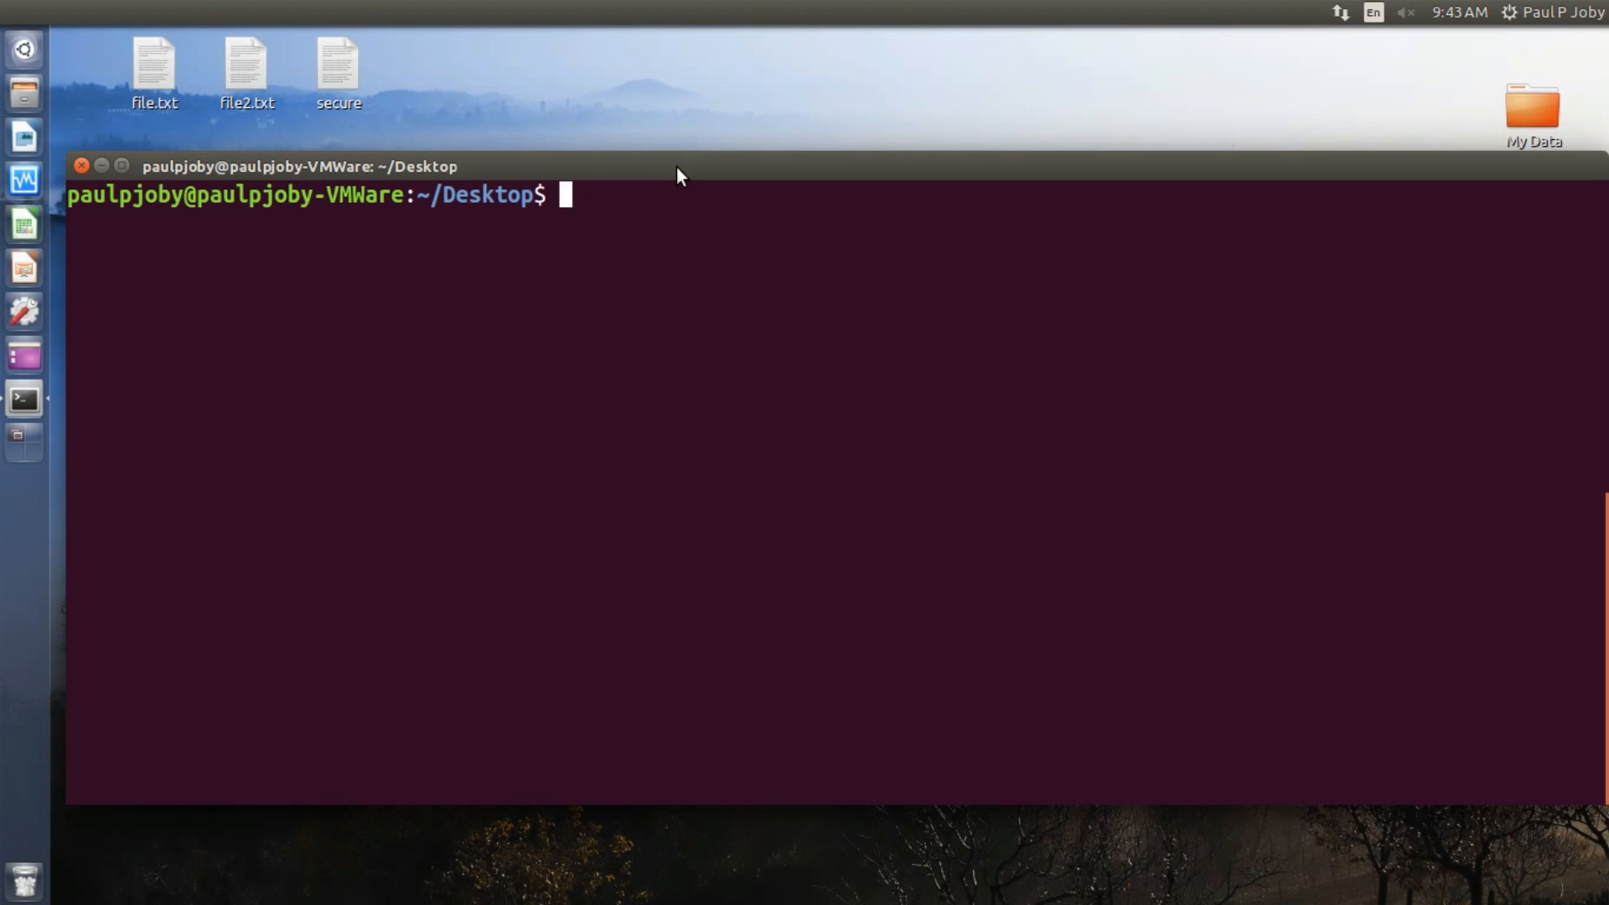
Download back99.jpg from snatchdreams.net/images into the Desktop folder with wget
text(wget)
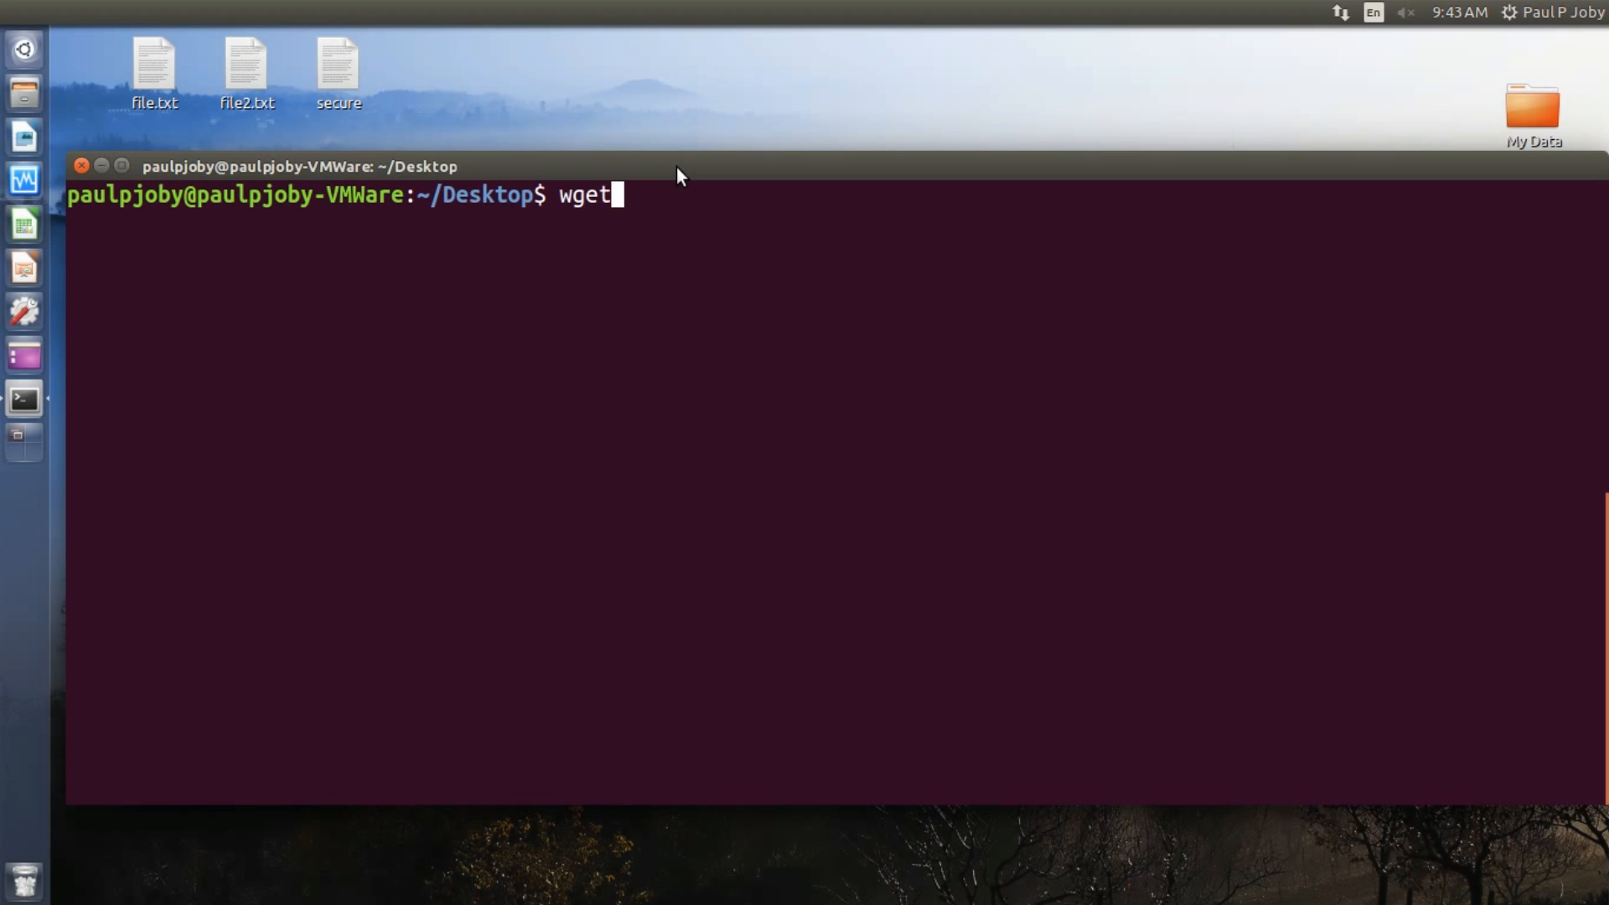
text("")
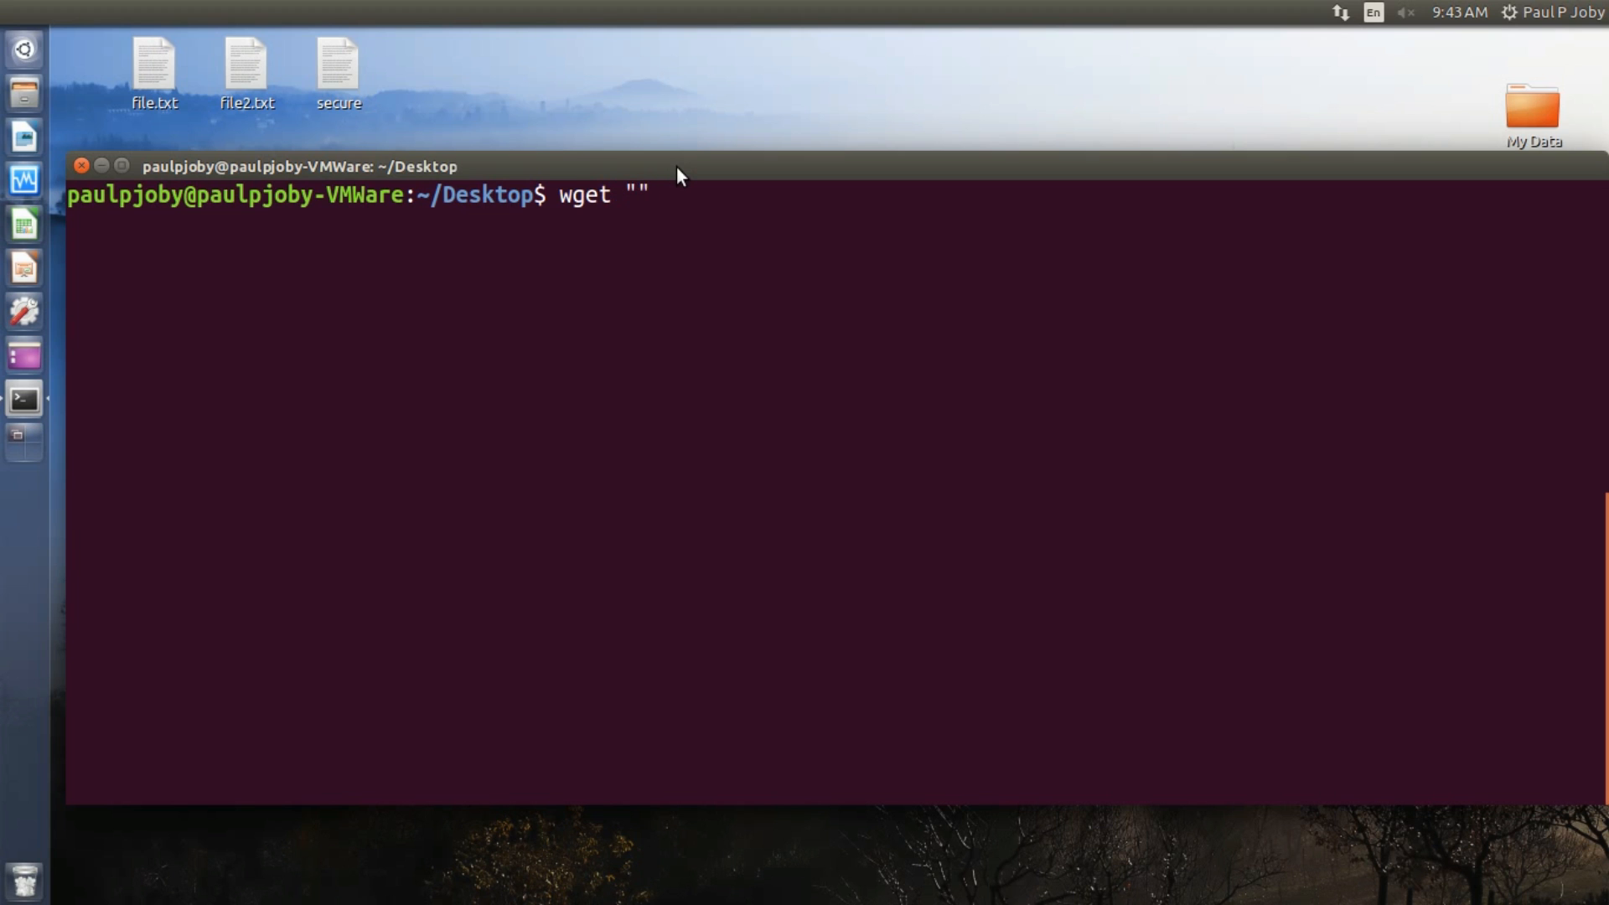
text(http:)
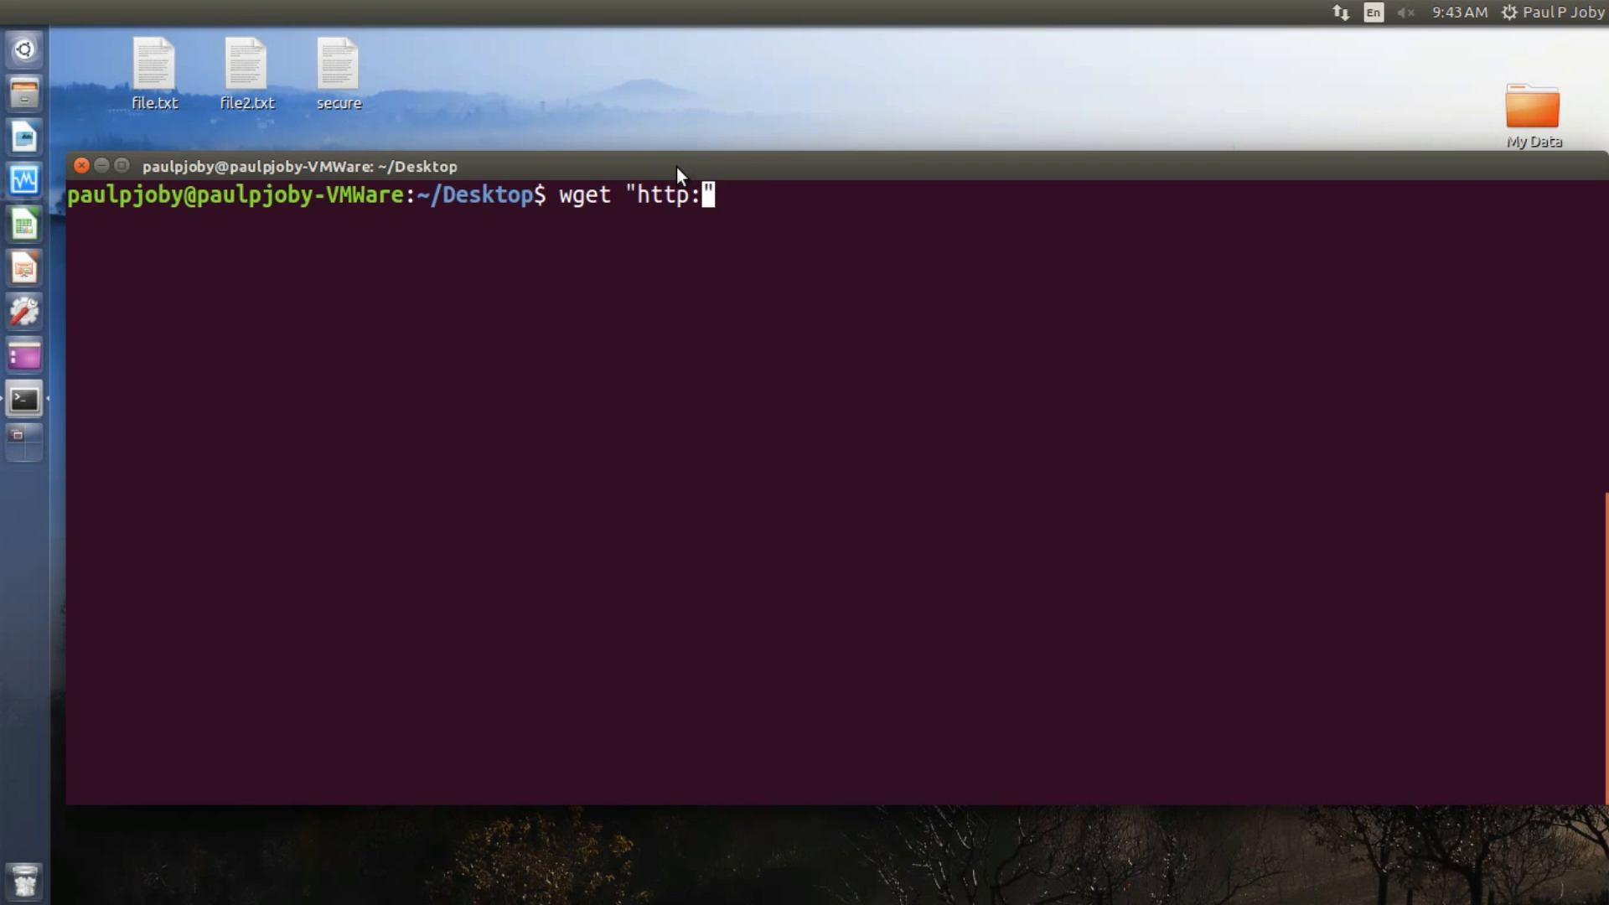
text(//www.sn)
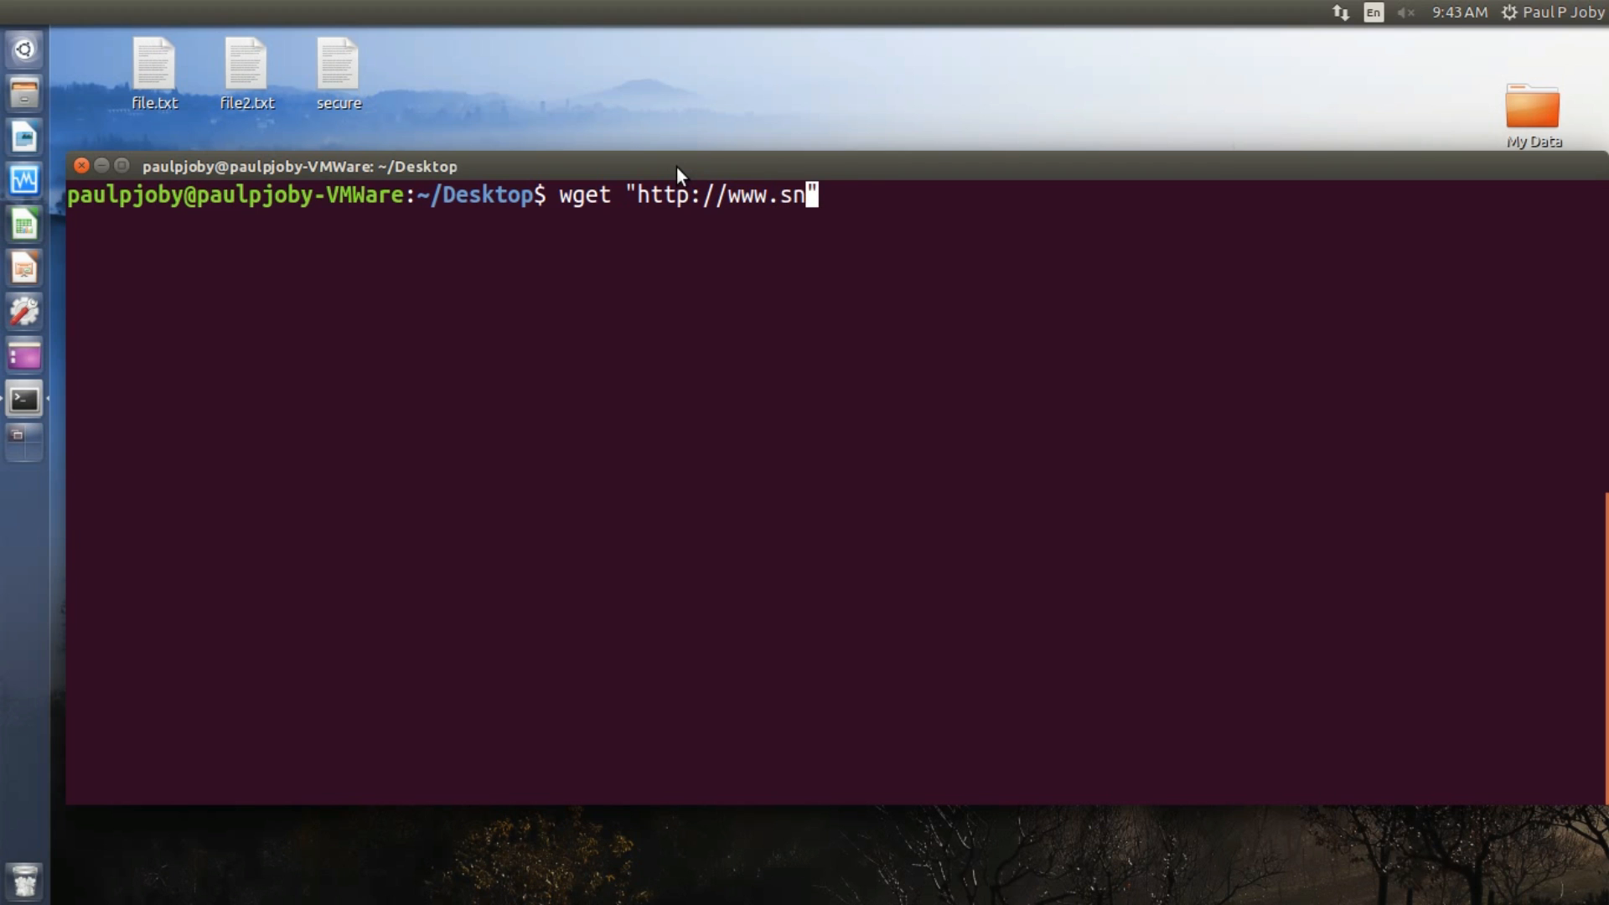
text(atchdream)
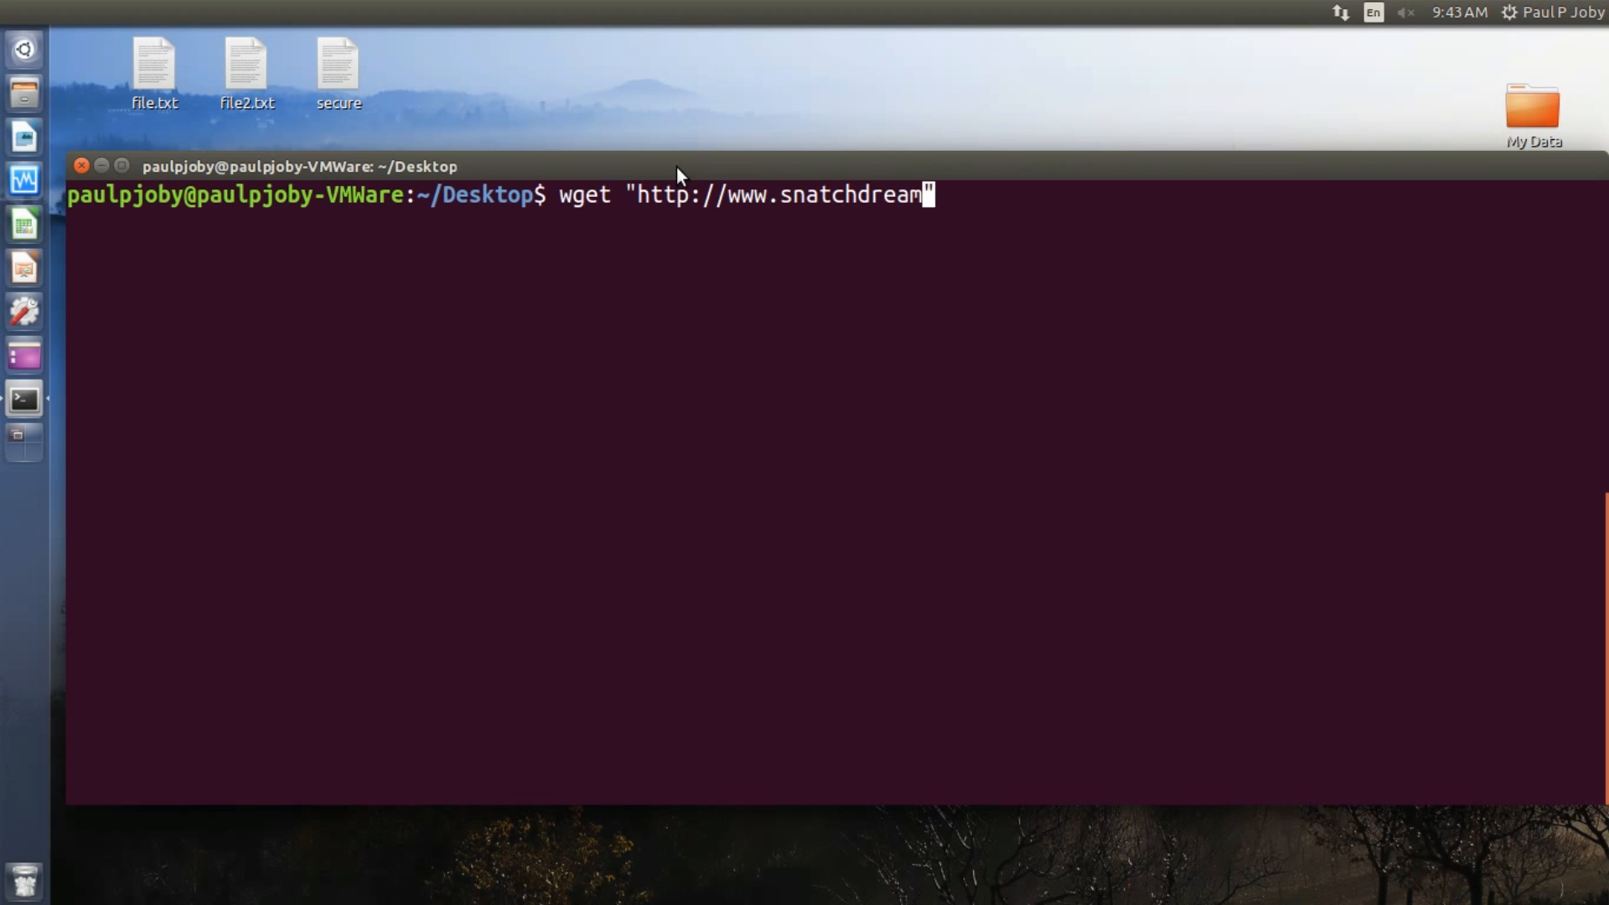
text(s.)
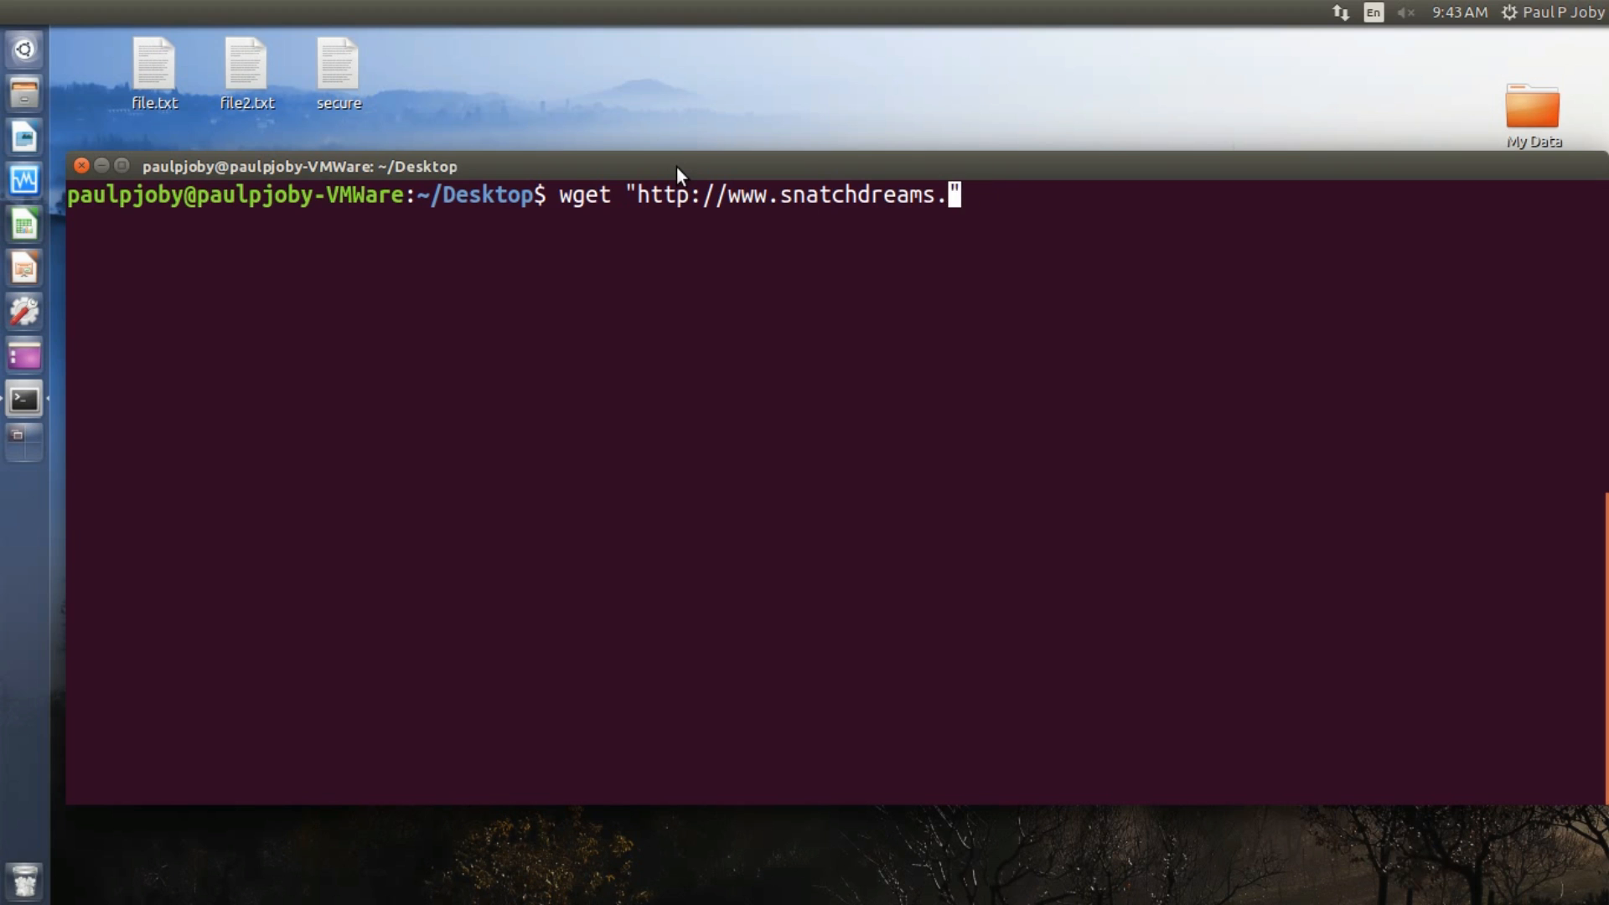
text(net/image)
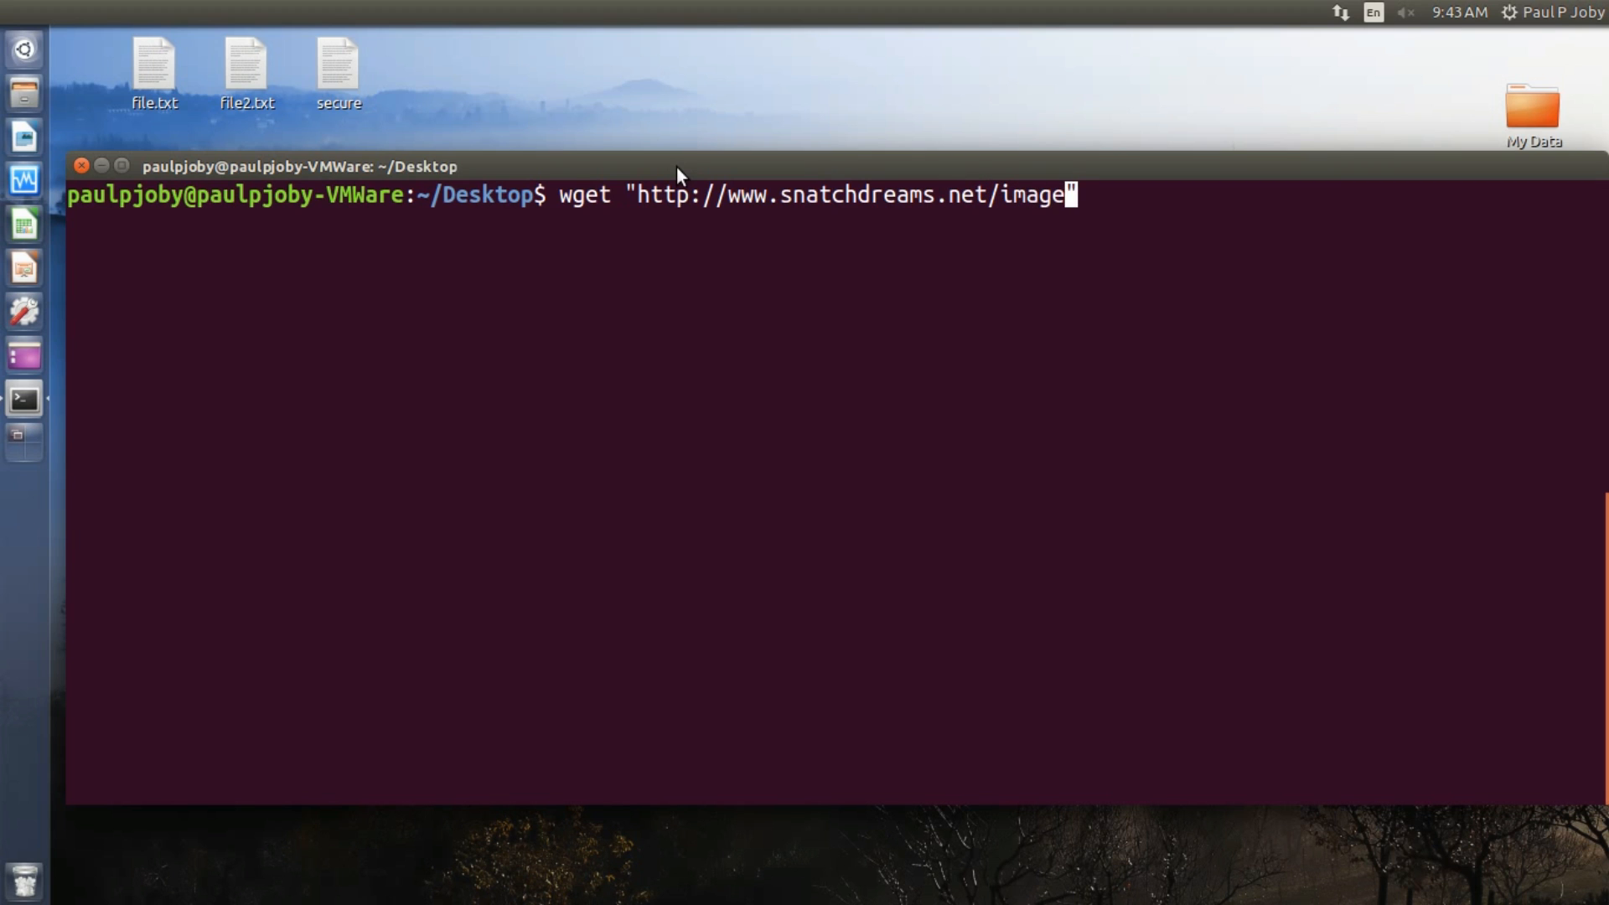
text(s/)
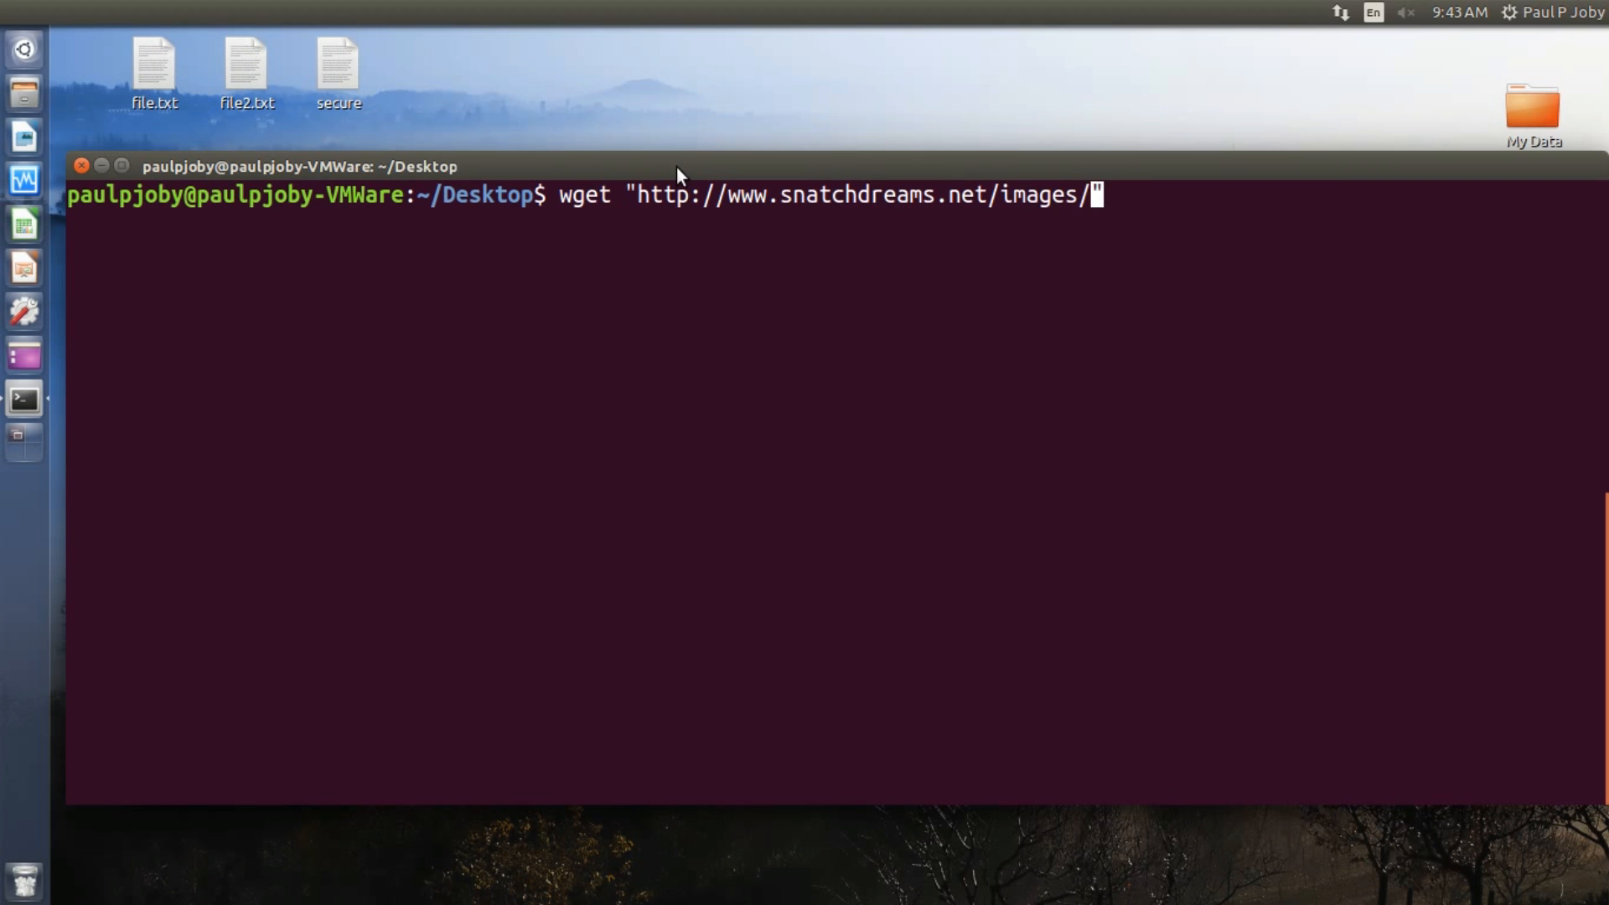
text(back99.jpg)
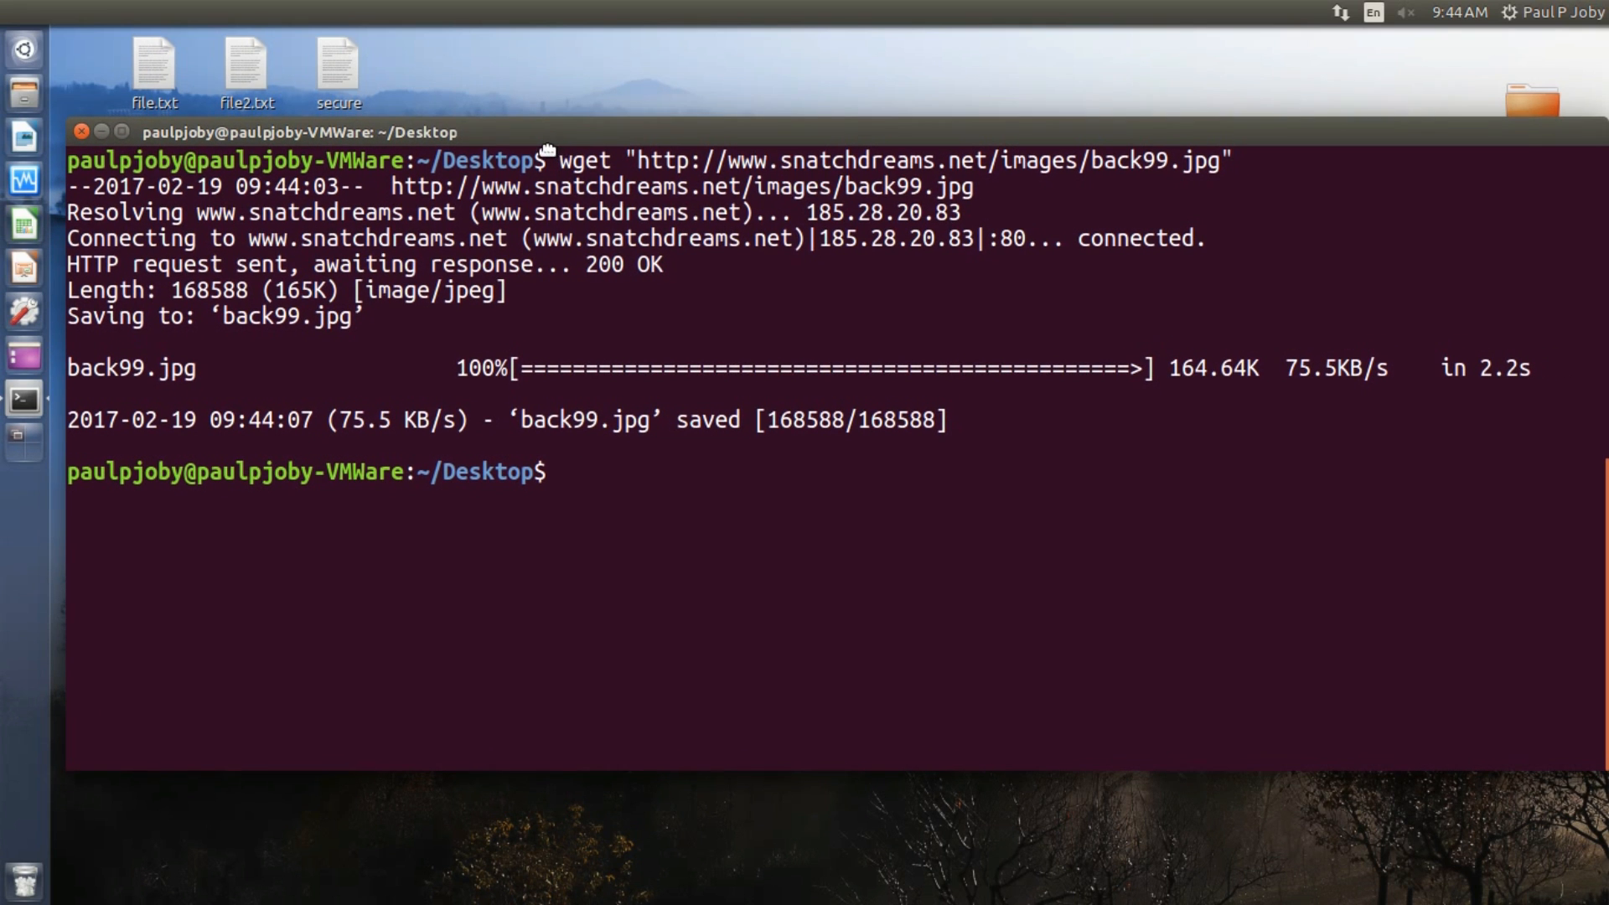
mouse_move(541, 144)
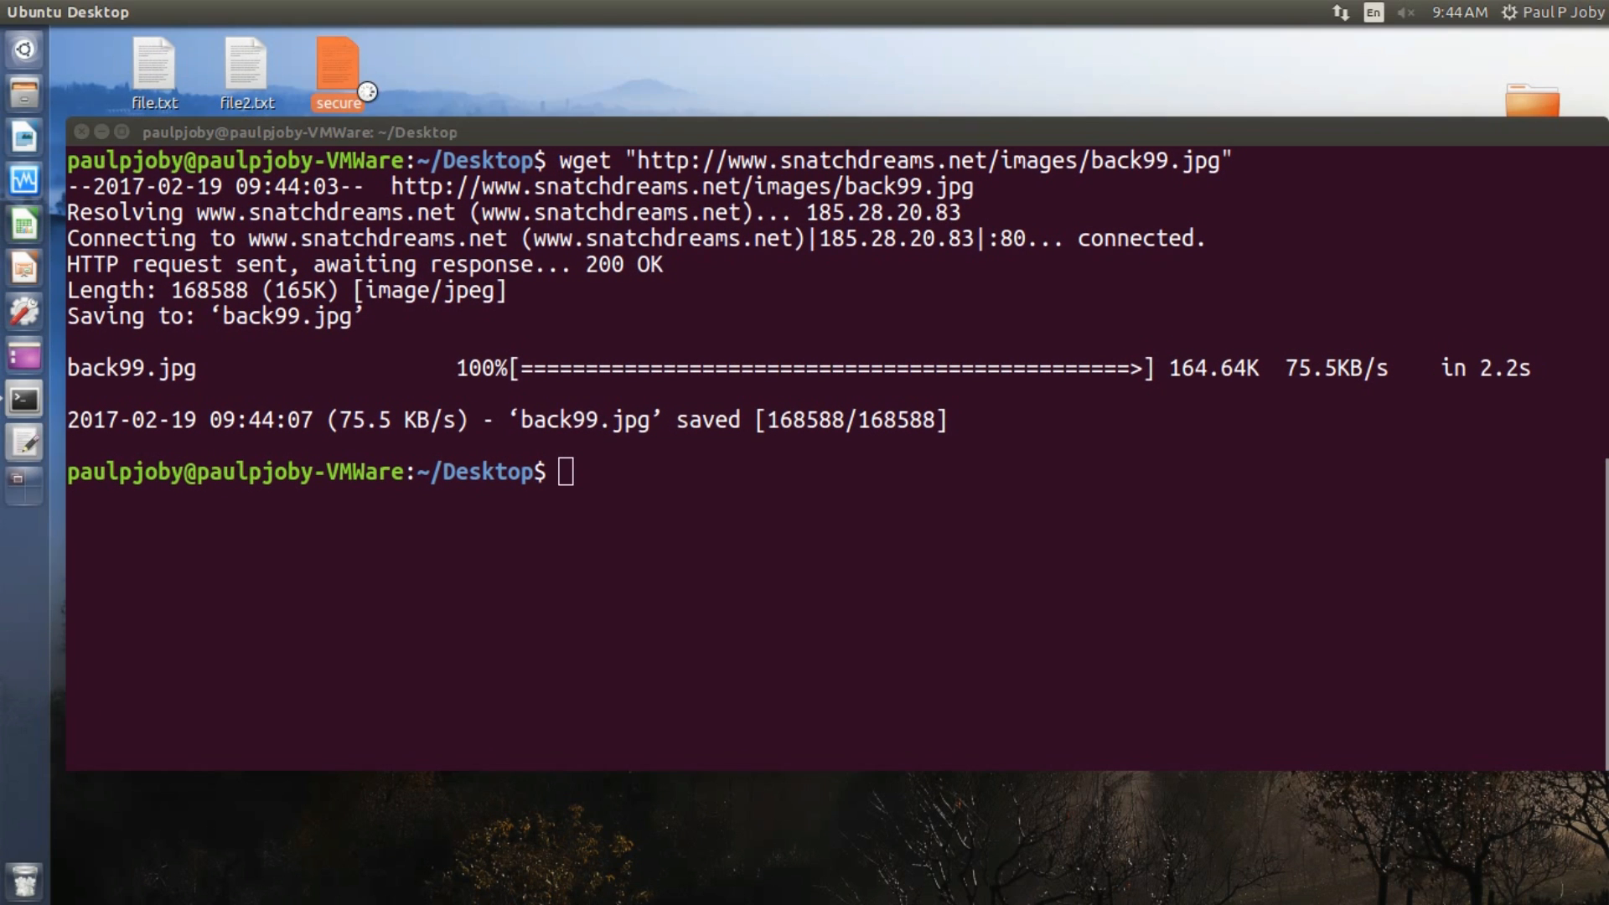
double_click(337, 72)
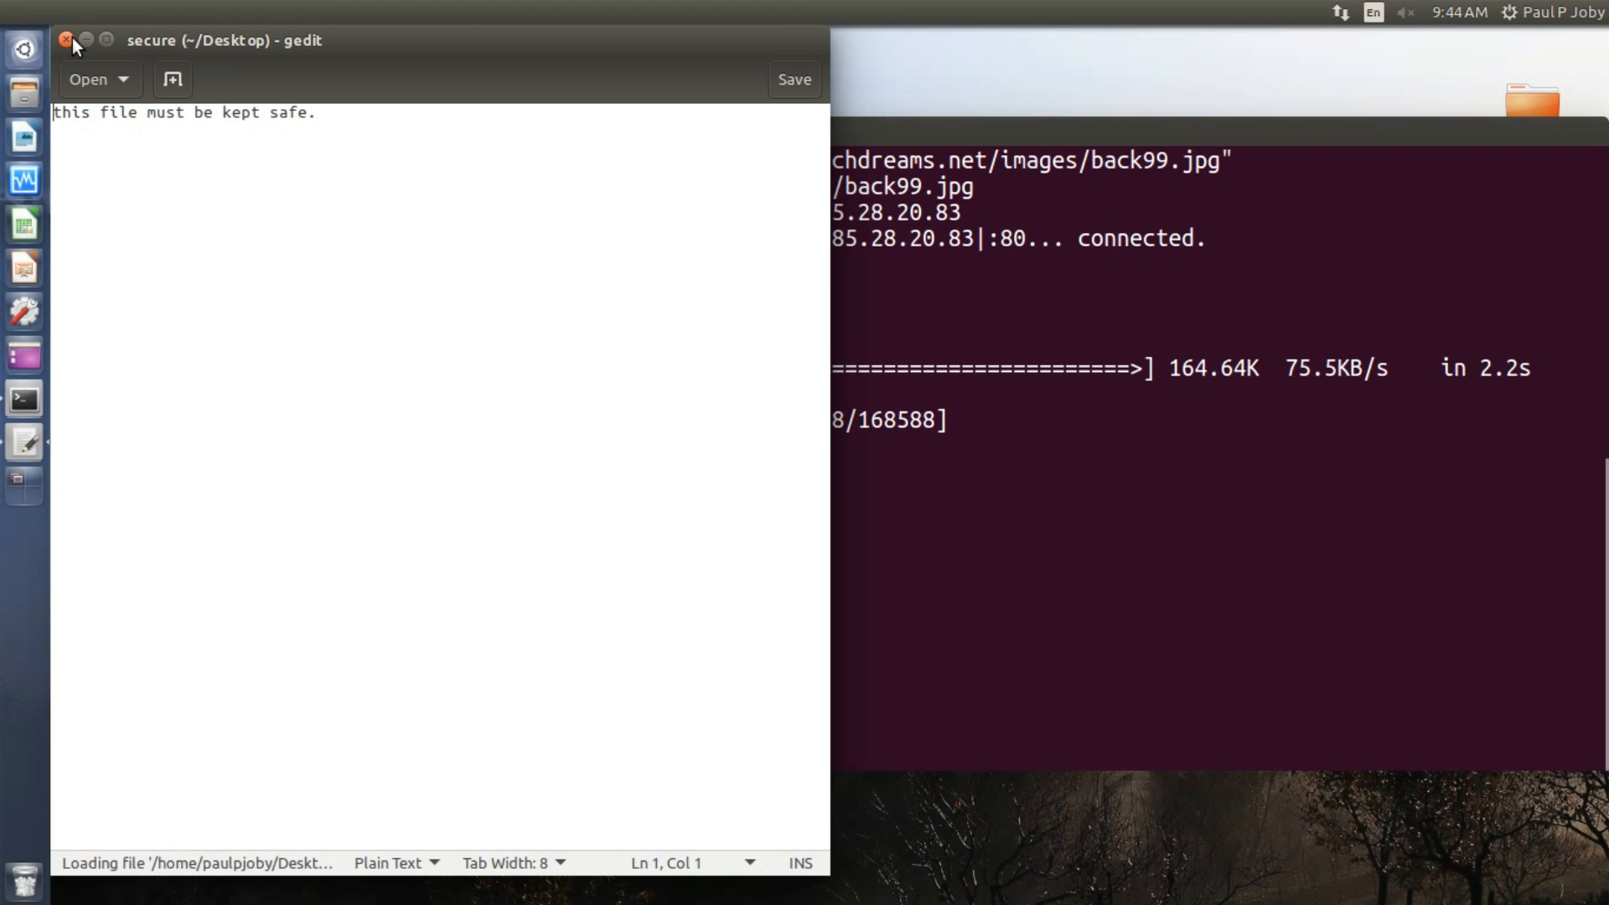
click(64, 40)
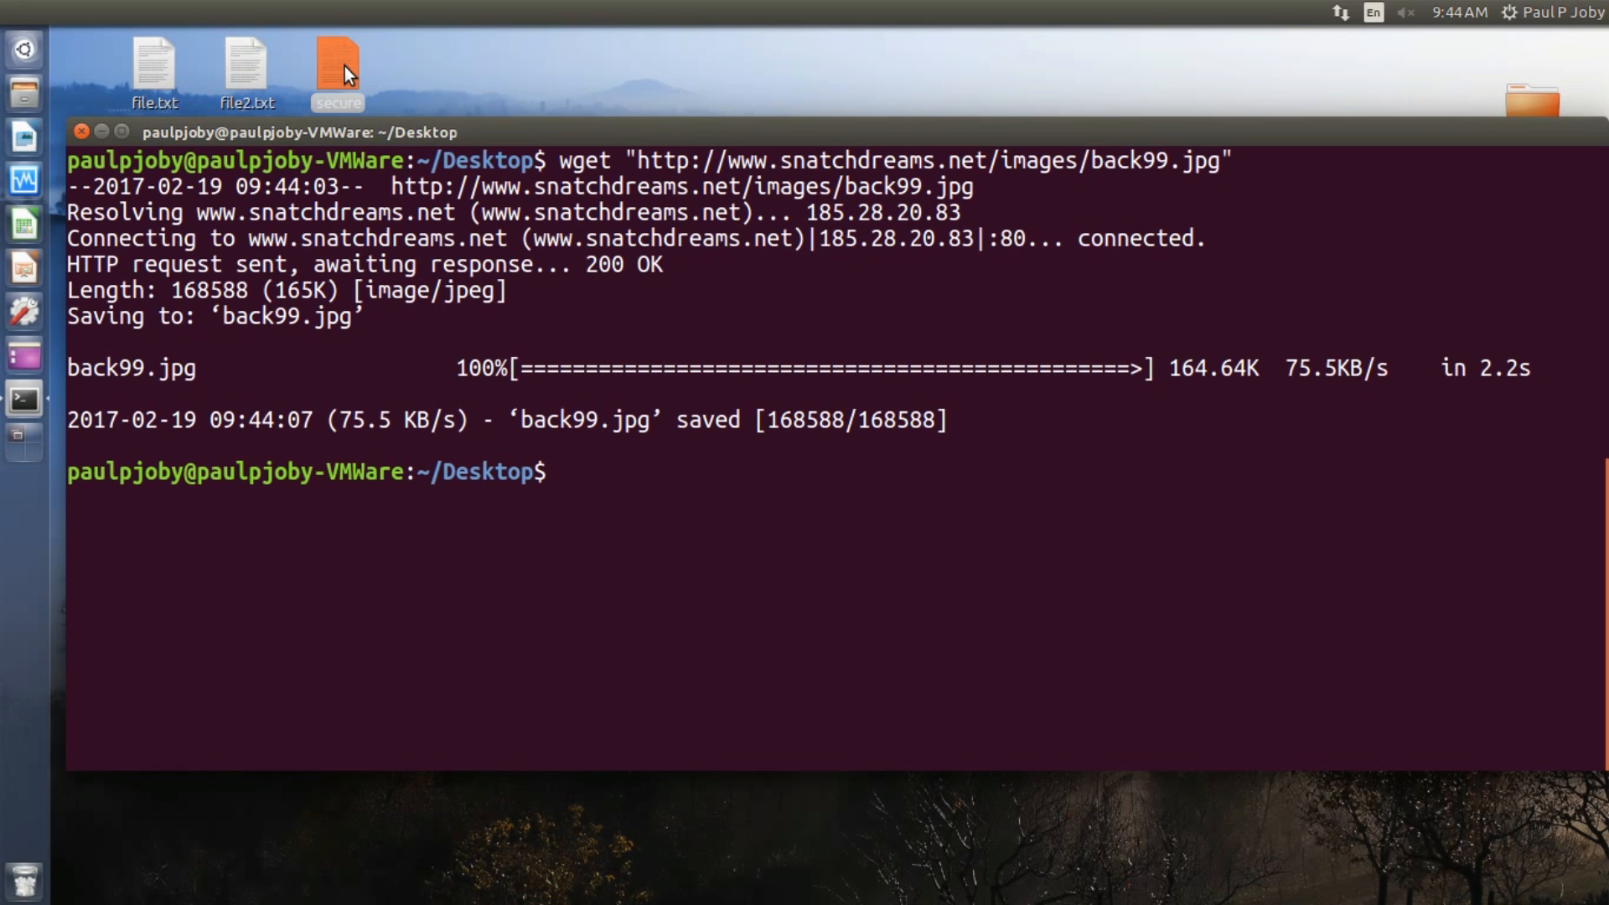
Encrypt the secure file with 'sudo gpg -c secure', producing secure.gpg
text(sudo gp)
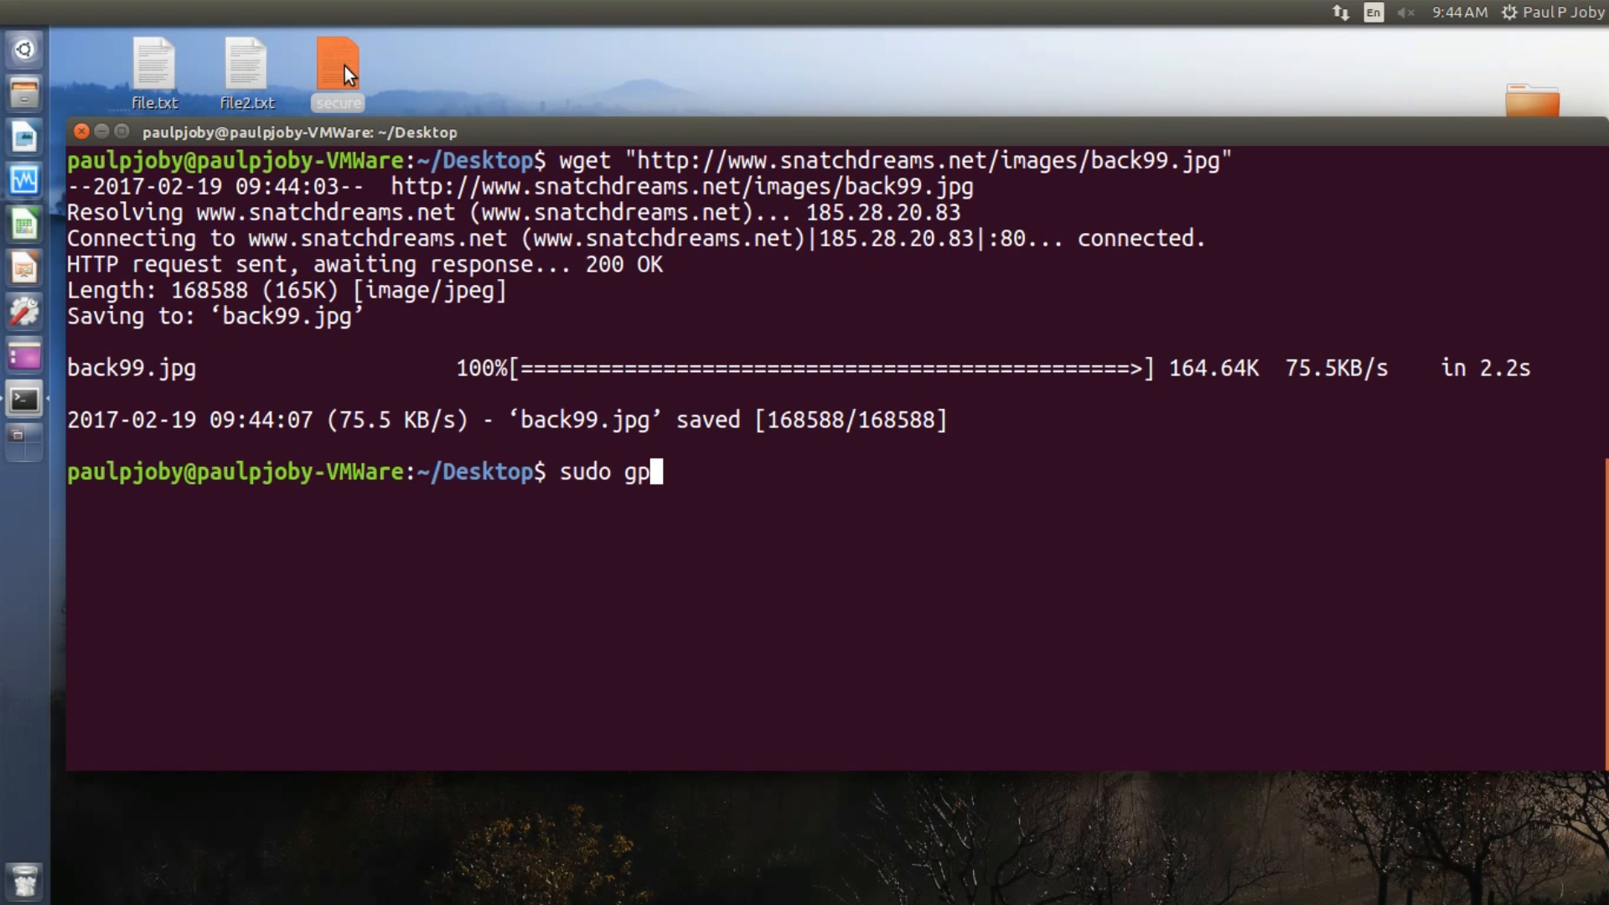
text(g)
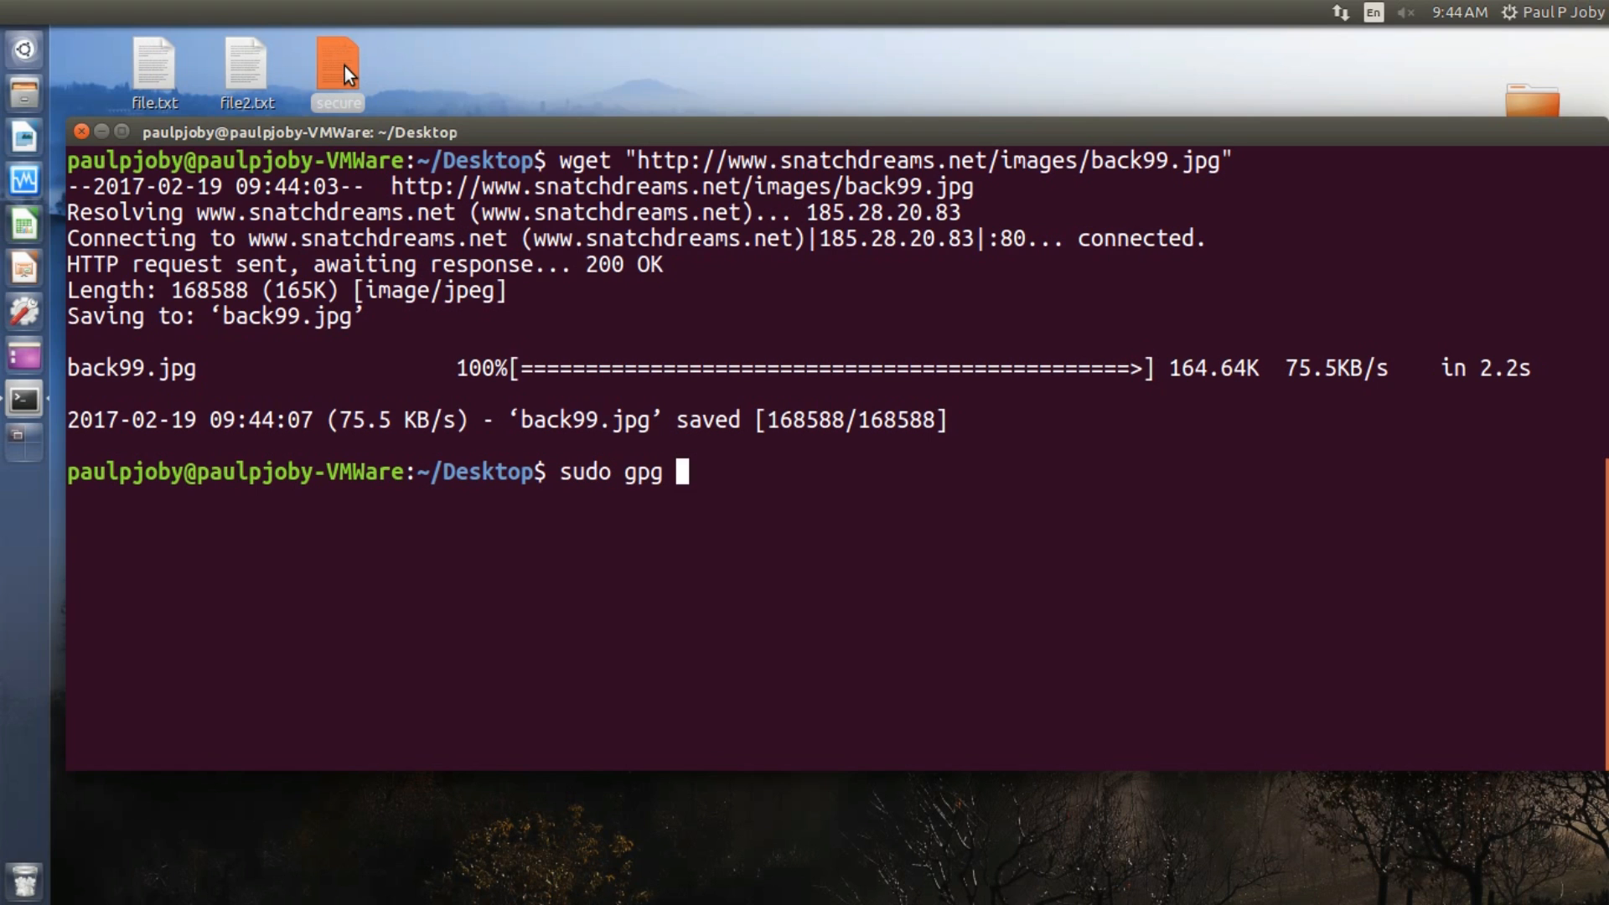
text(-c)
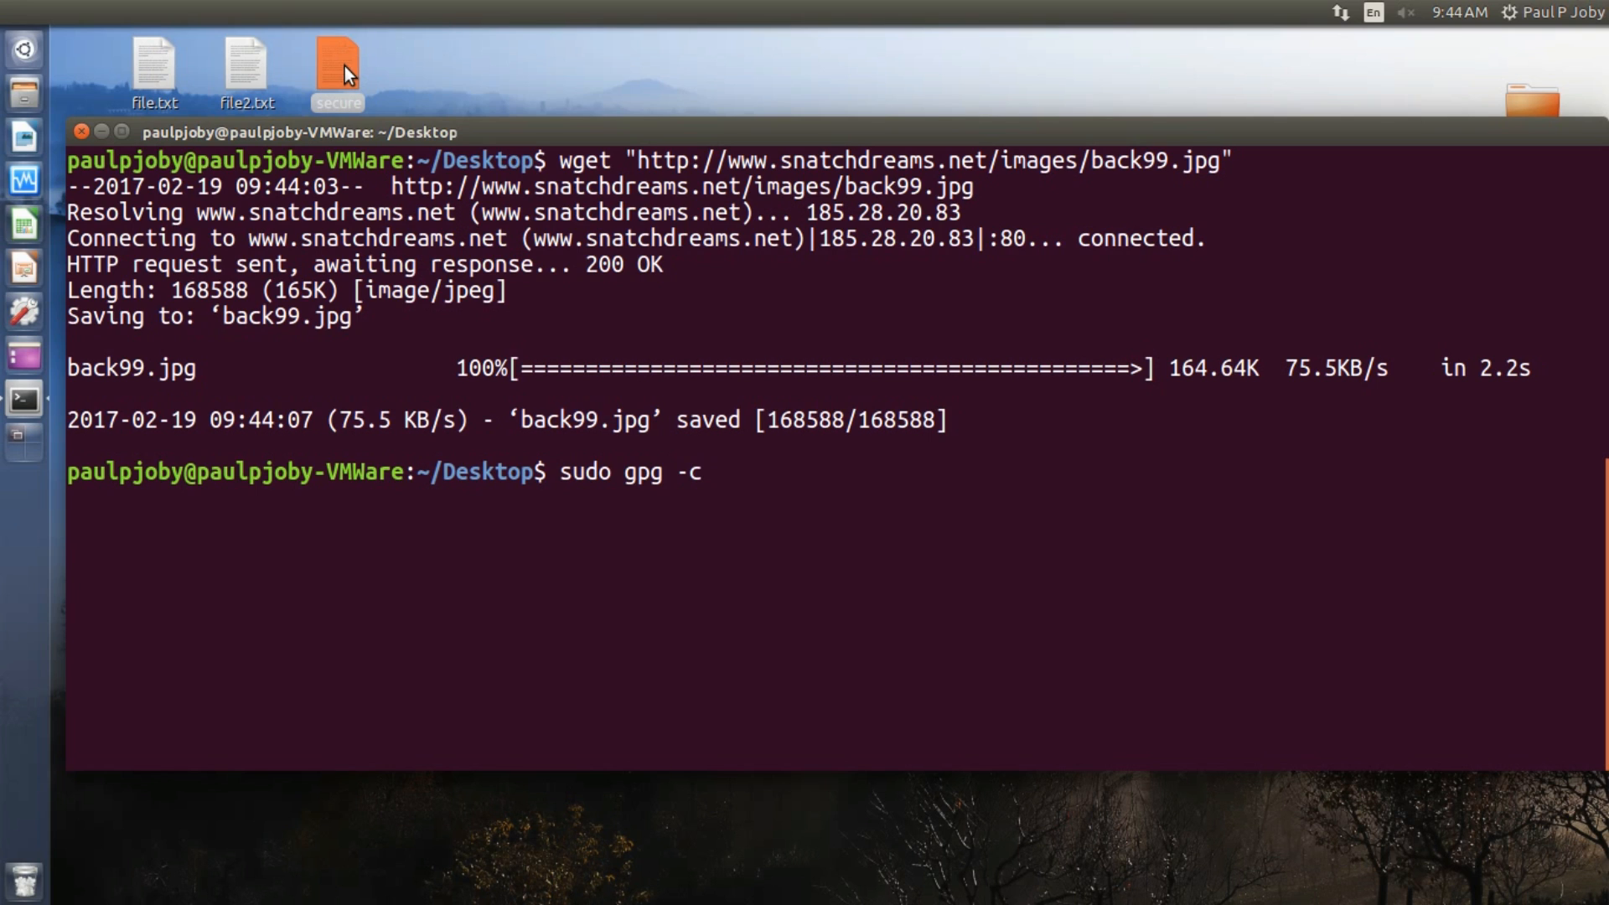
text(fi)
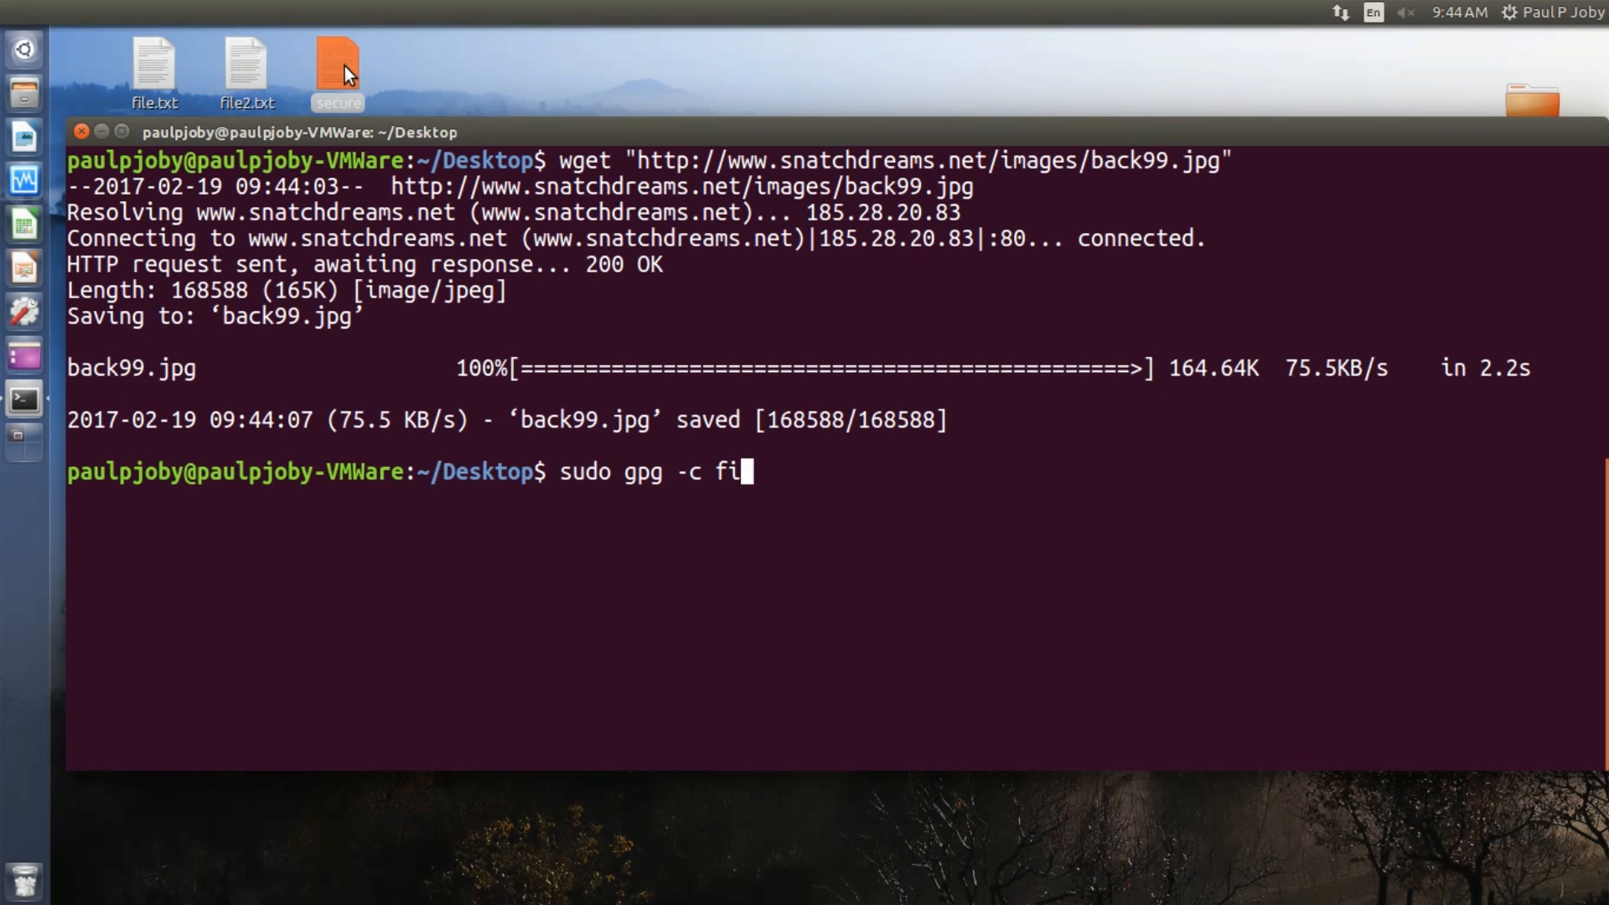
text(secure)
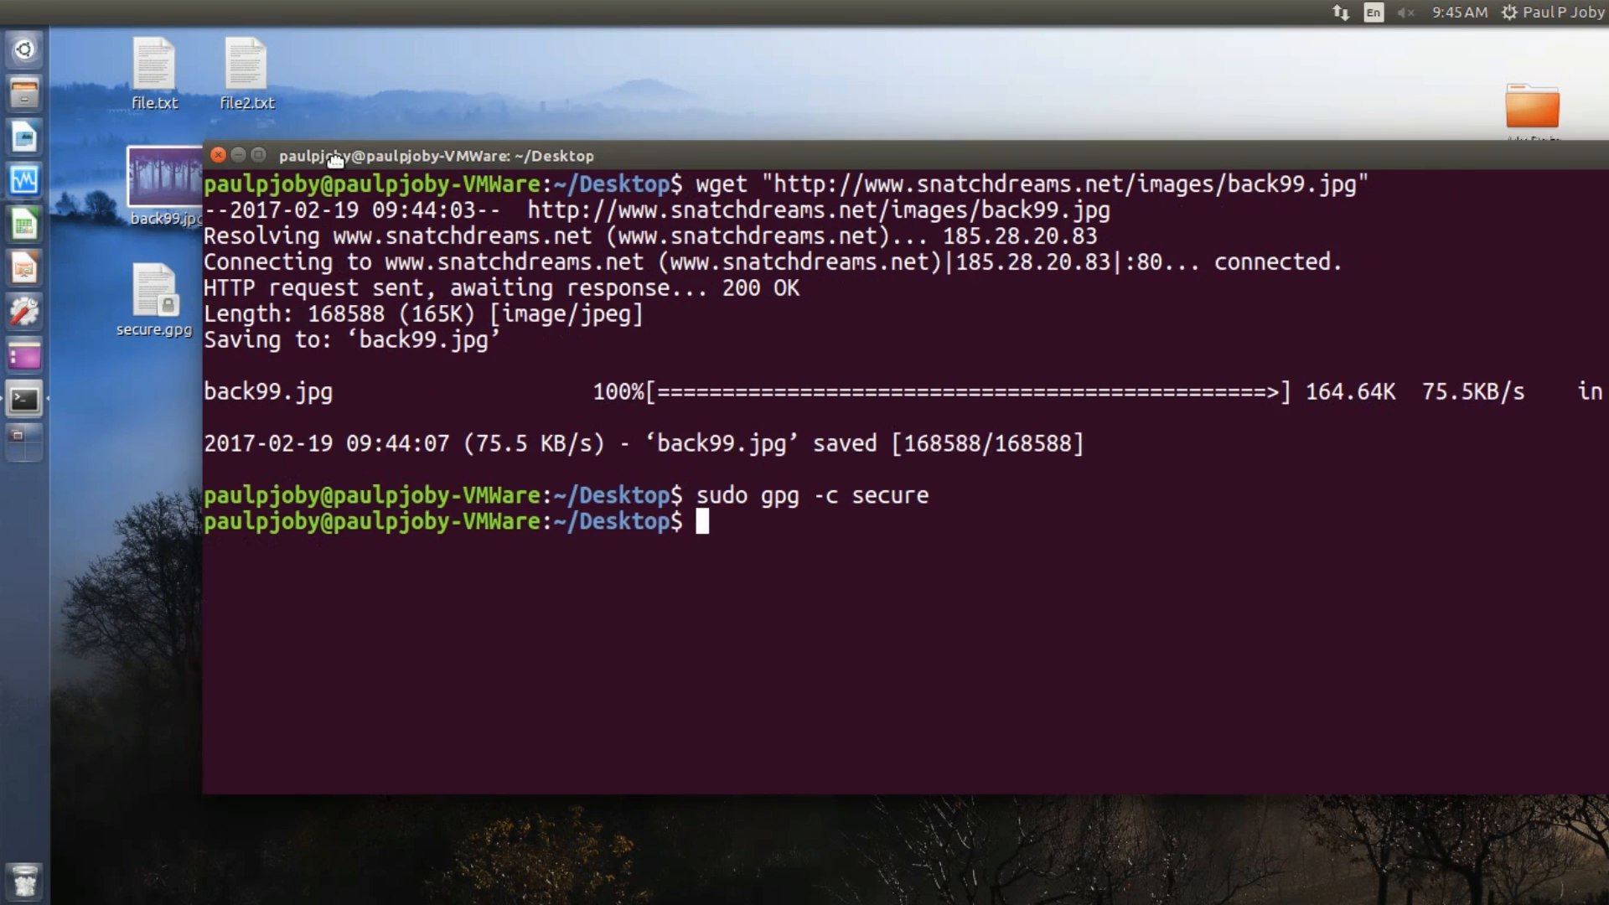
Decrypt secure.gpg with 'sudo gpg secure.gpg', open the restored secure file, and clear the screen
text(sdu)
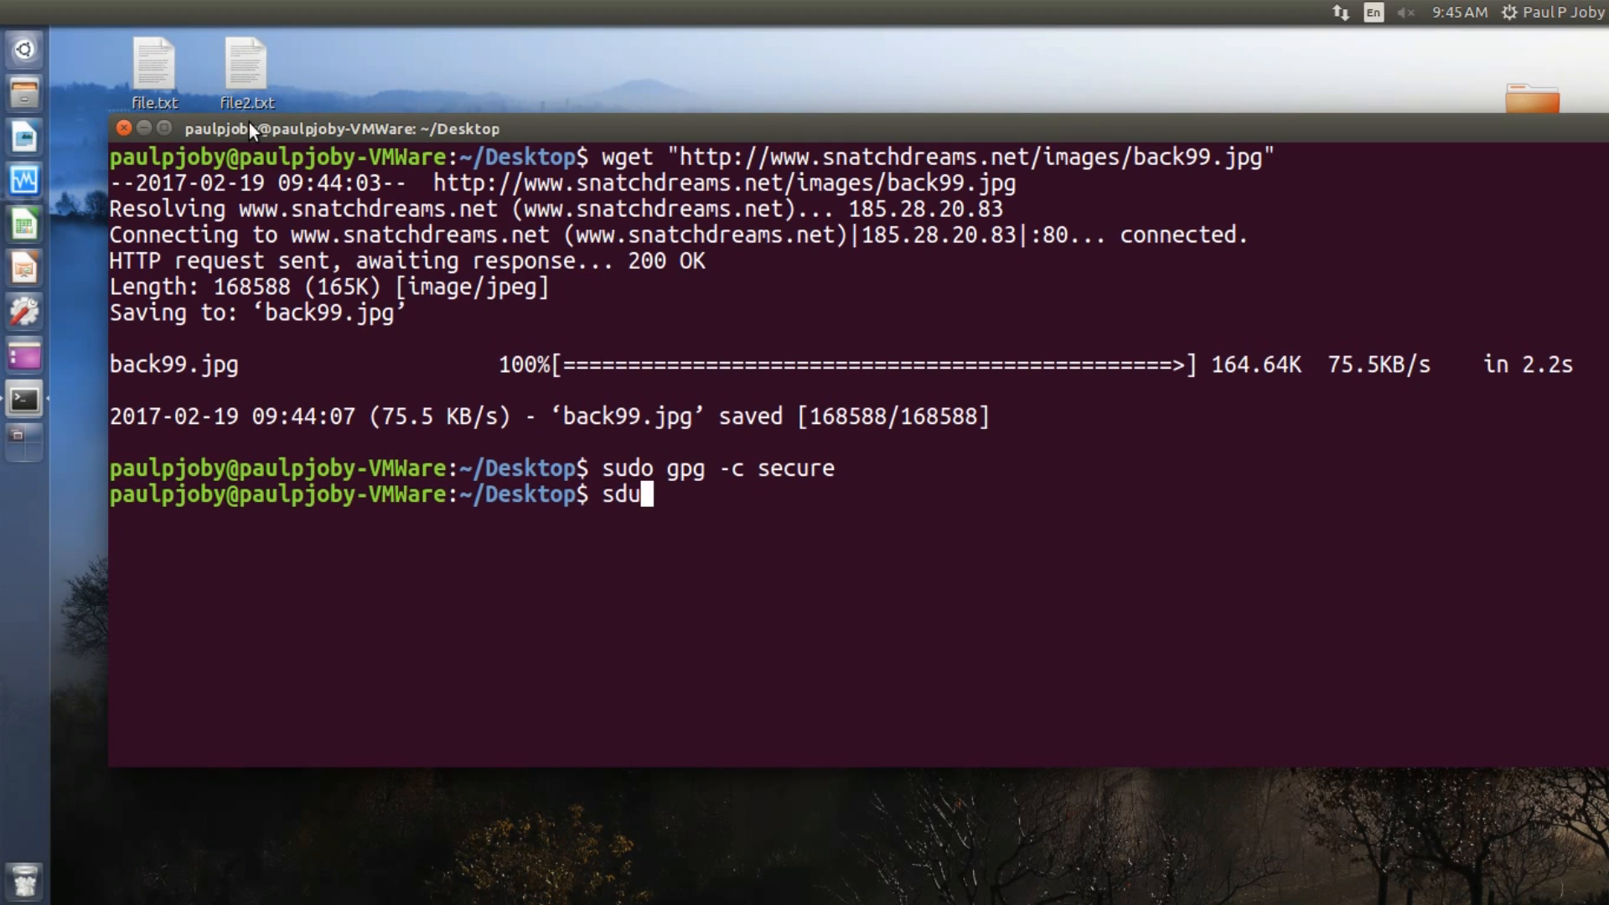
text(sudo)
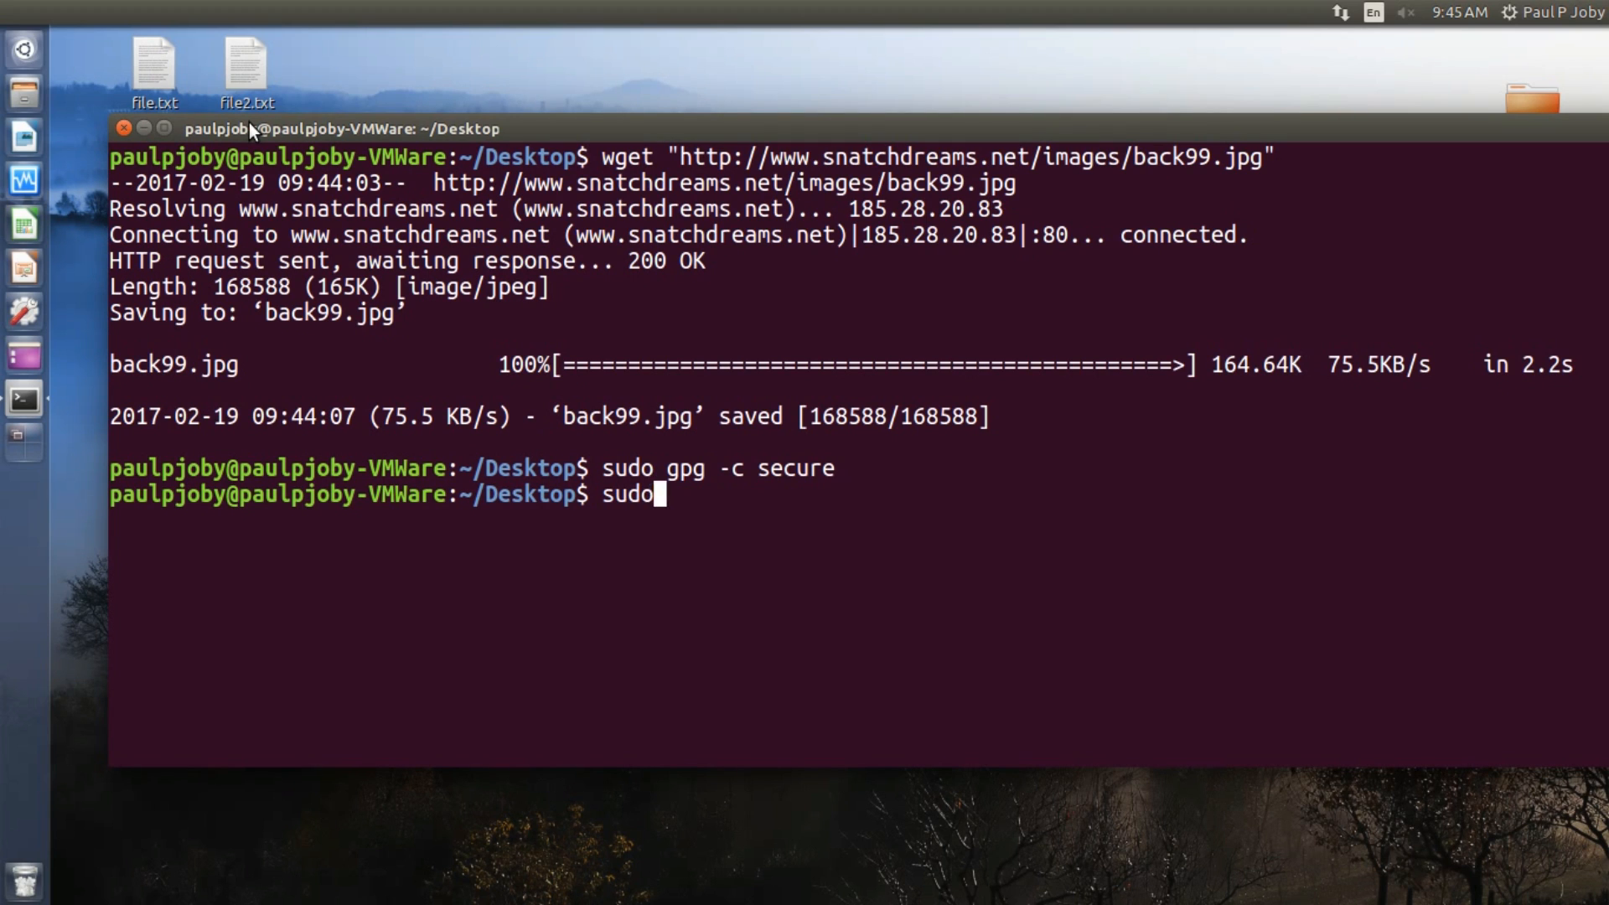
text(gpgp)
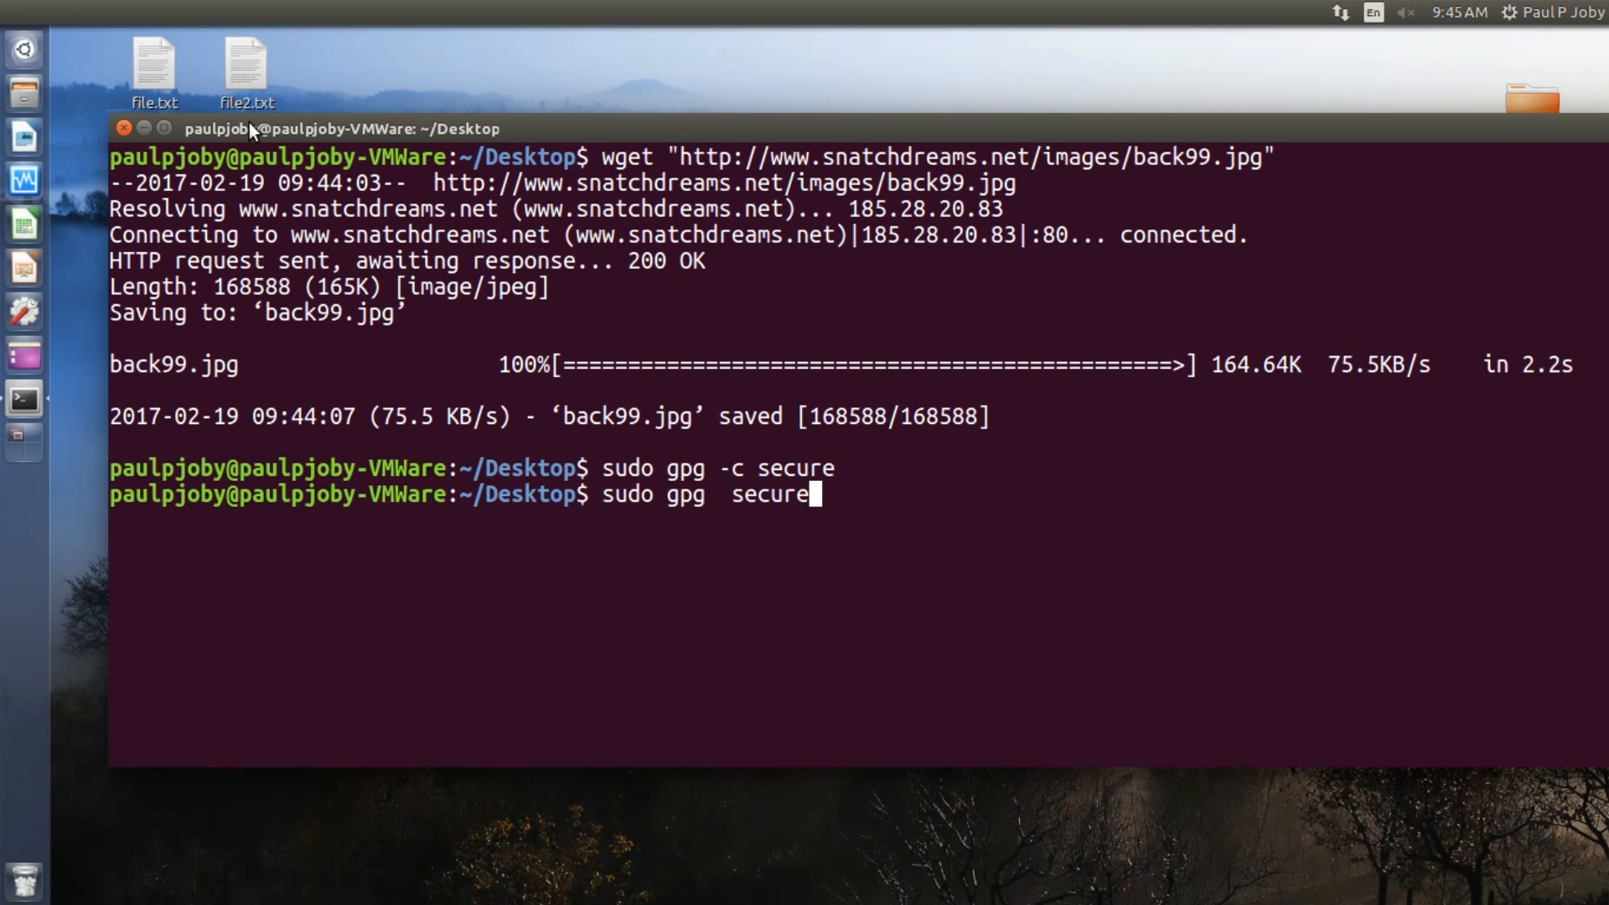
text(.gpg)
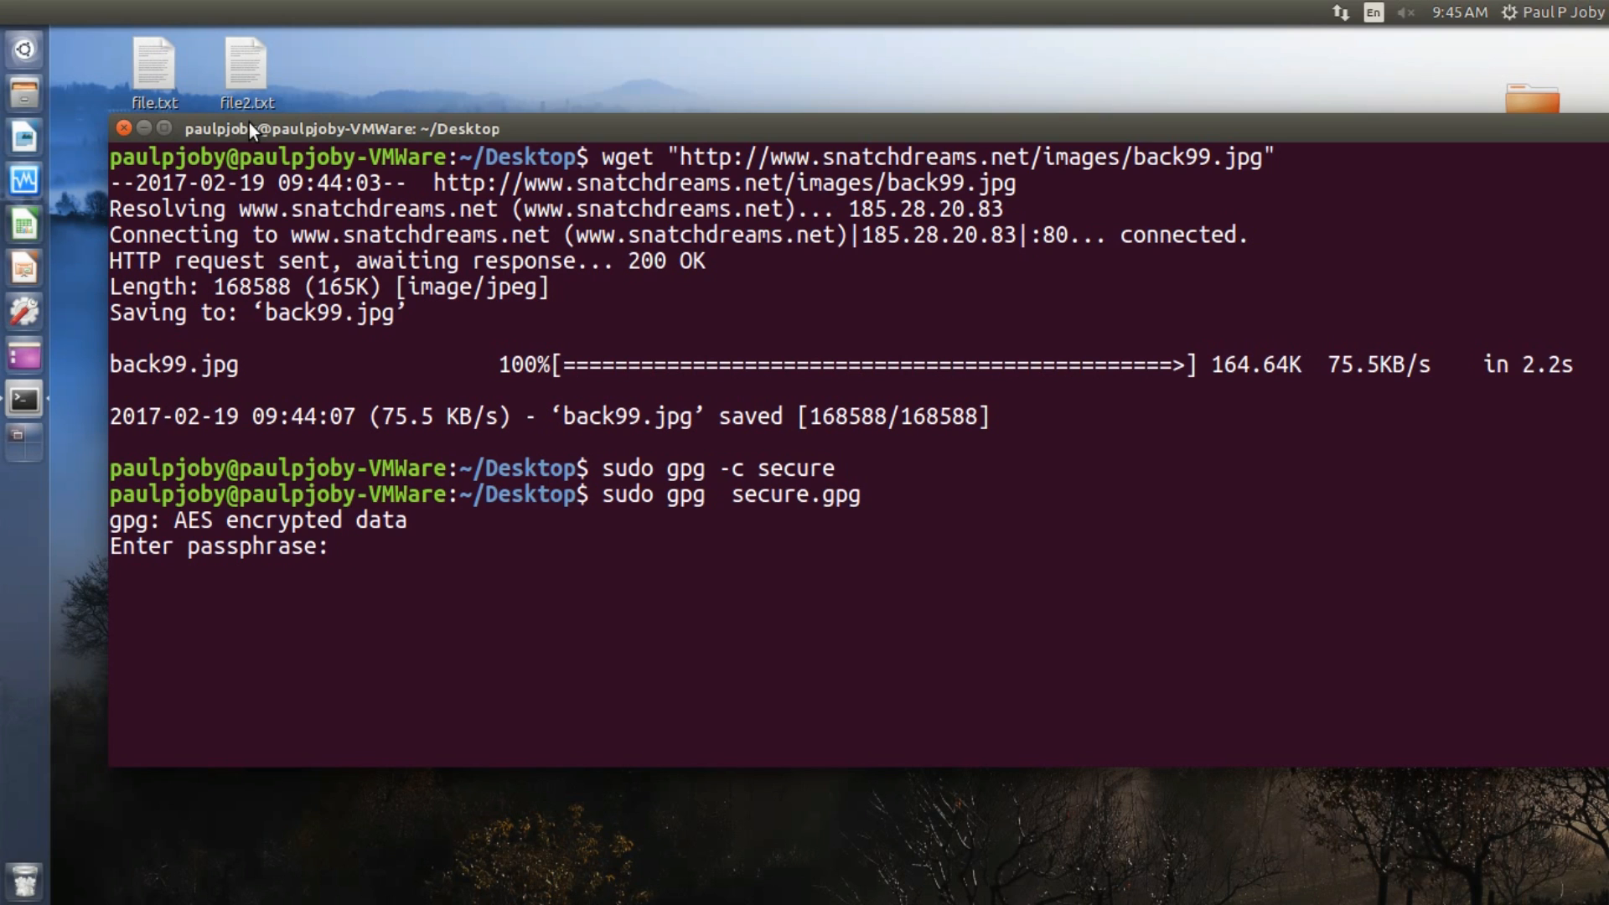
key(Return)
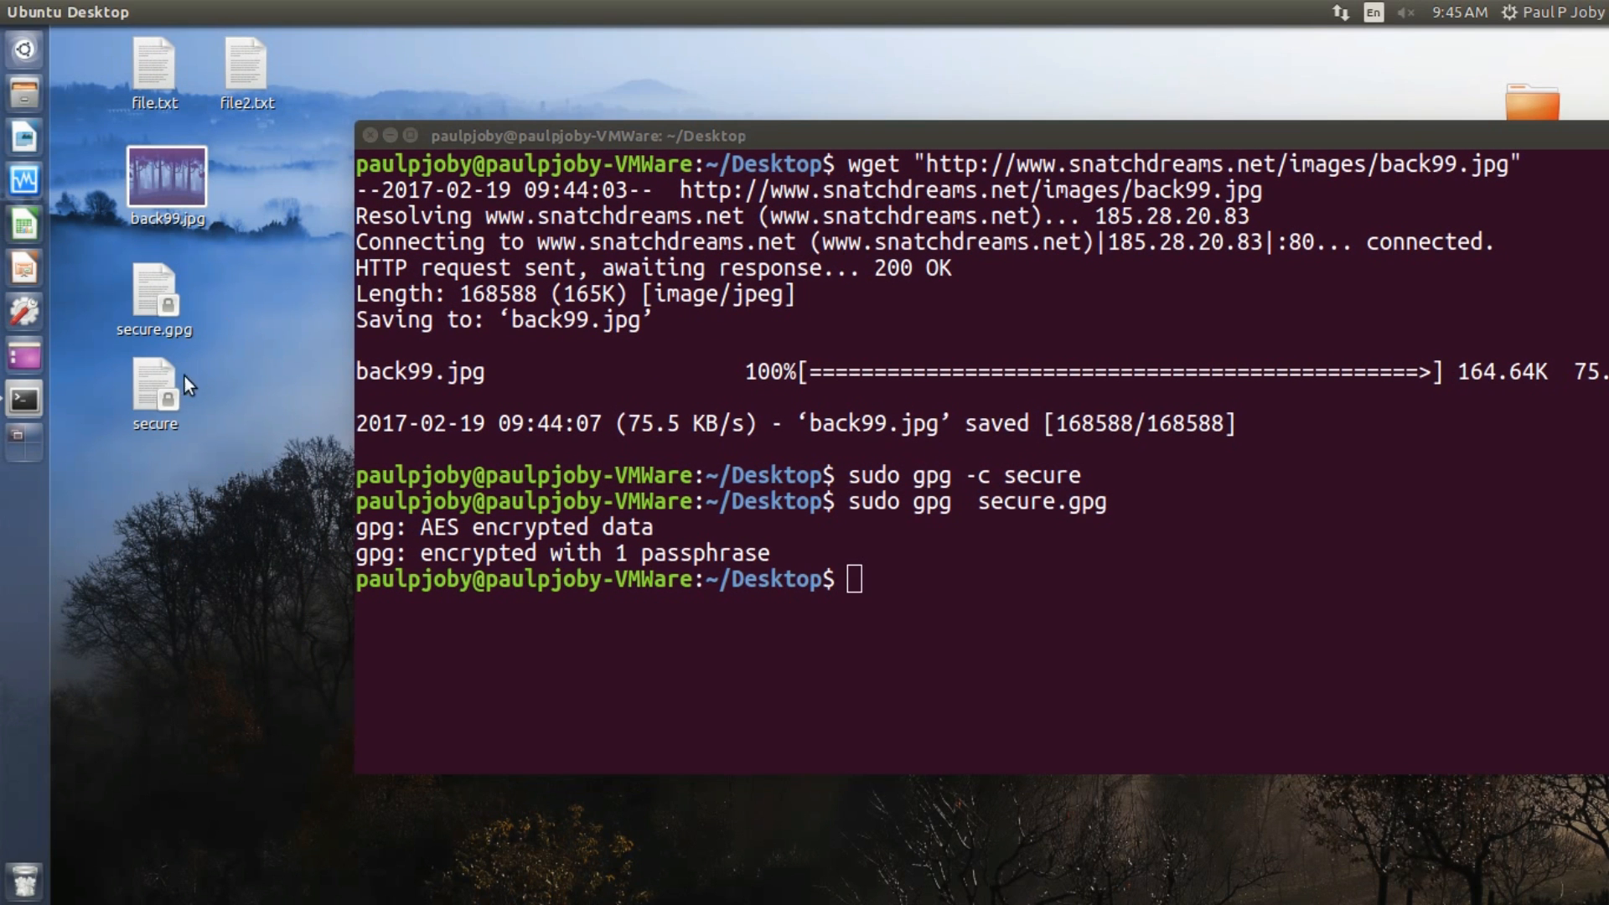
double_click(155, 388)
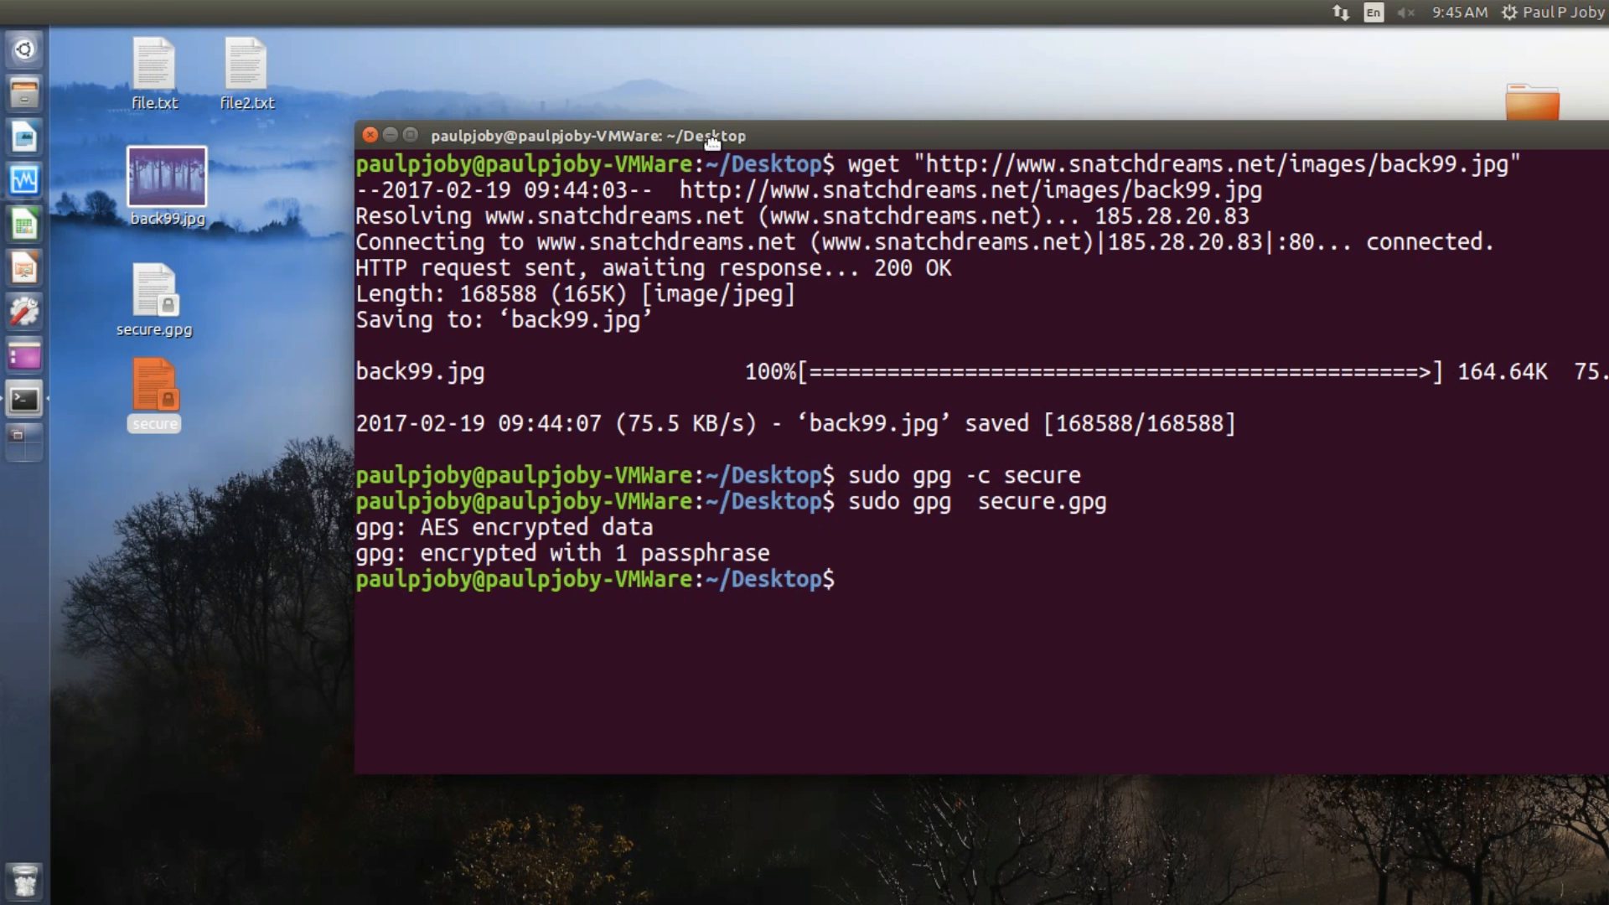
text(cle)
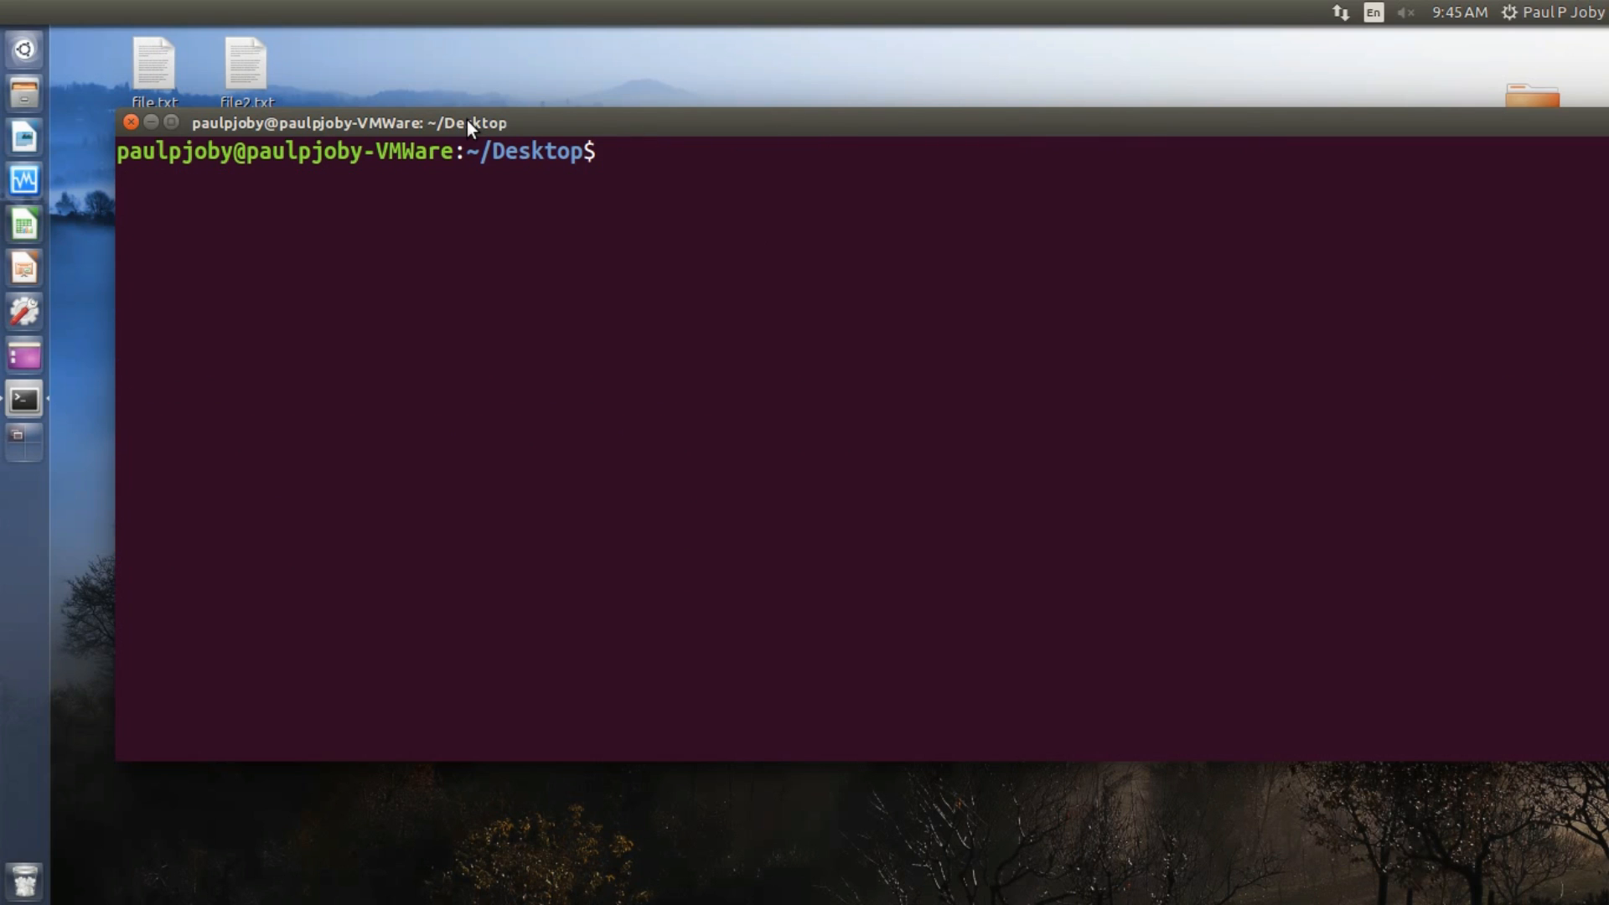
Launch gedit, relaunch it in the background with 'gedit &', and list files with ls
text(e)
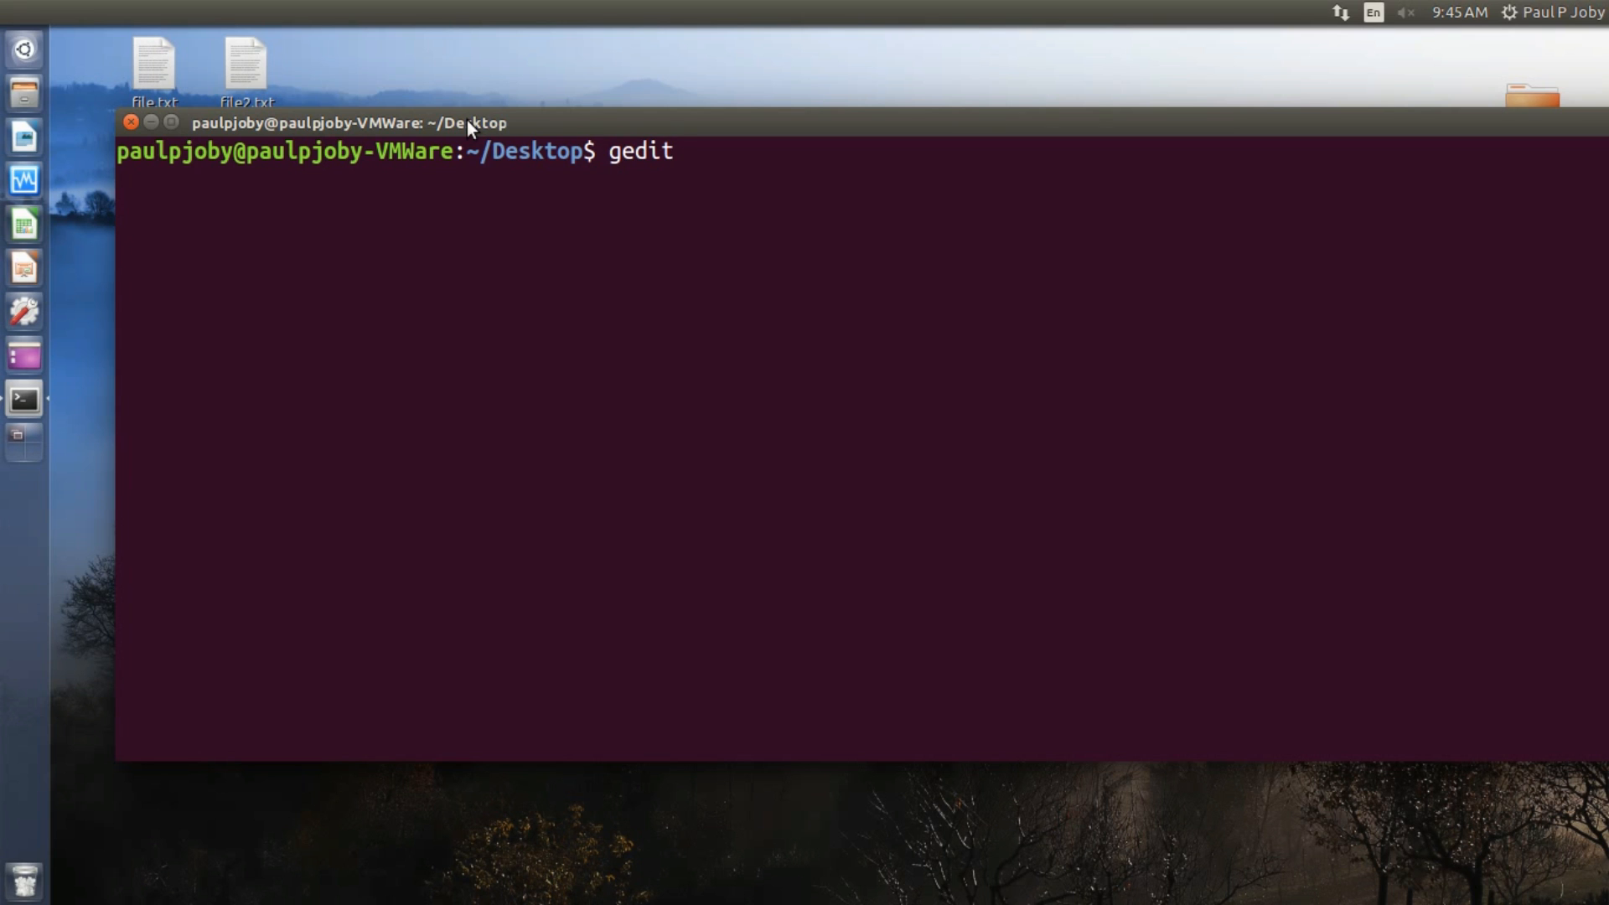
key(Return)
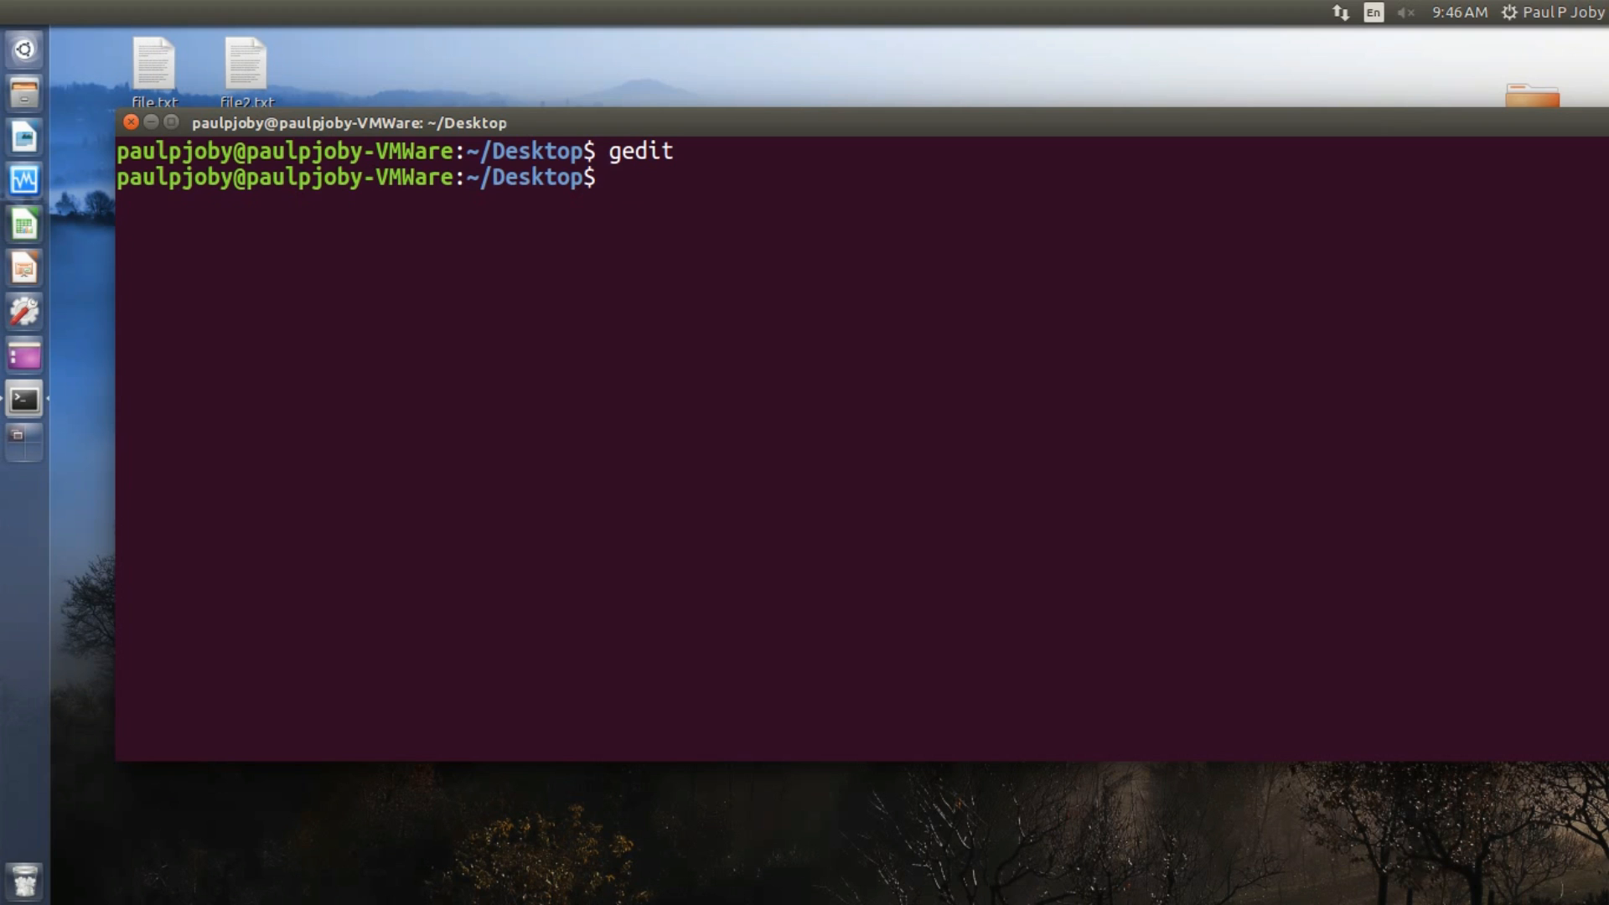
text(gedit)
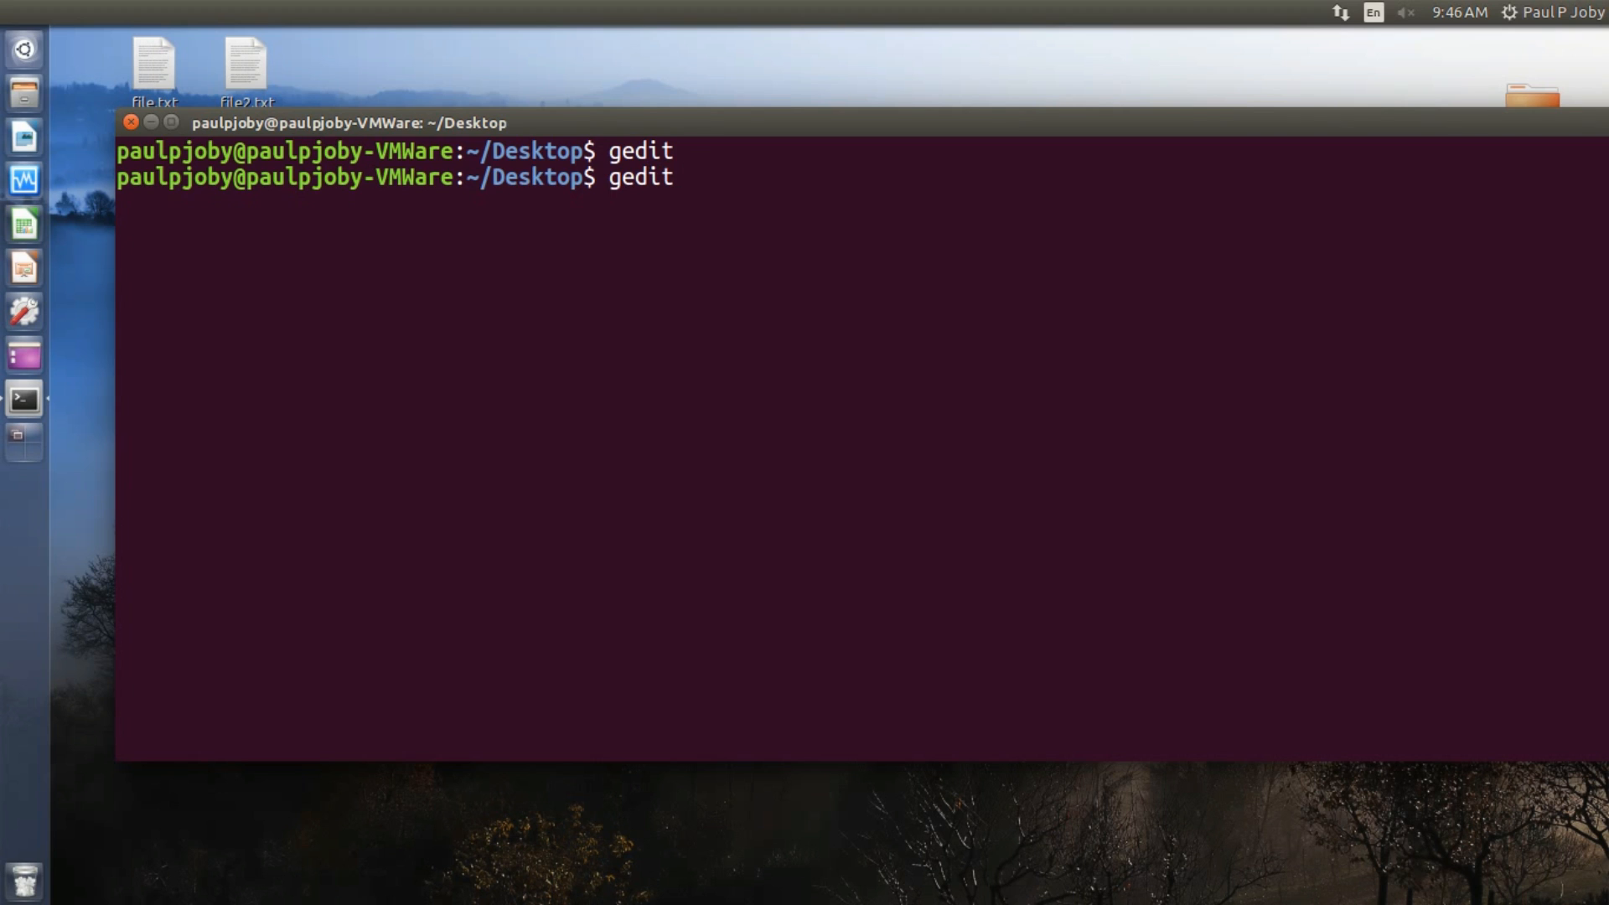
text(&)
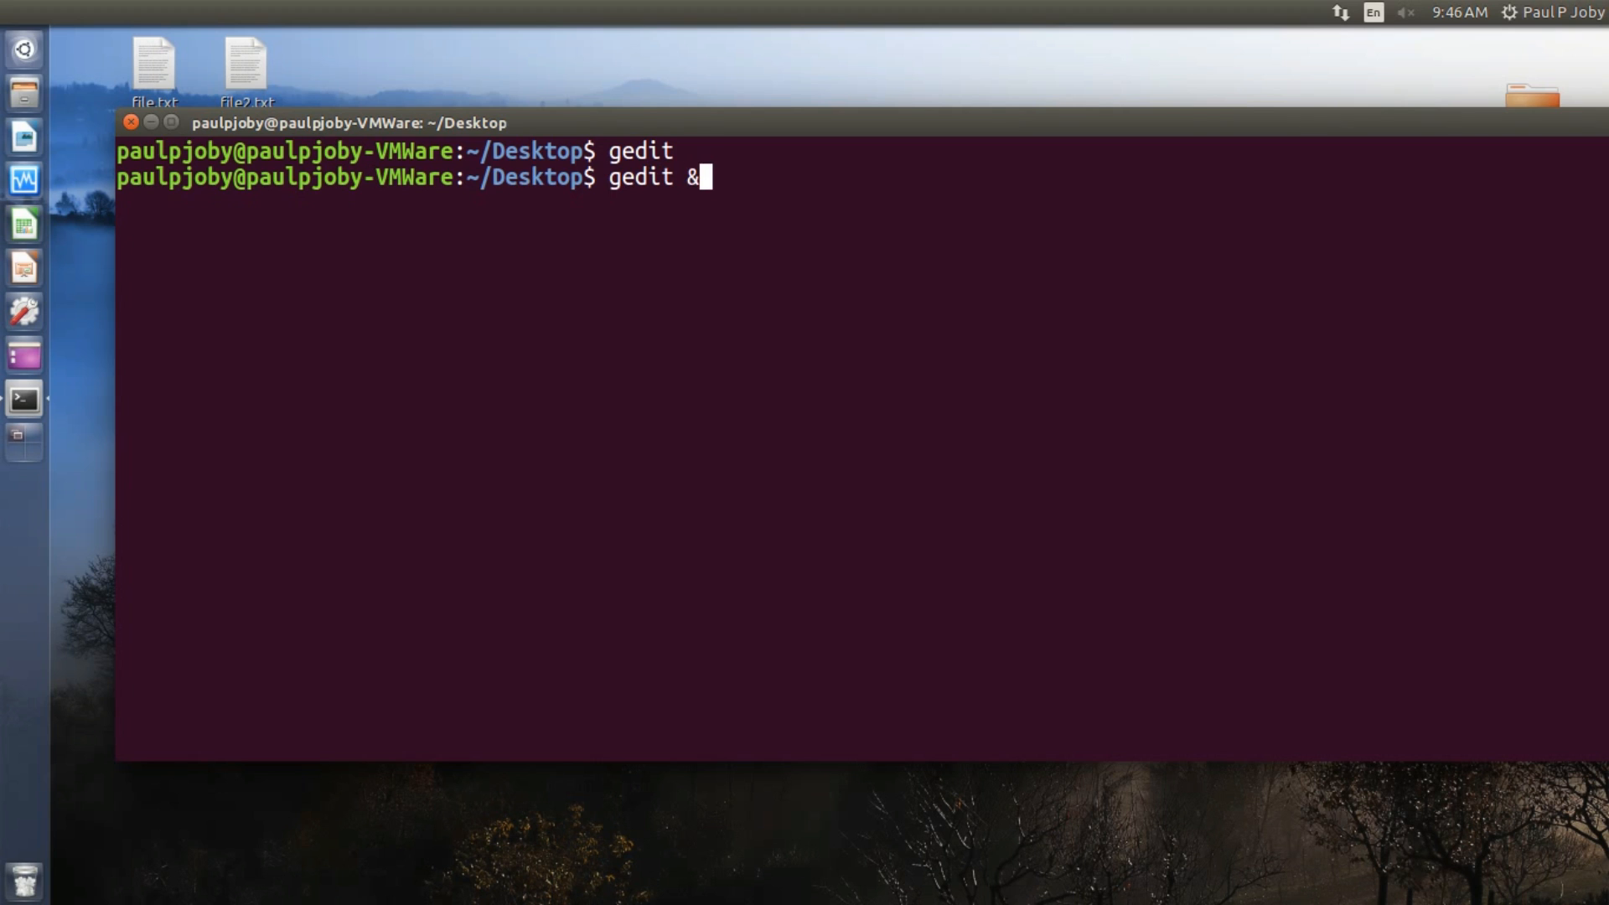
key(Return)
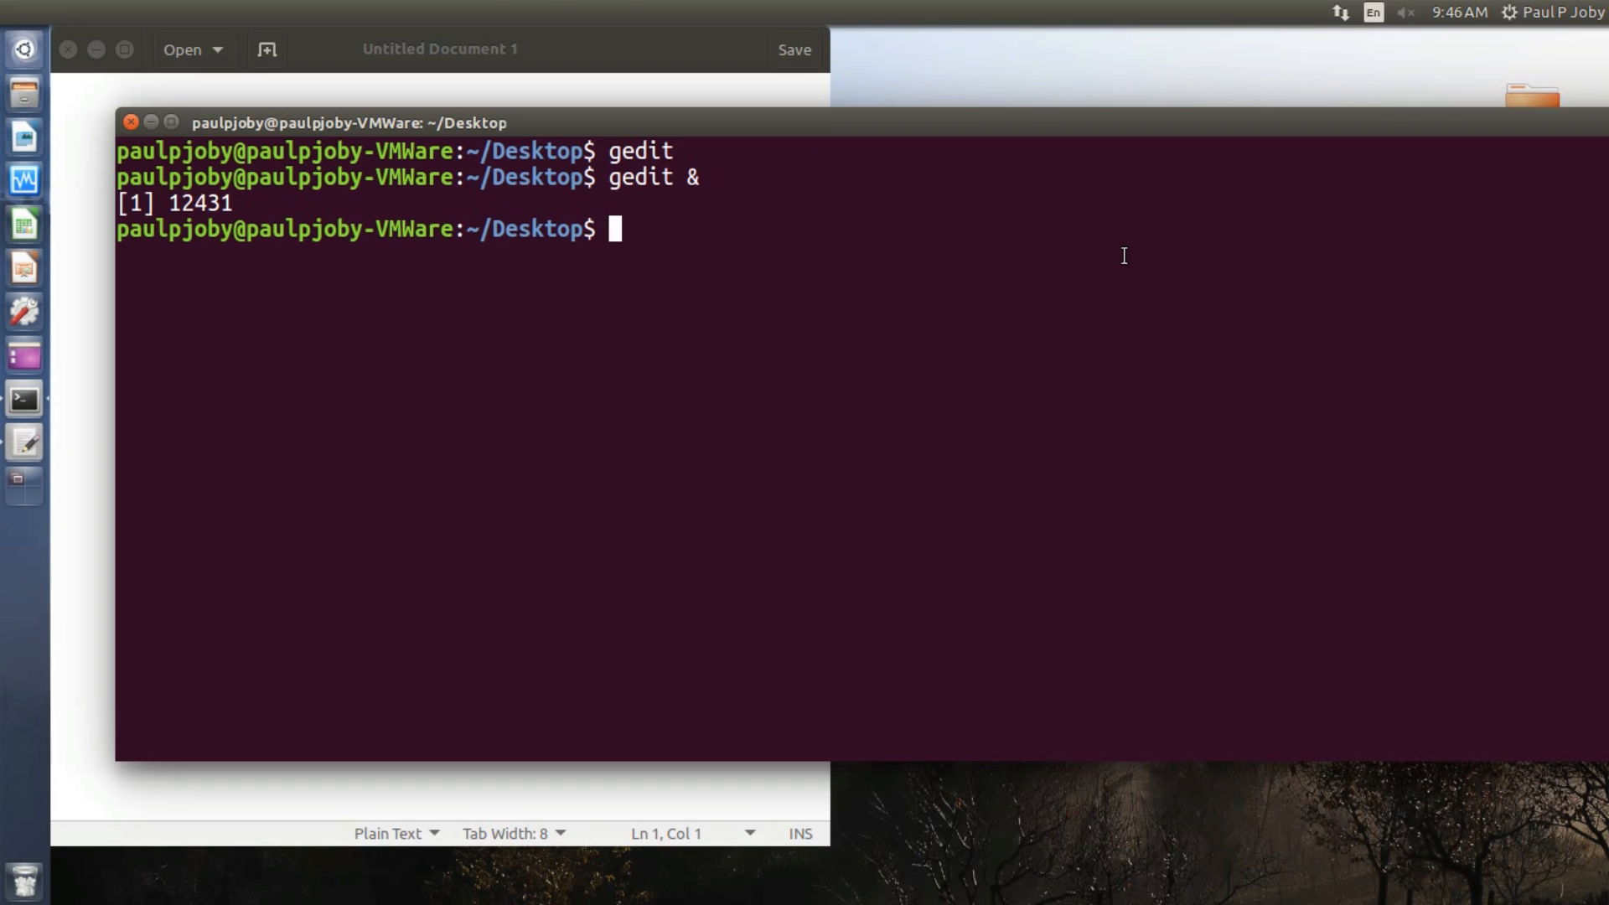
text(ls)
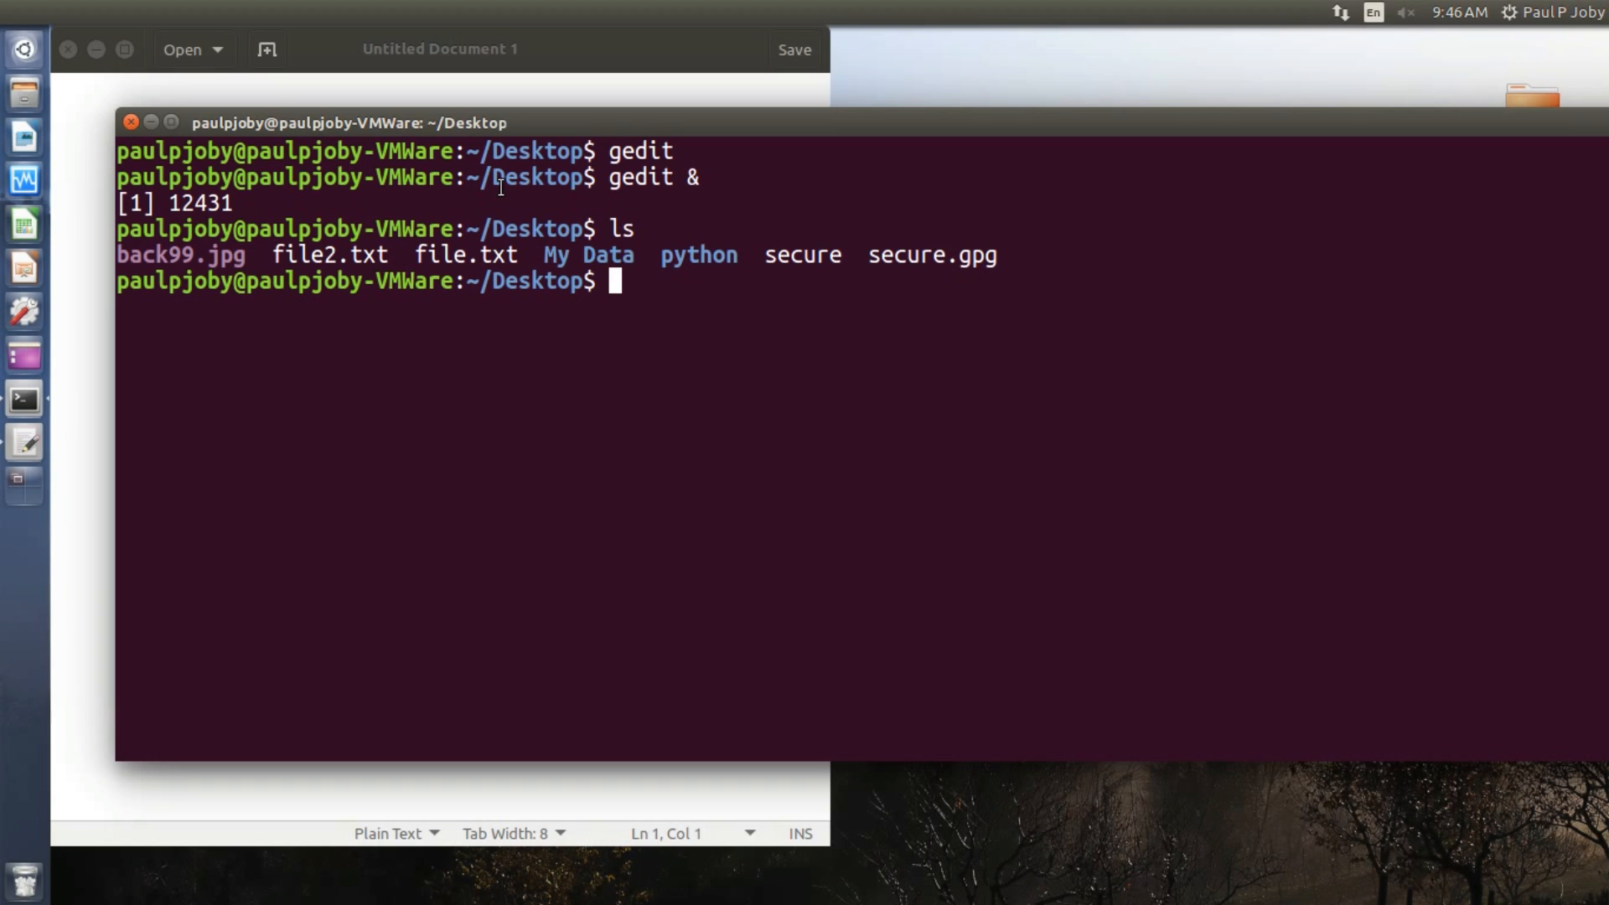
Clear the screen and compare file.txt with file2.txt using sdiff
text(clea)
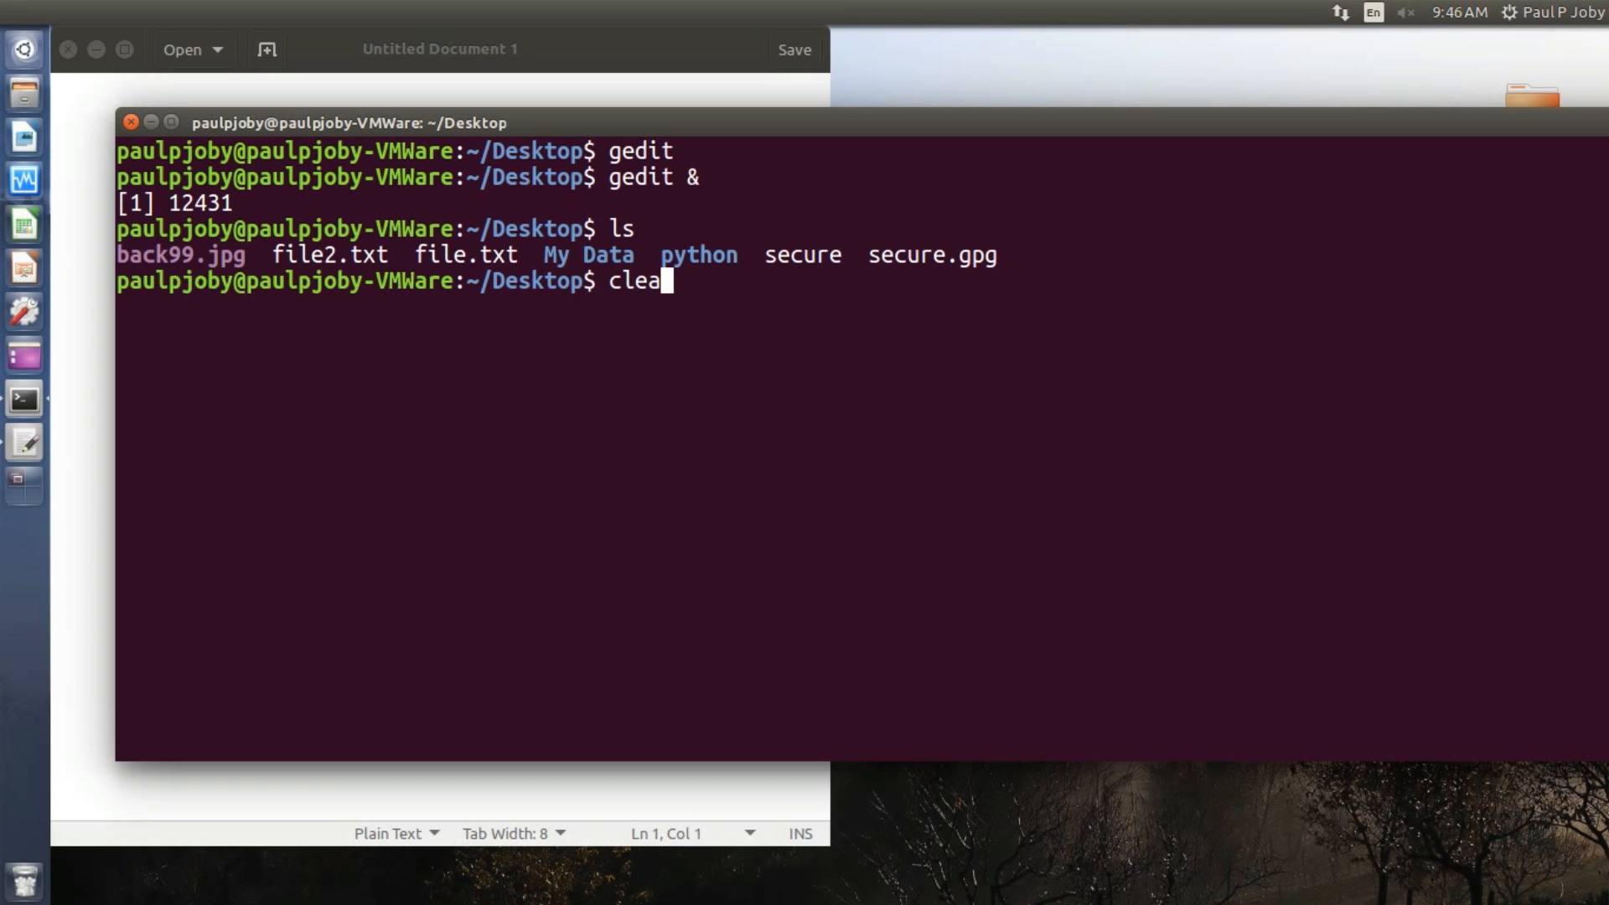
key(Return)
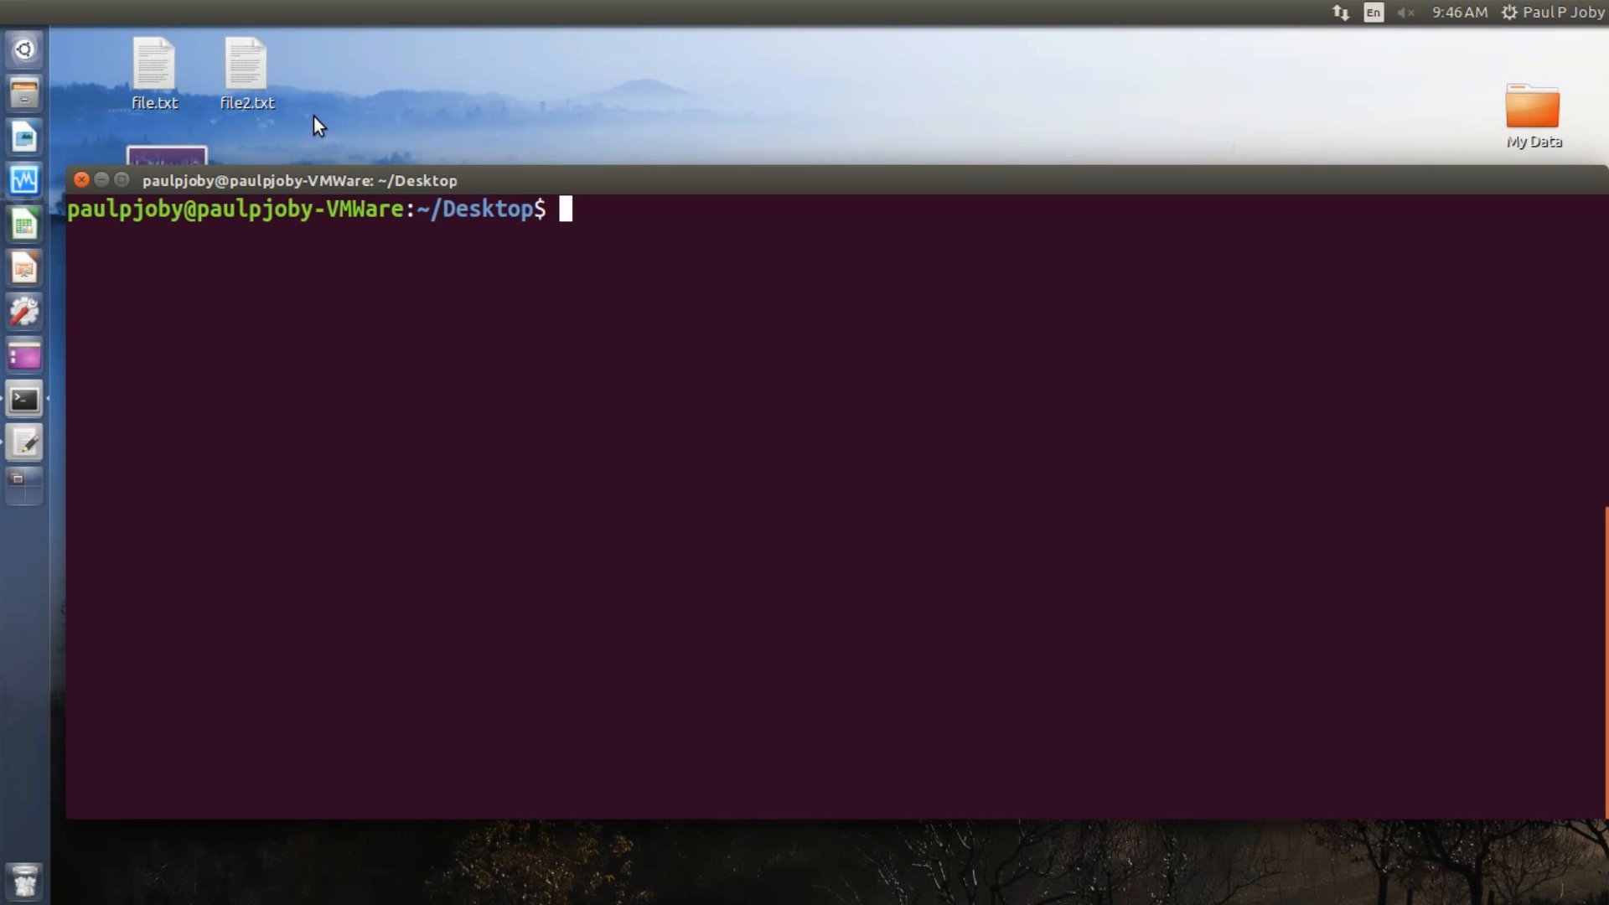
text(s)
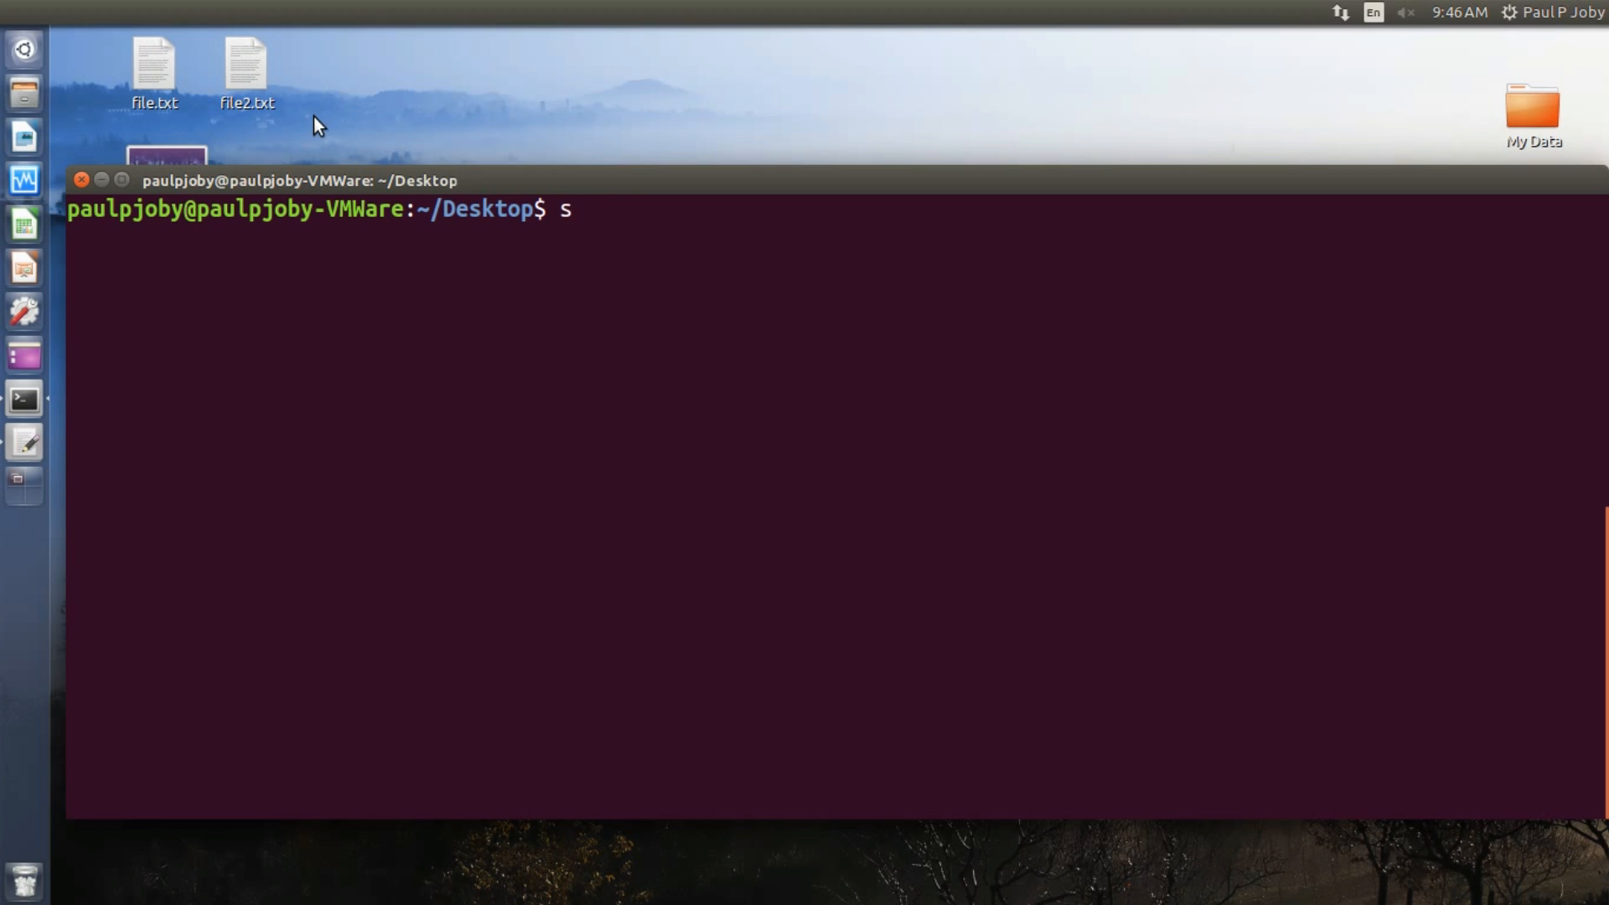
text(diff file.txt)
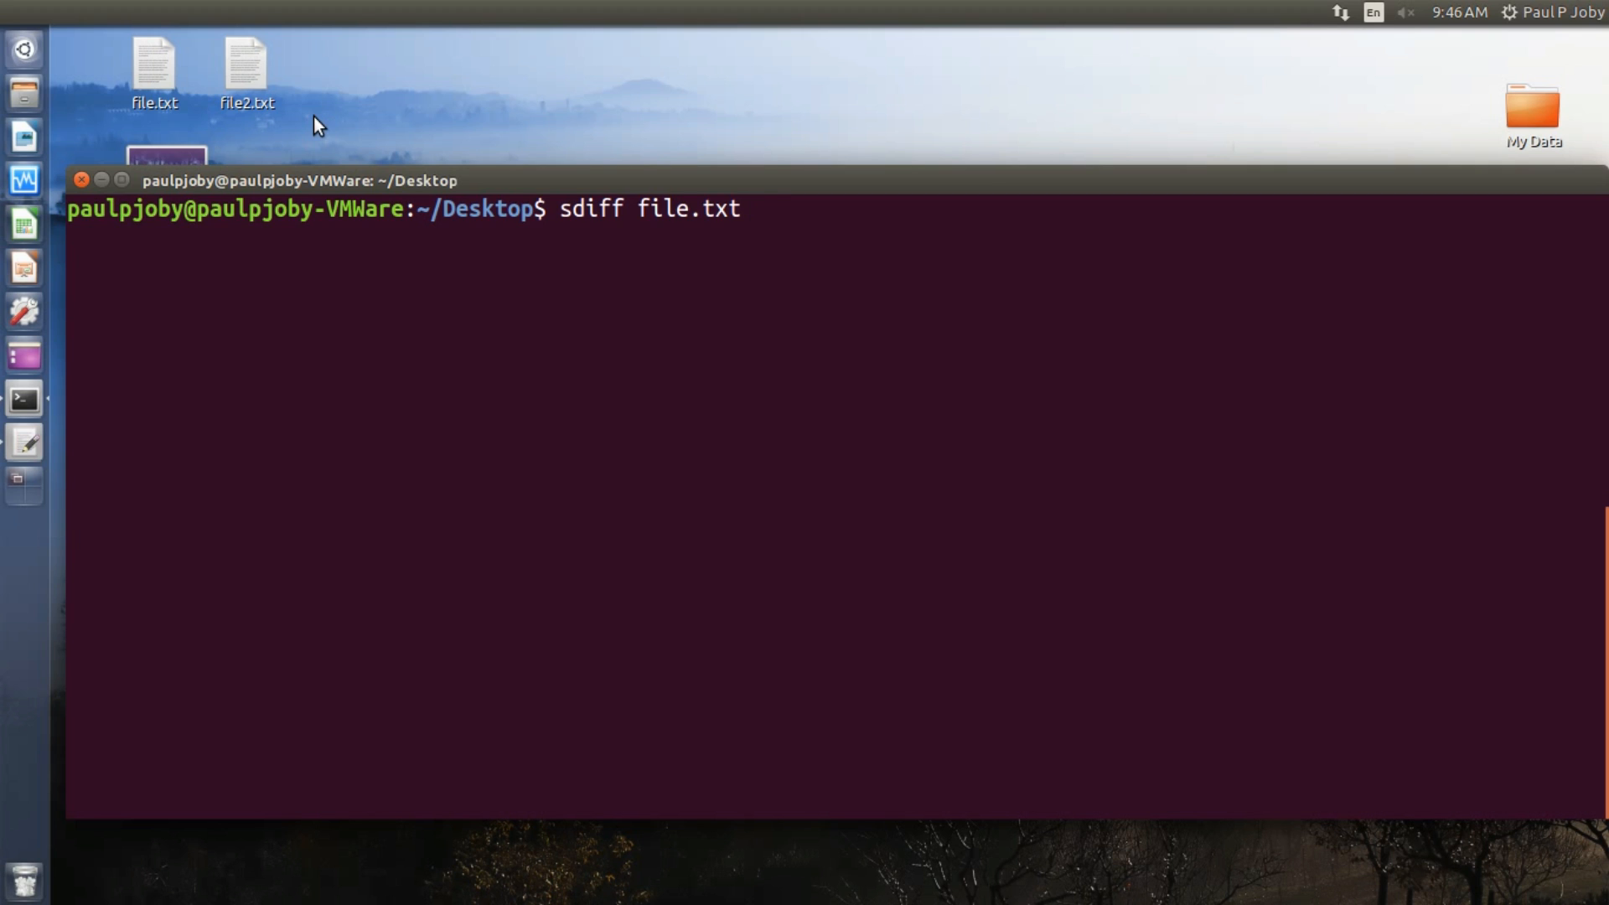
text(file)
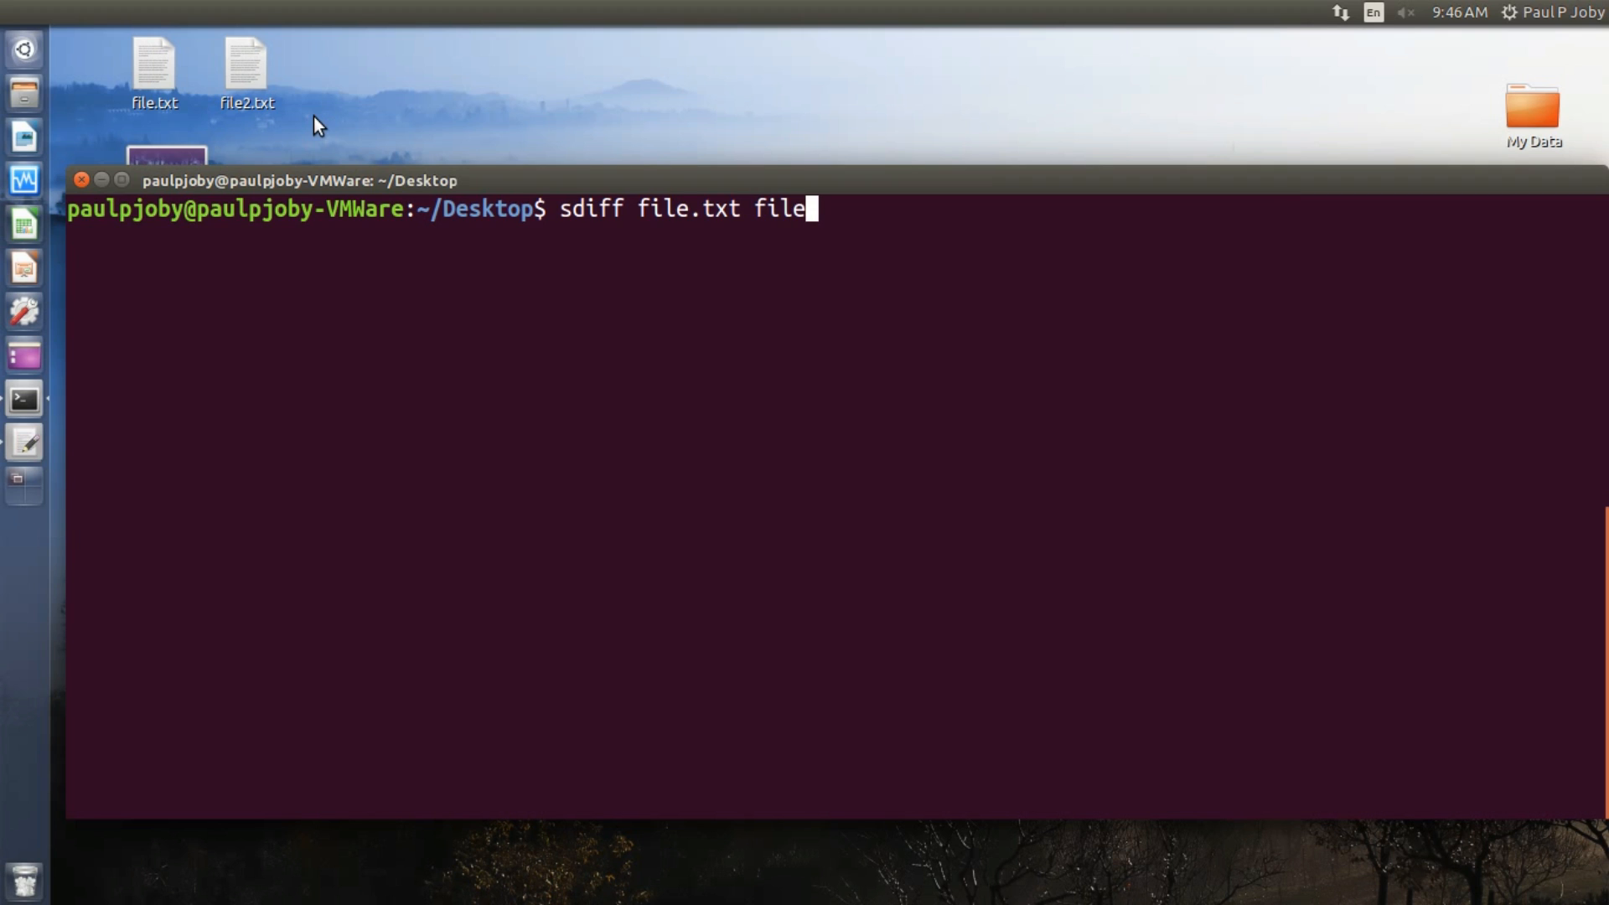
text(2.txt)
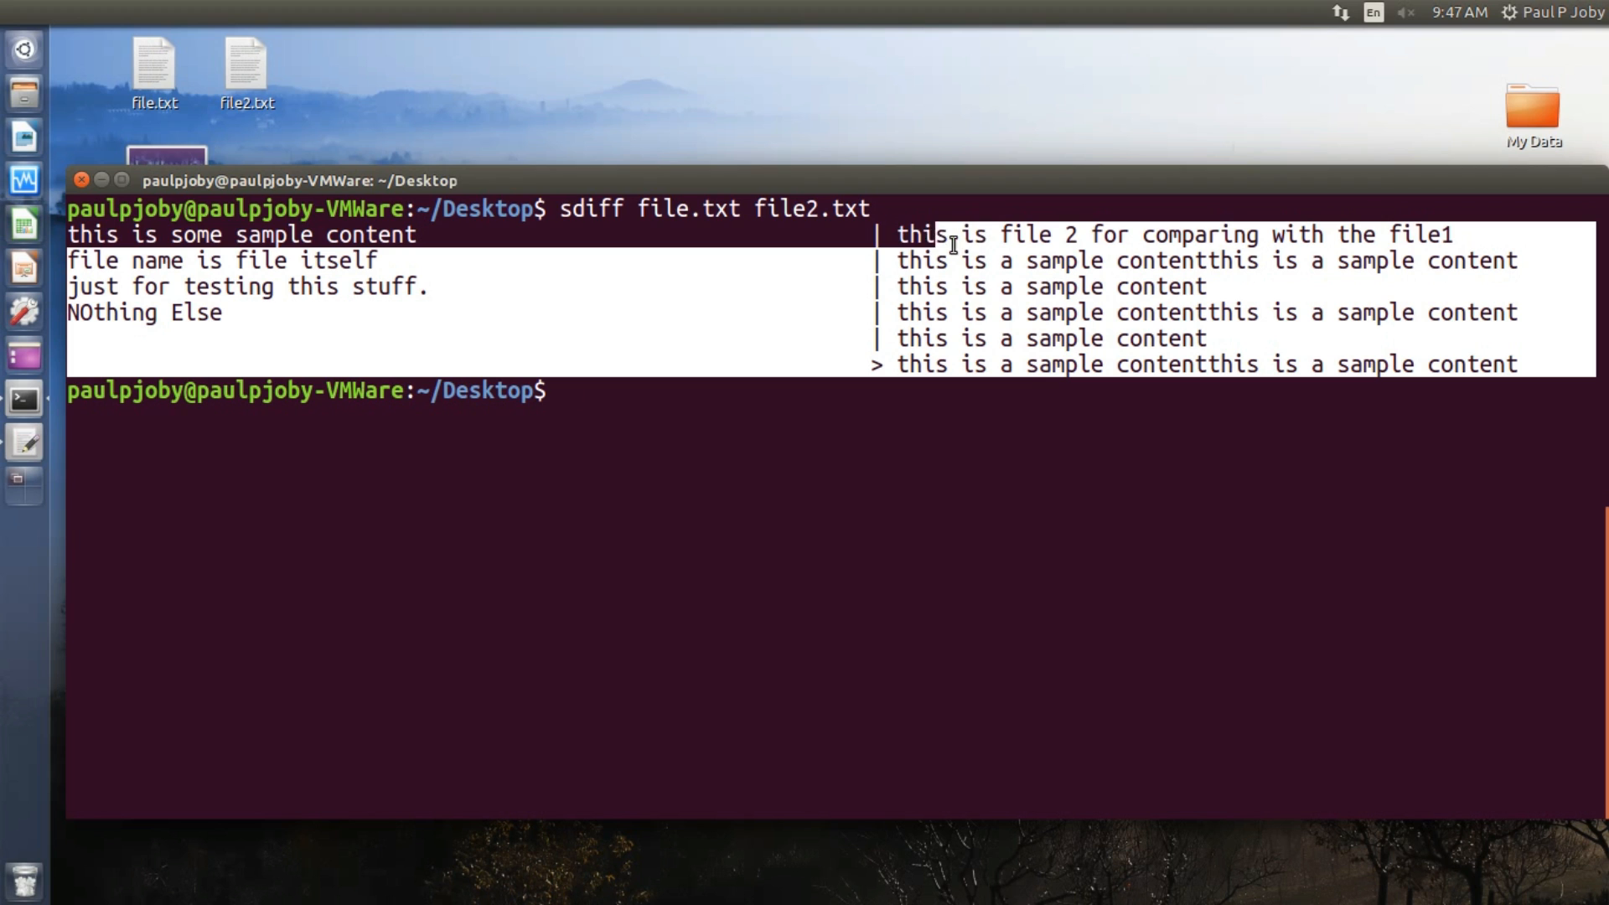
mouse_move(811, 332)
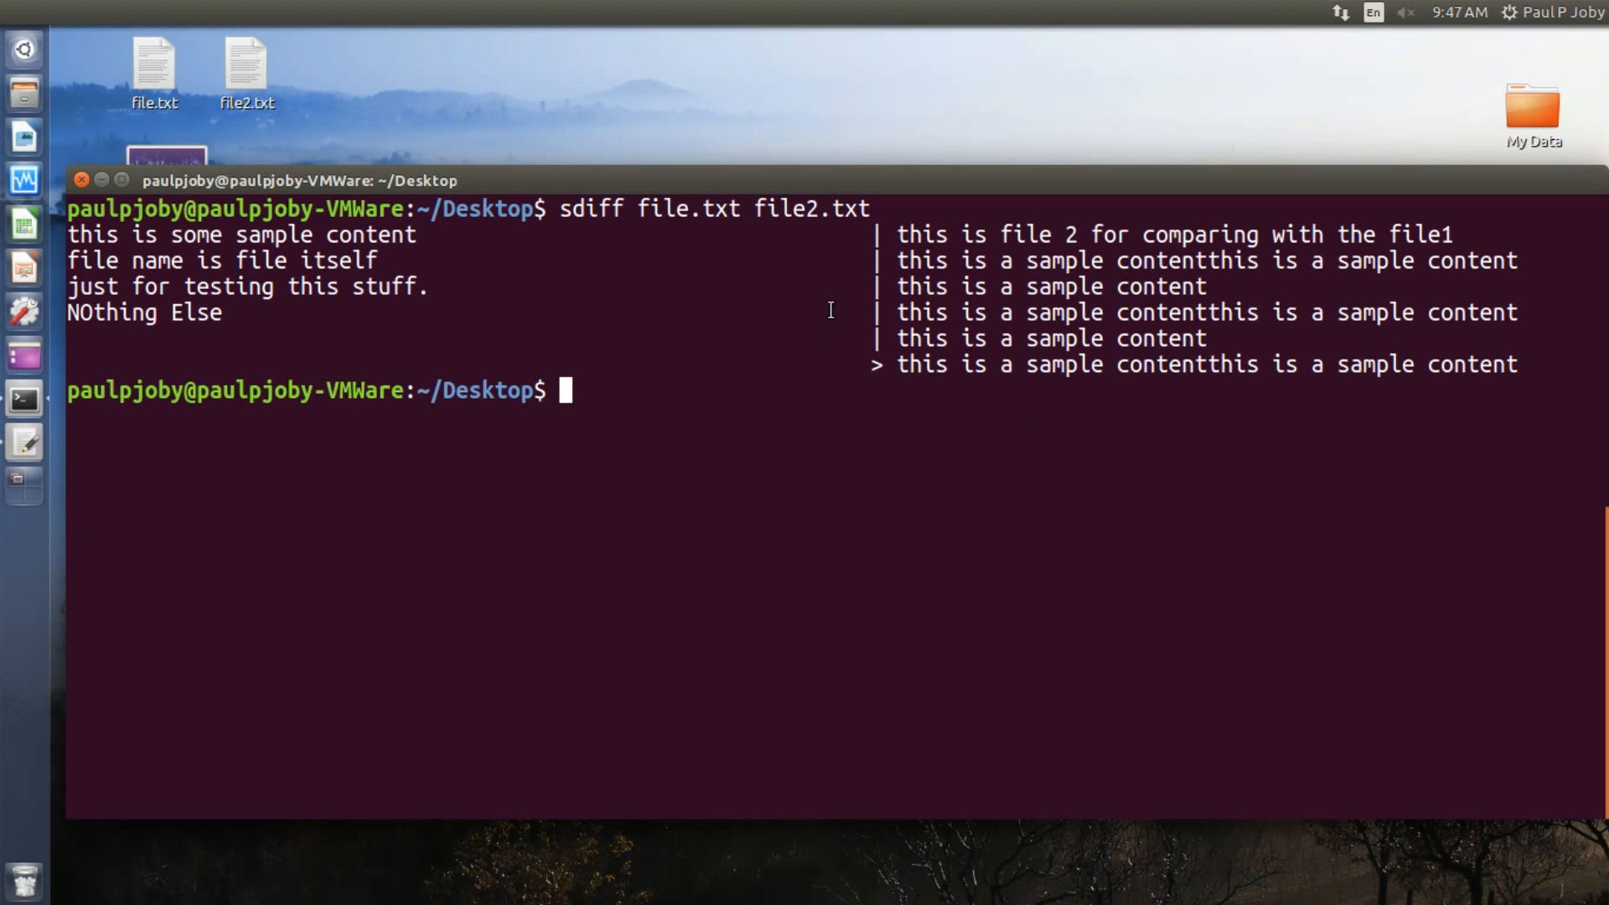
Check the top-panel session menu, close it, and clear the screen
click(1554, 11)
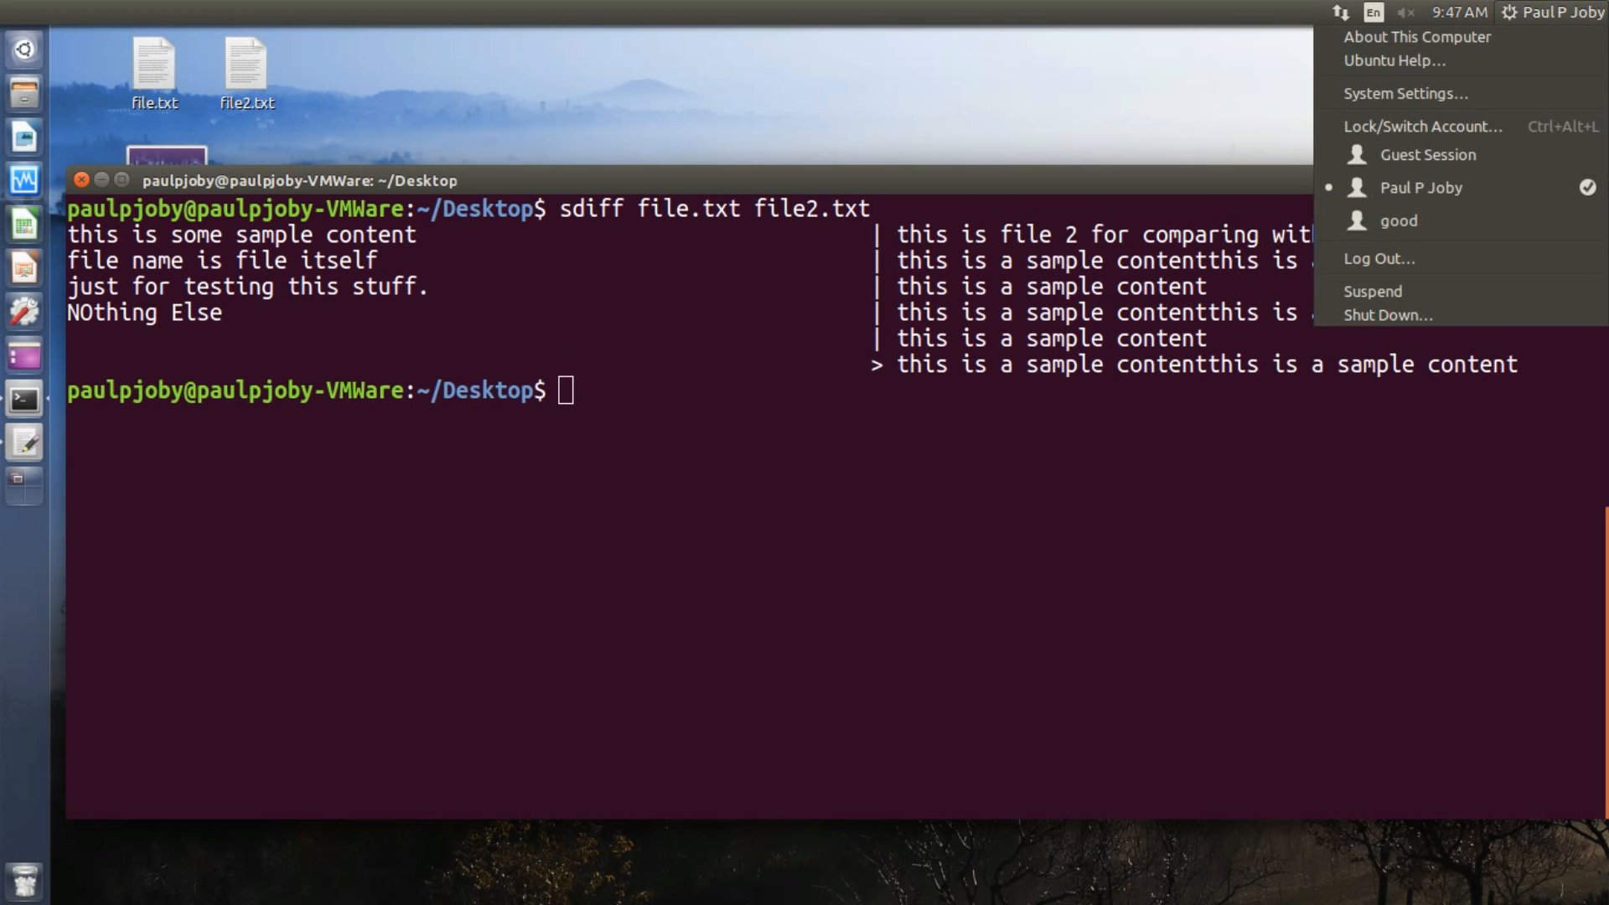
click(719, 346)
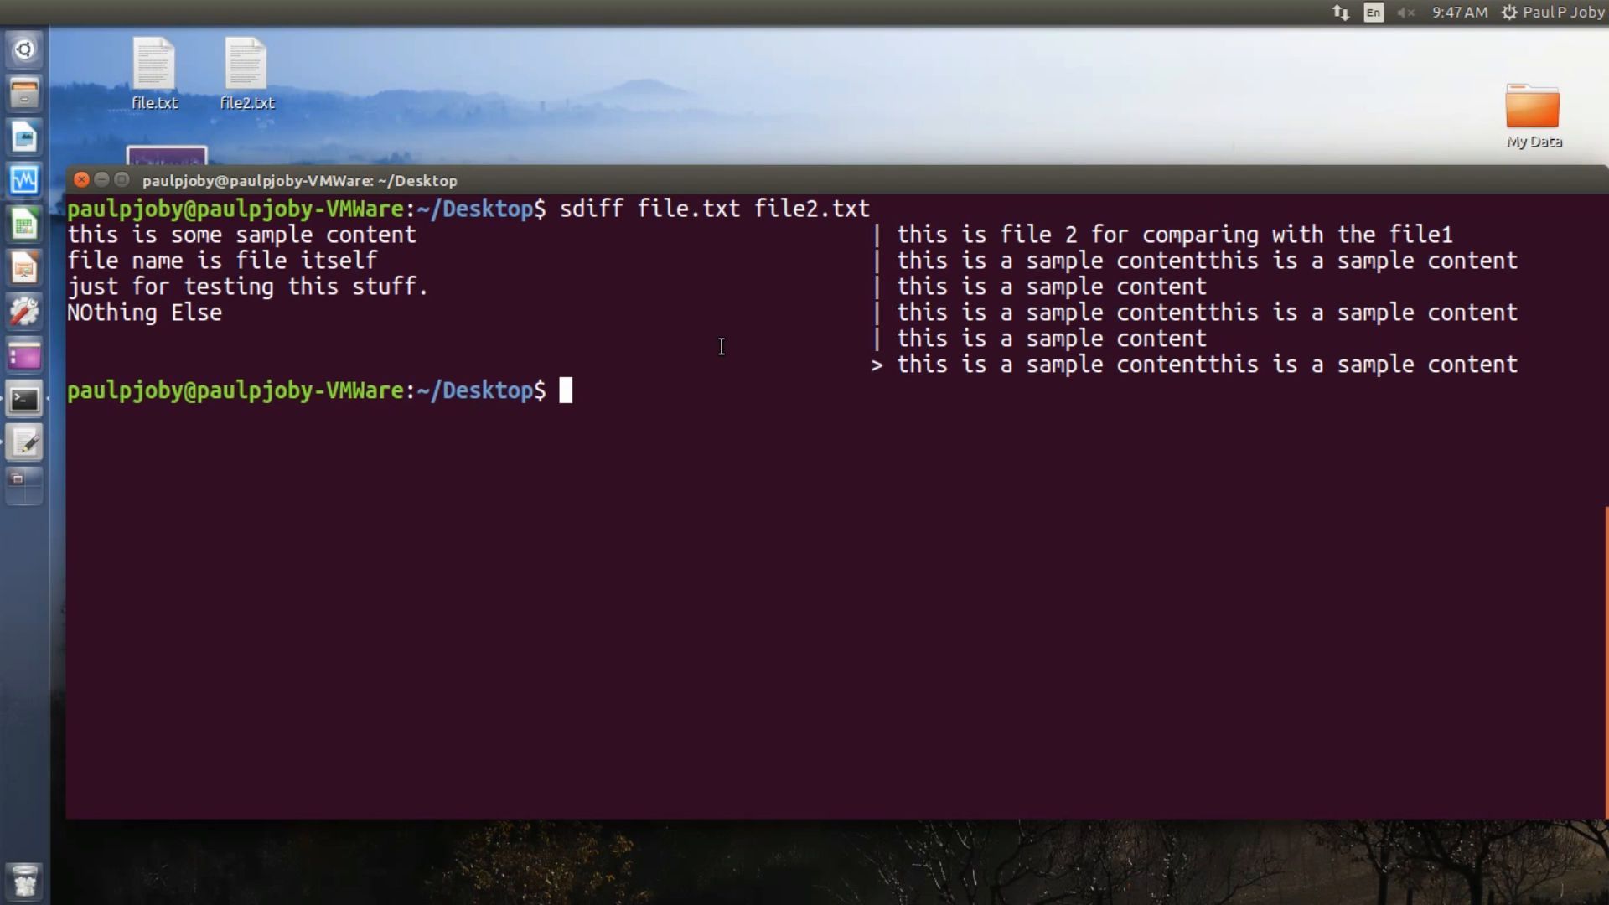
text(cle)
text(s)
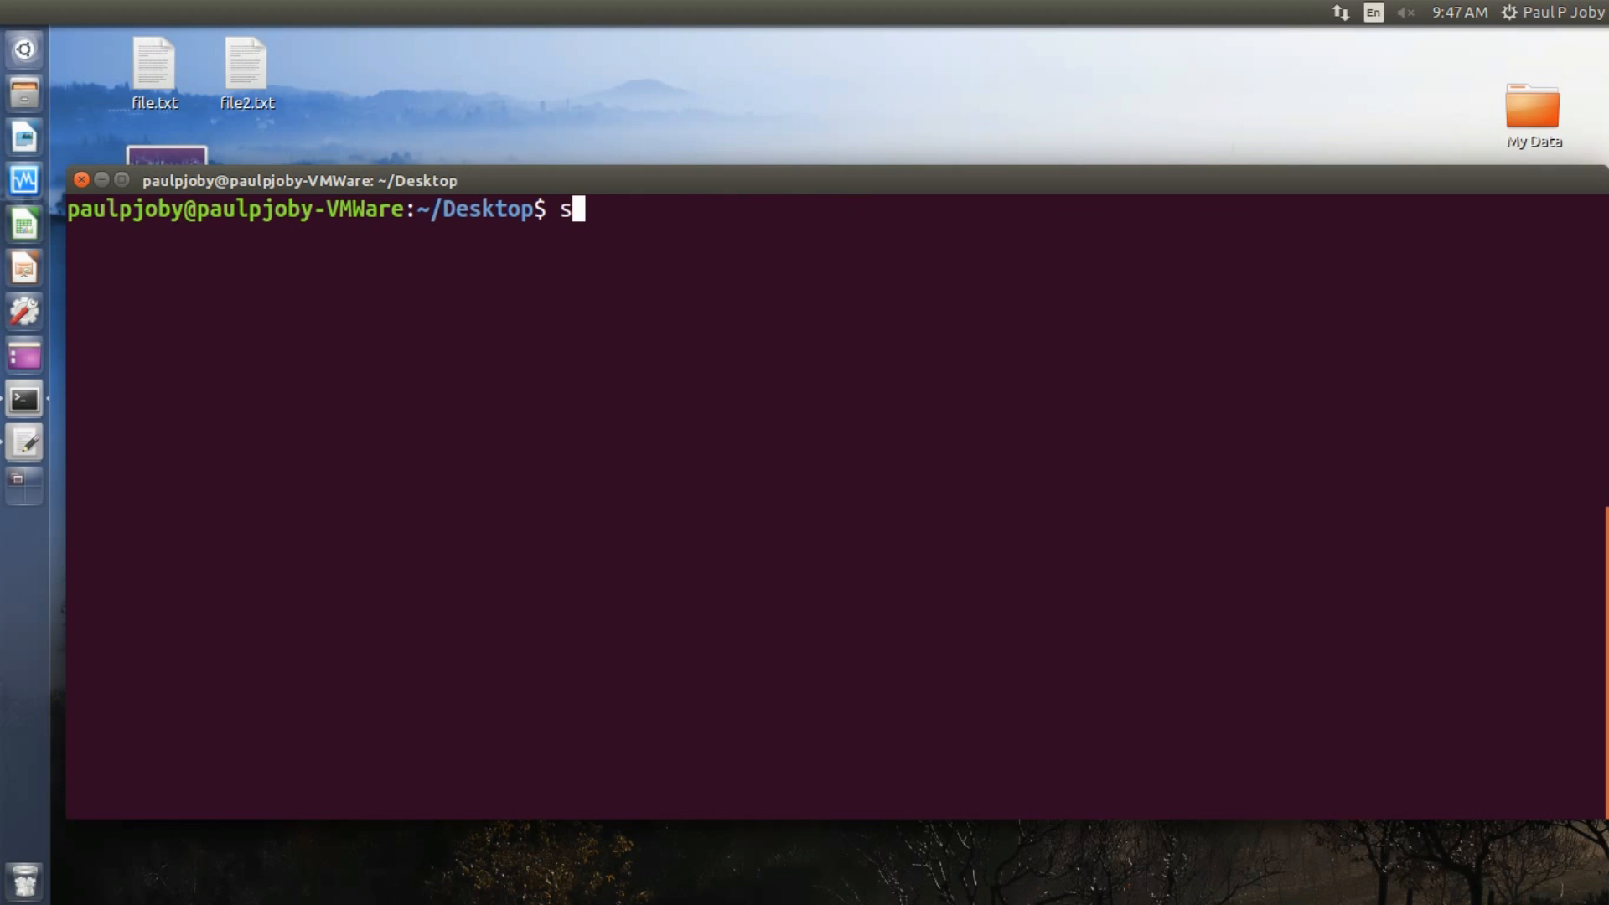
Run 'sudo adduser newuser' to start creating the newuser account
text(udo -i)
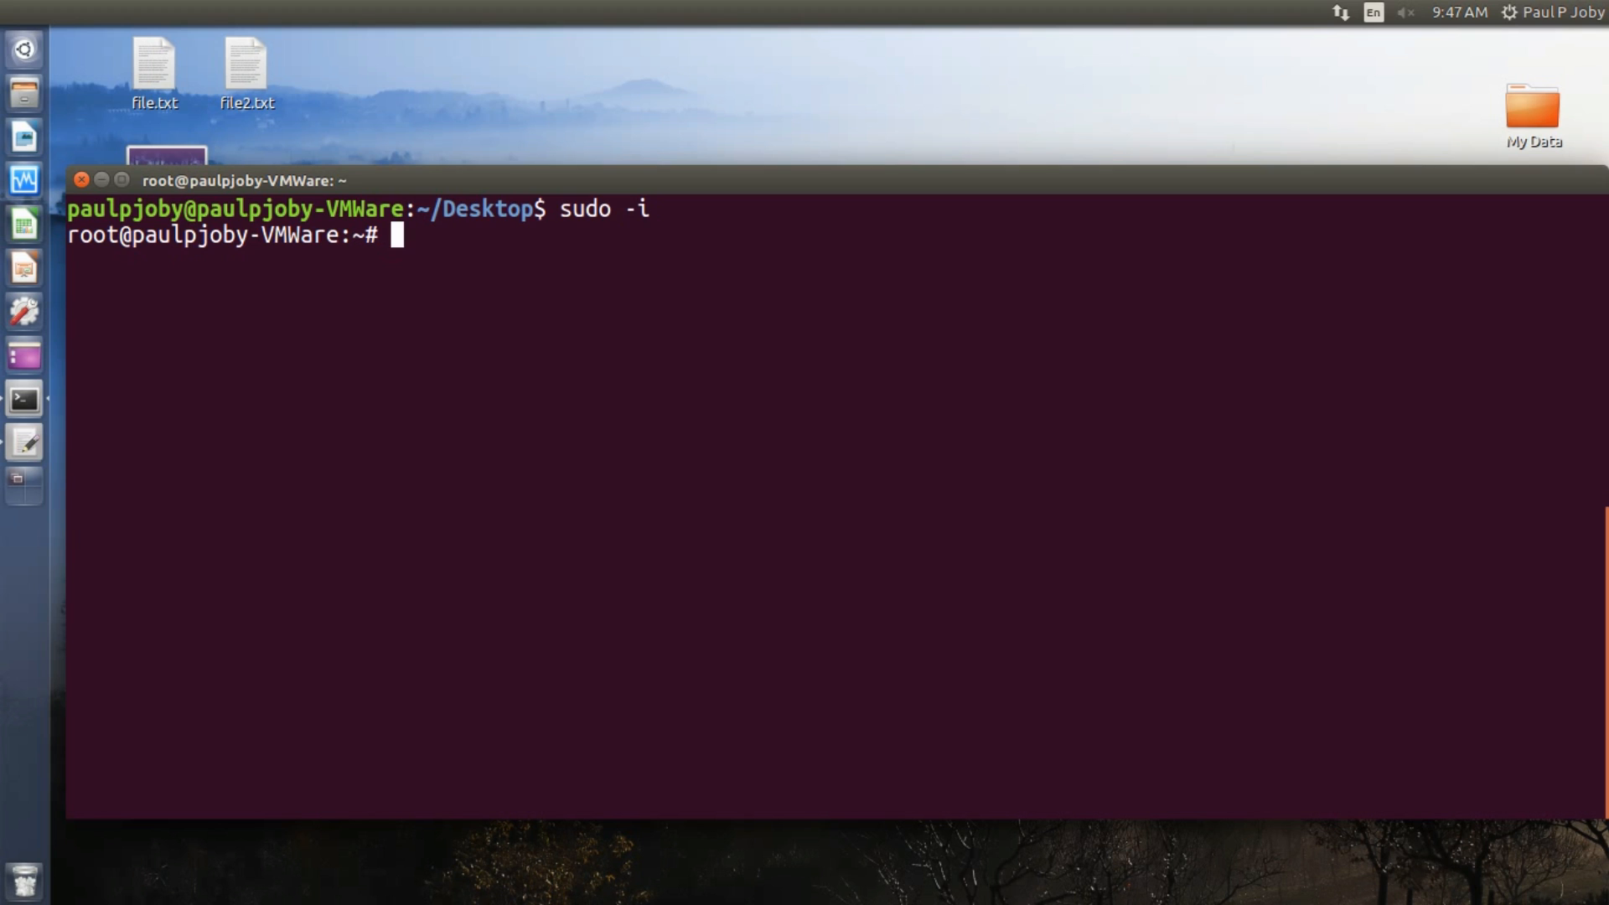
text(addu)
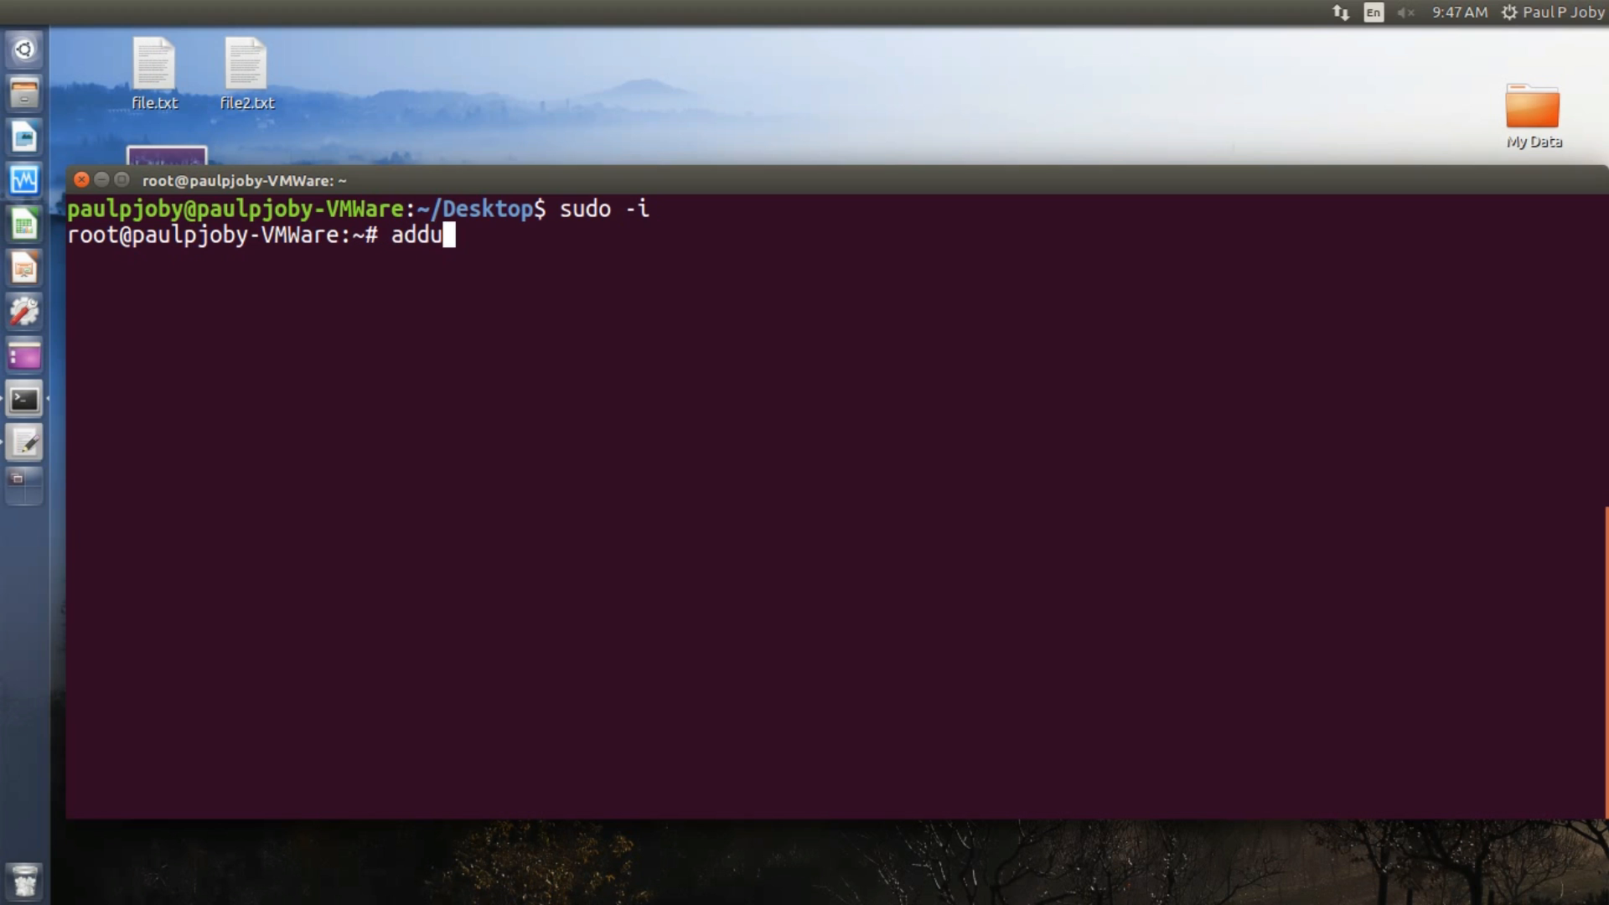
text(ser)
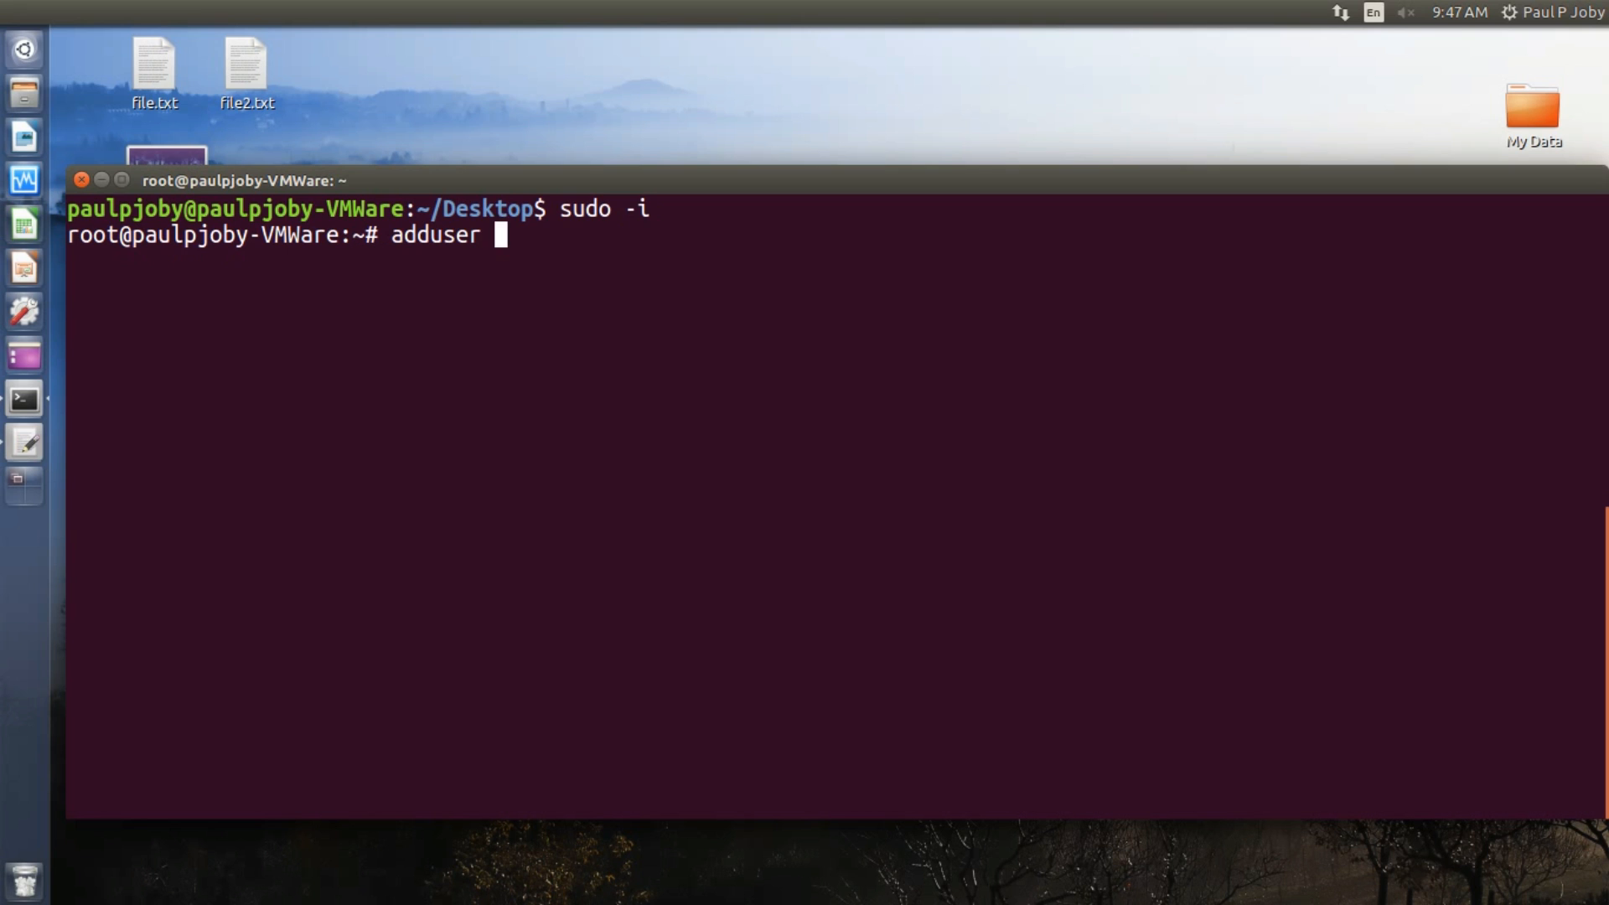
text(new)
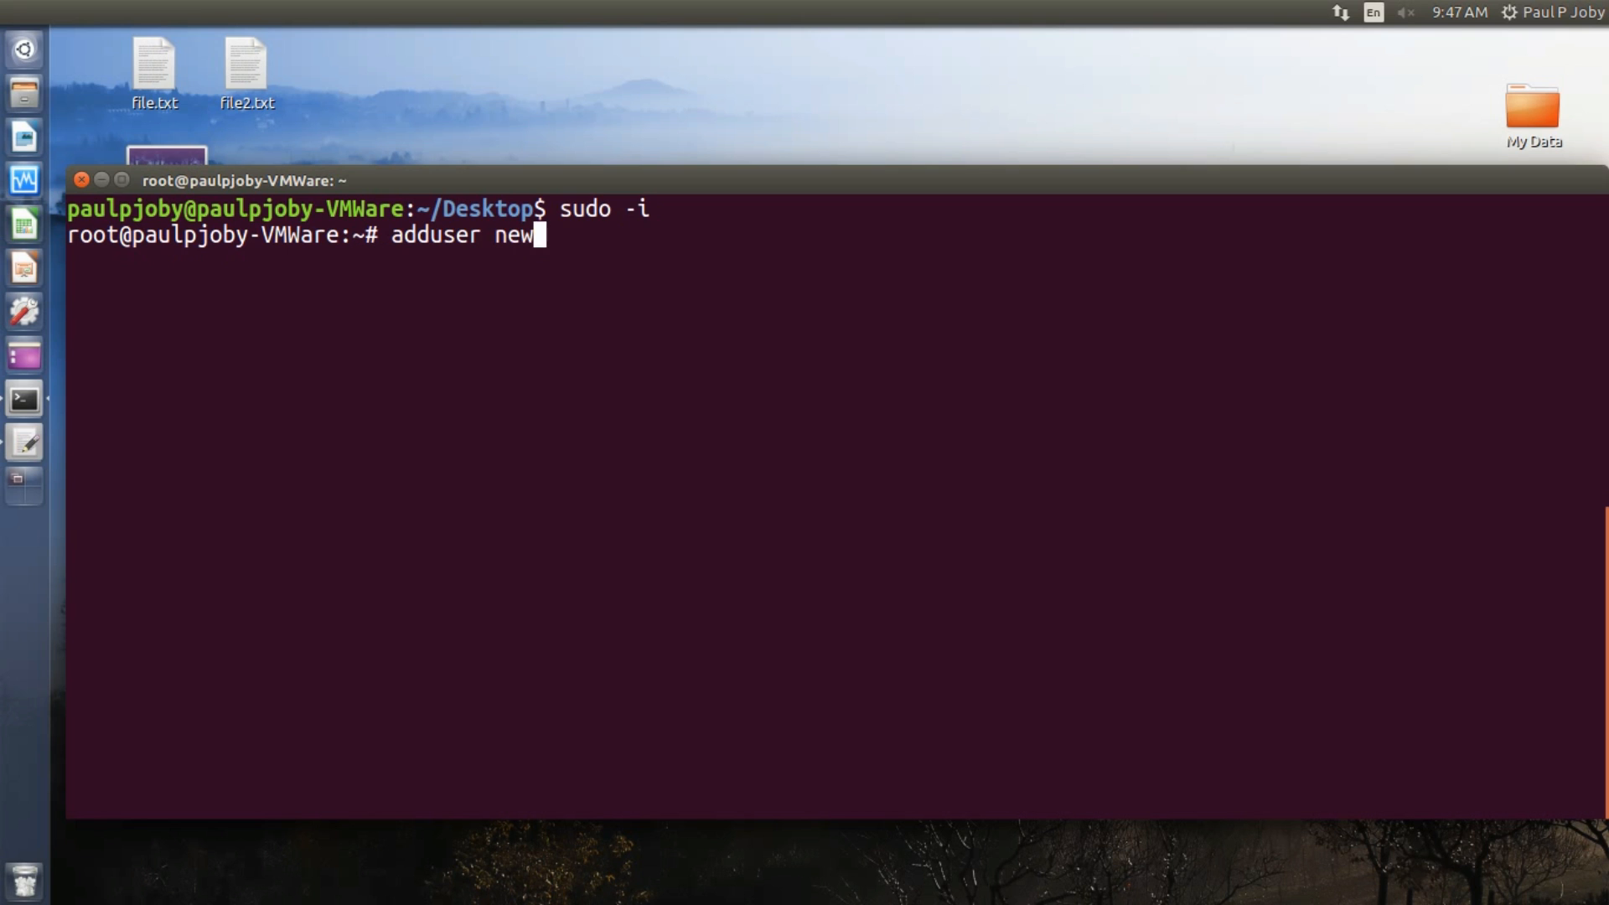
text(user)
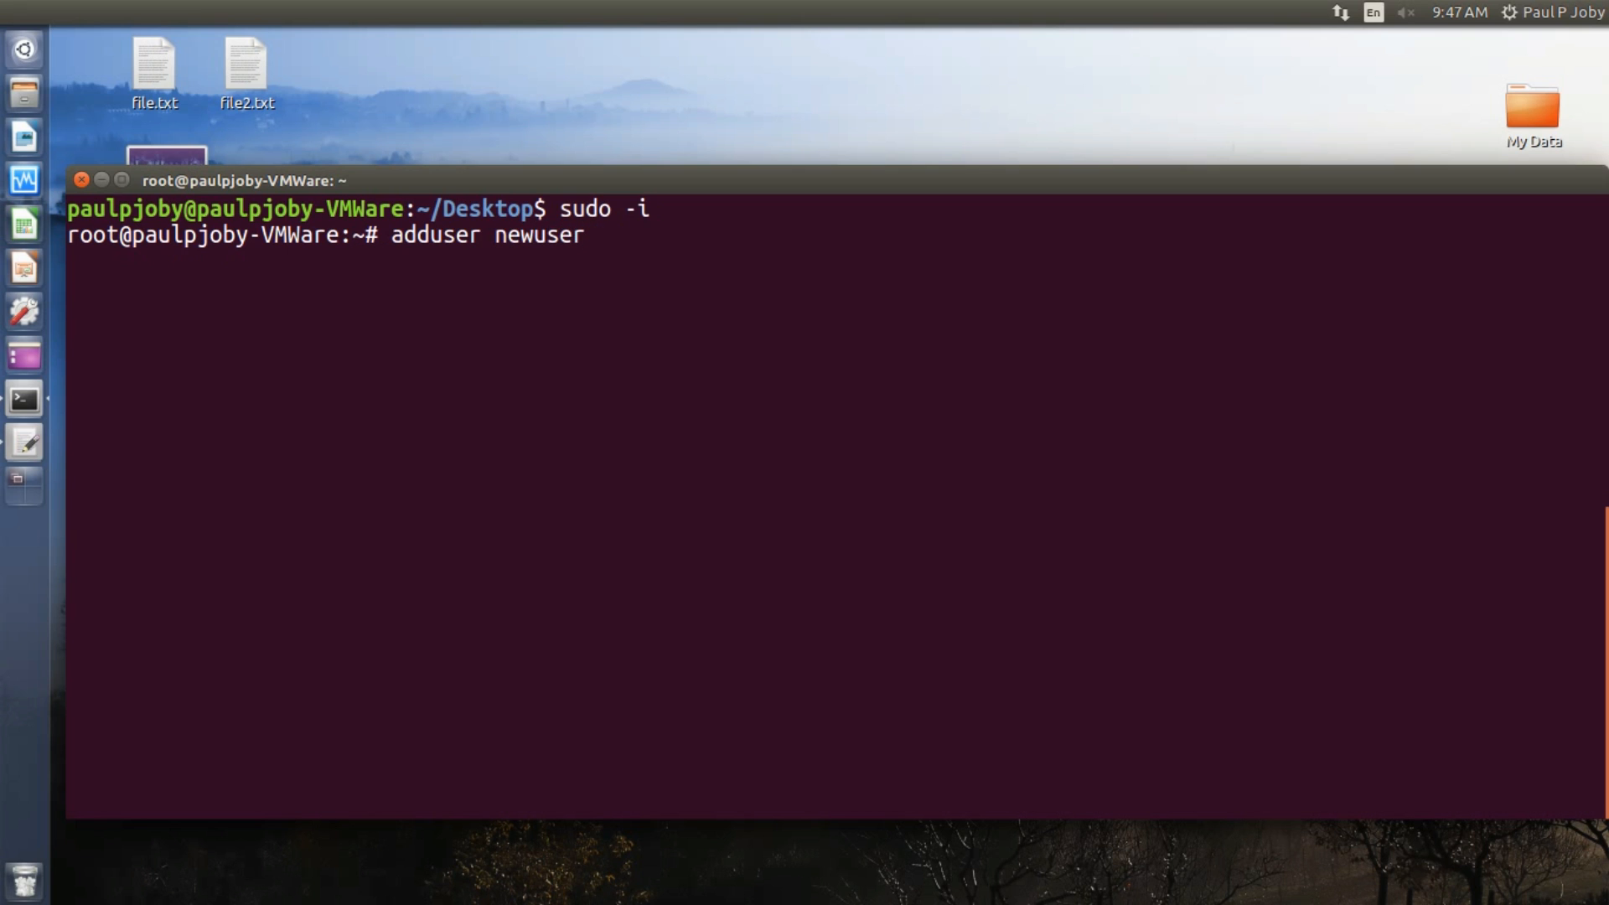
key(Return)
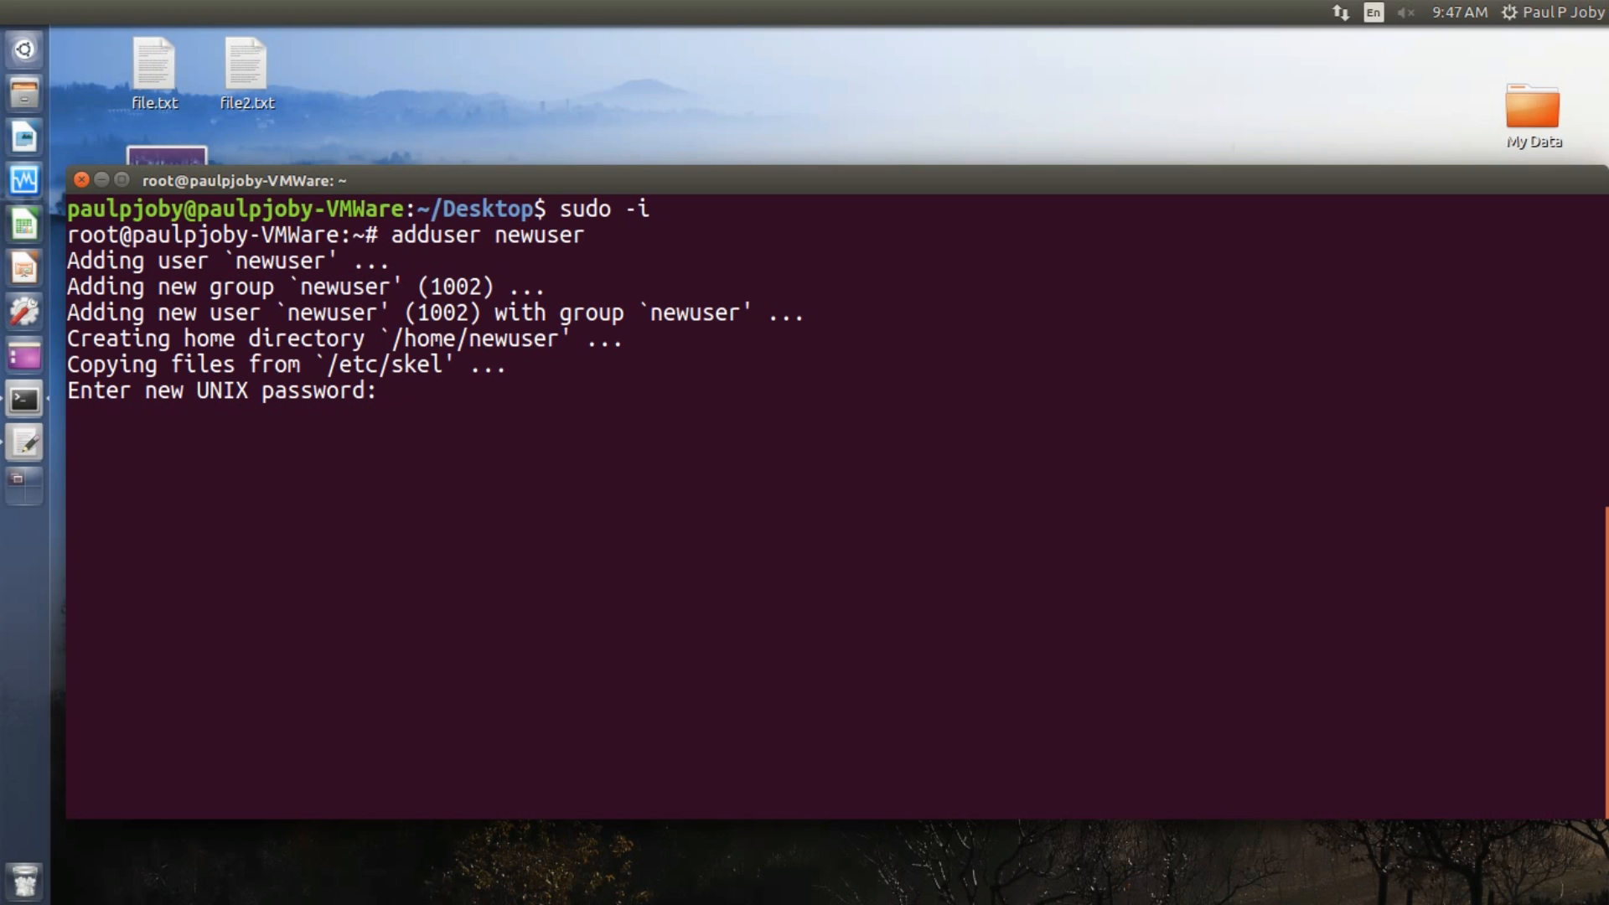
Set the password and full name 'New User', skip other fields, and confirm with Y
key(Enter)
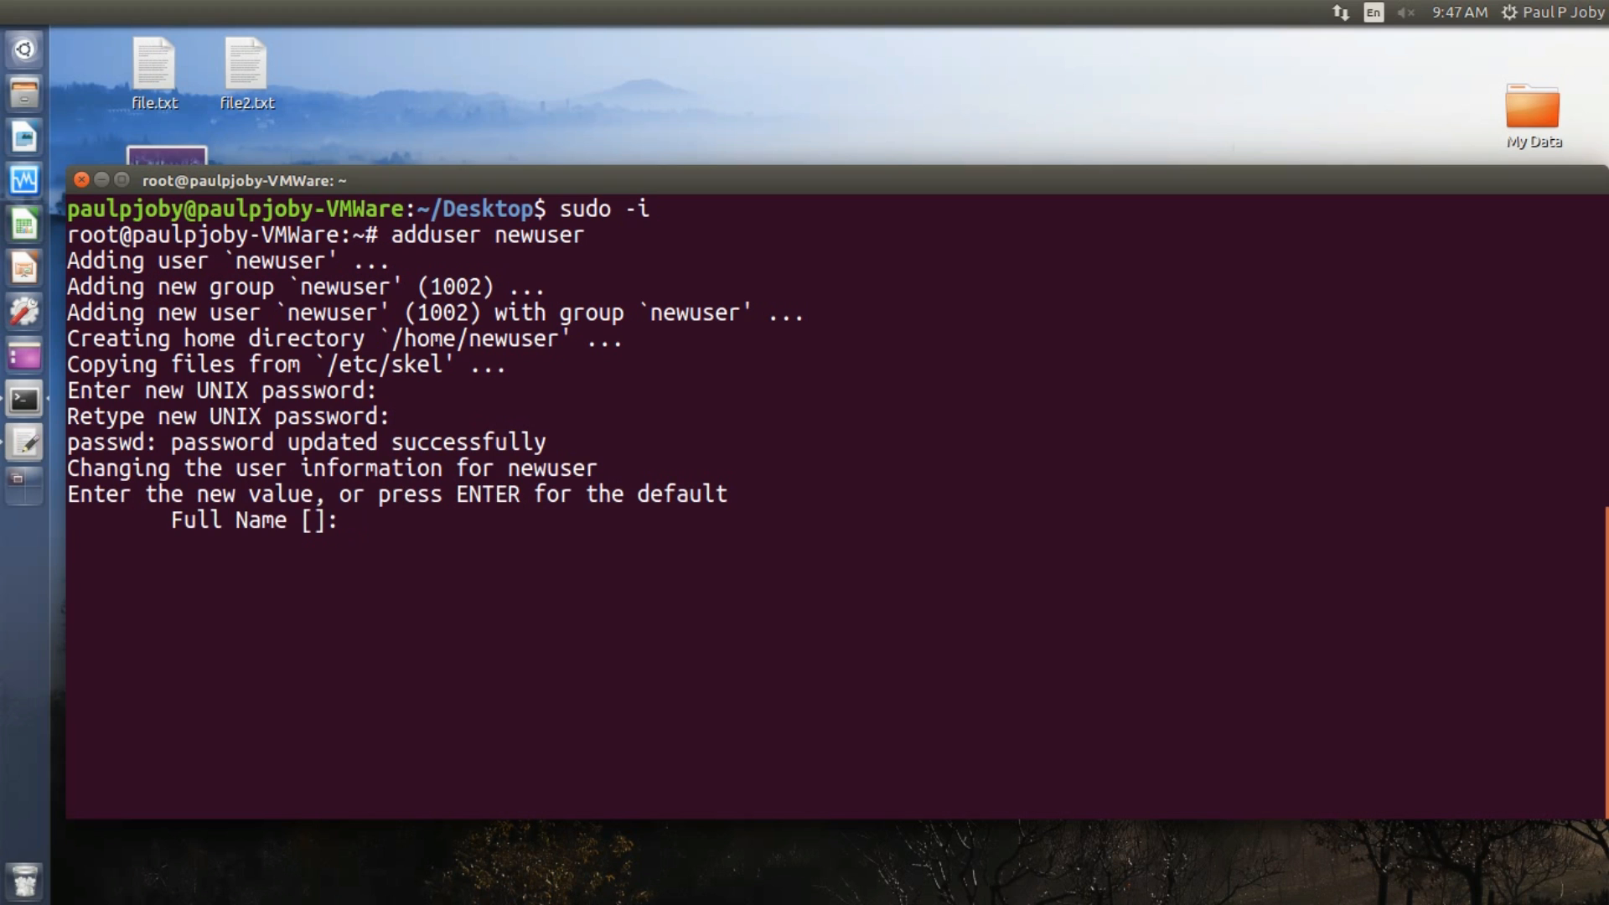
text(New)
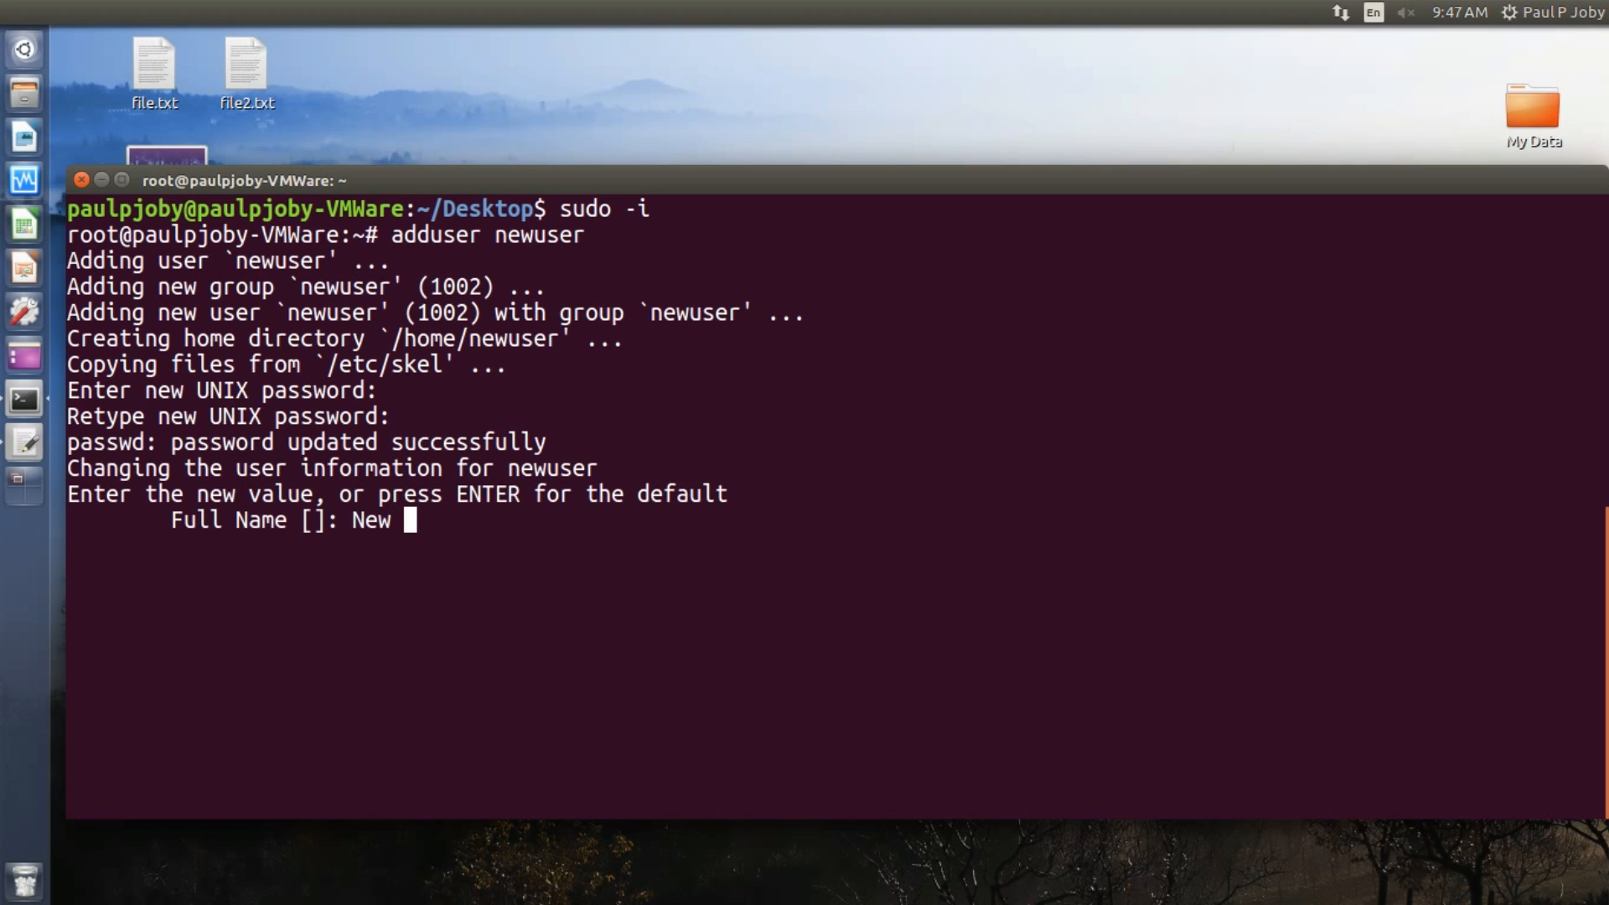
text(User)
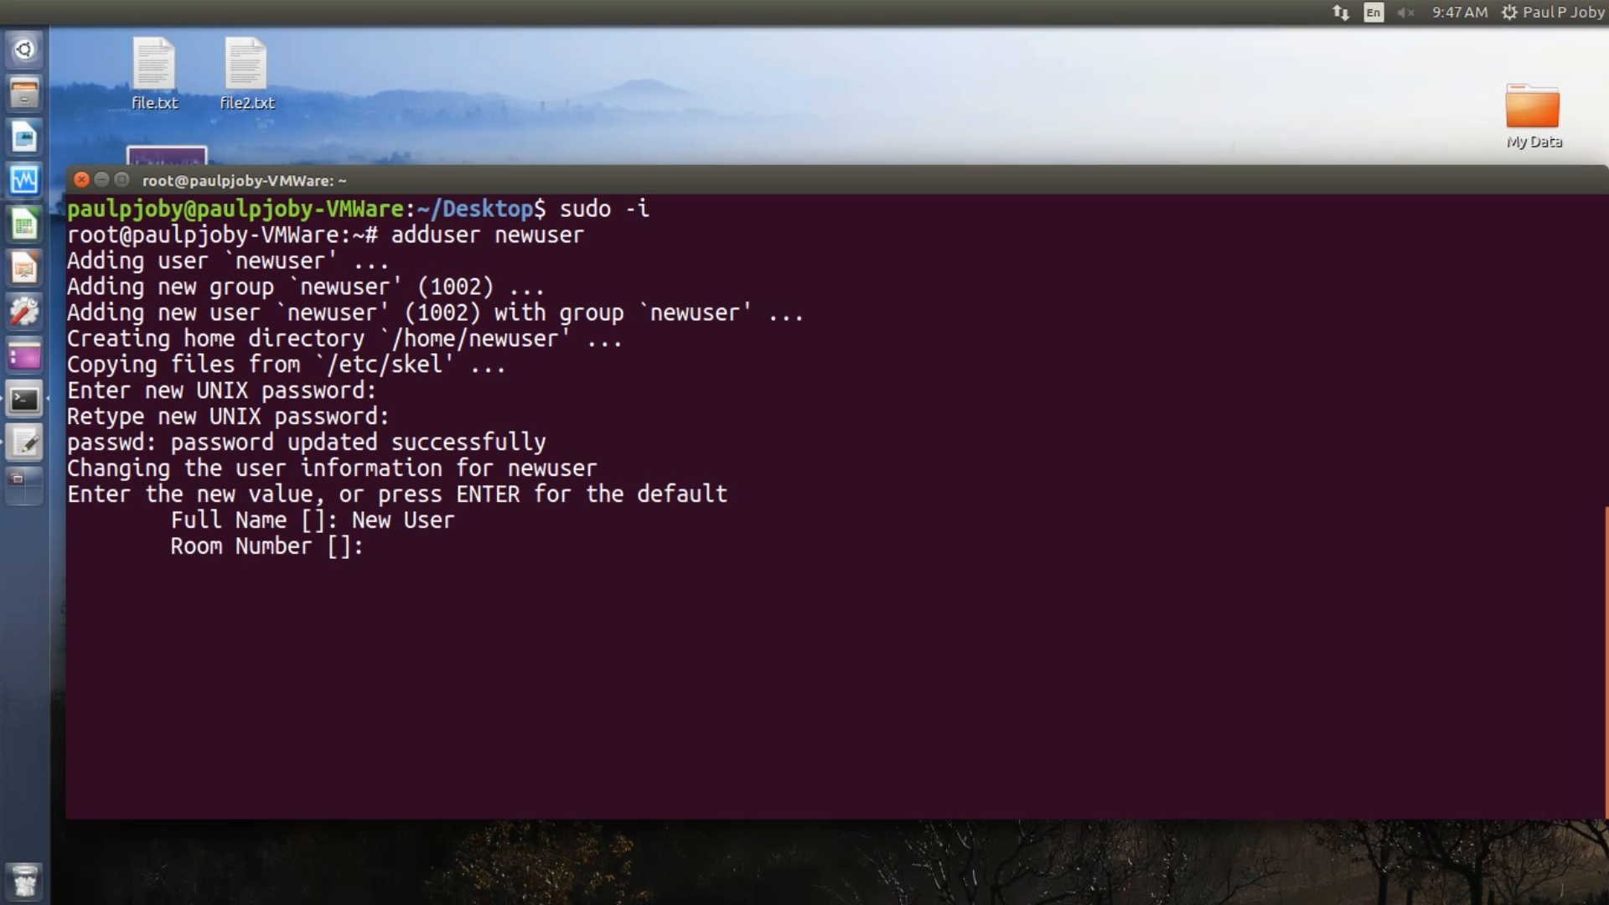
key(Return)
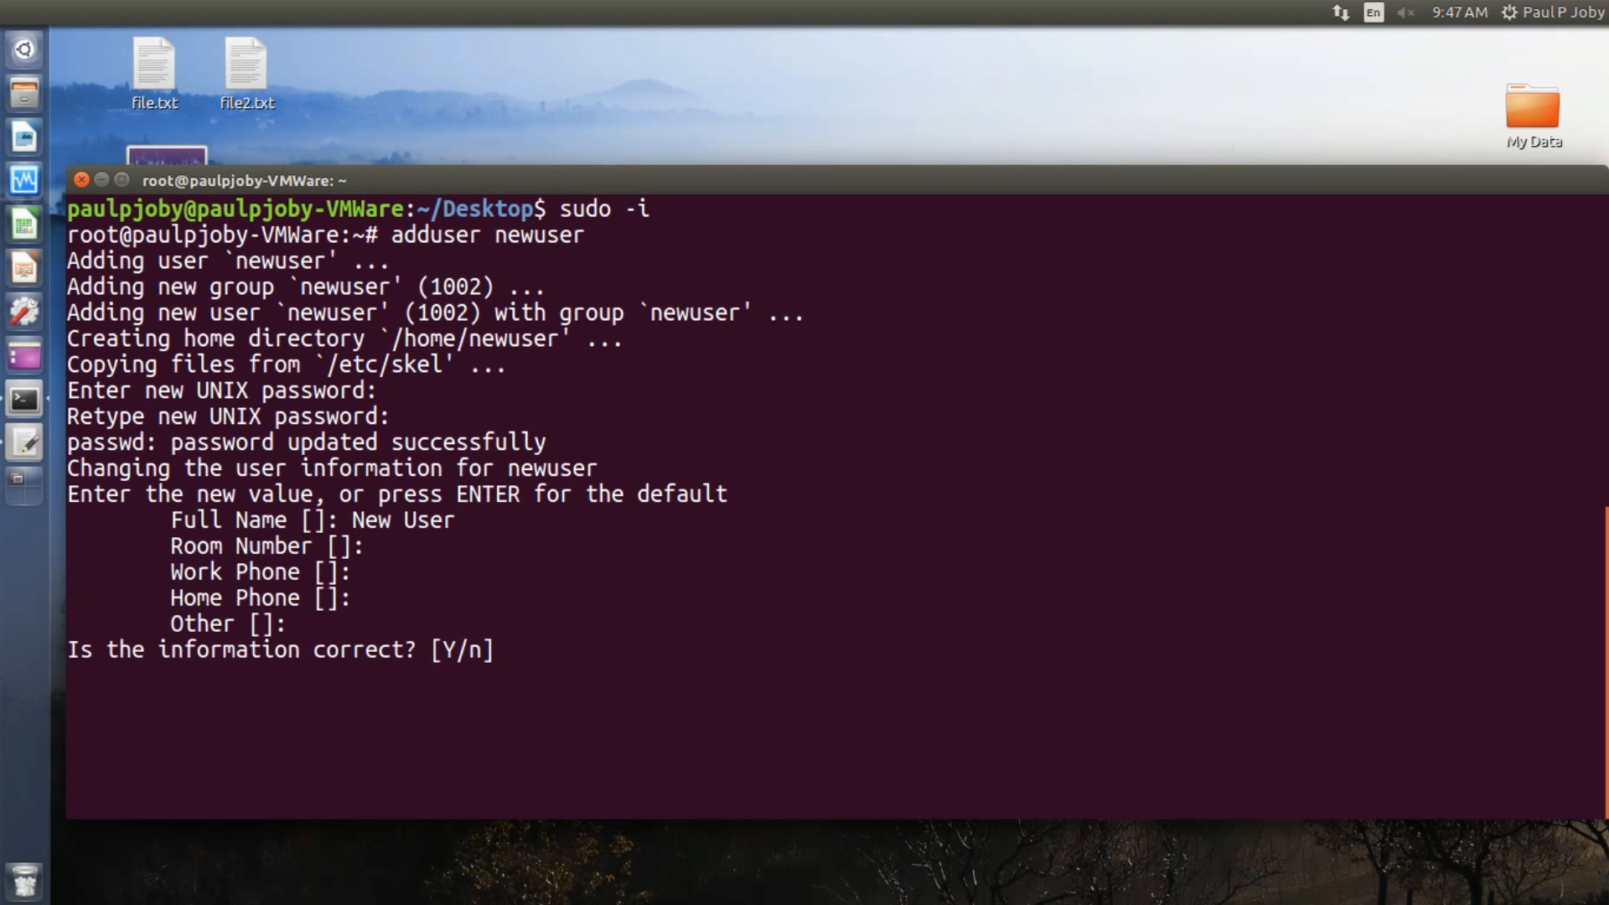
text(Y)
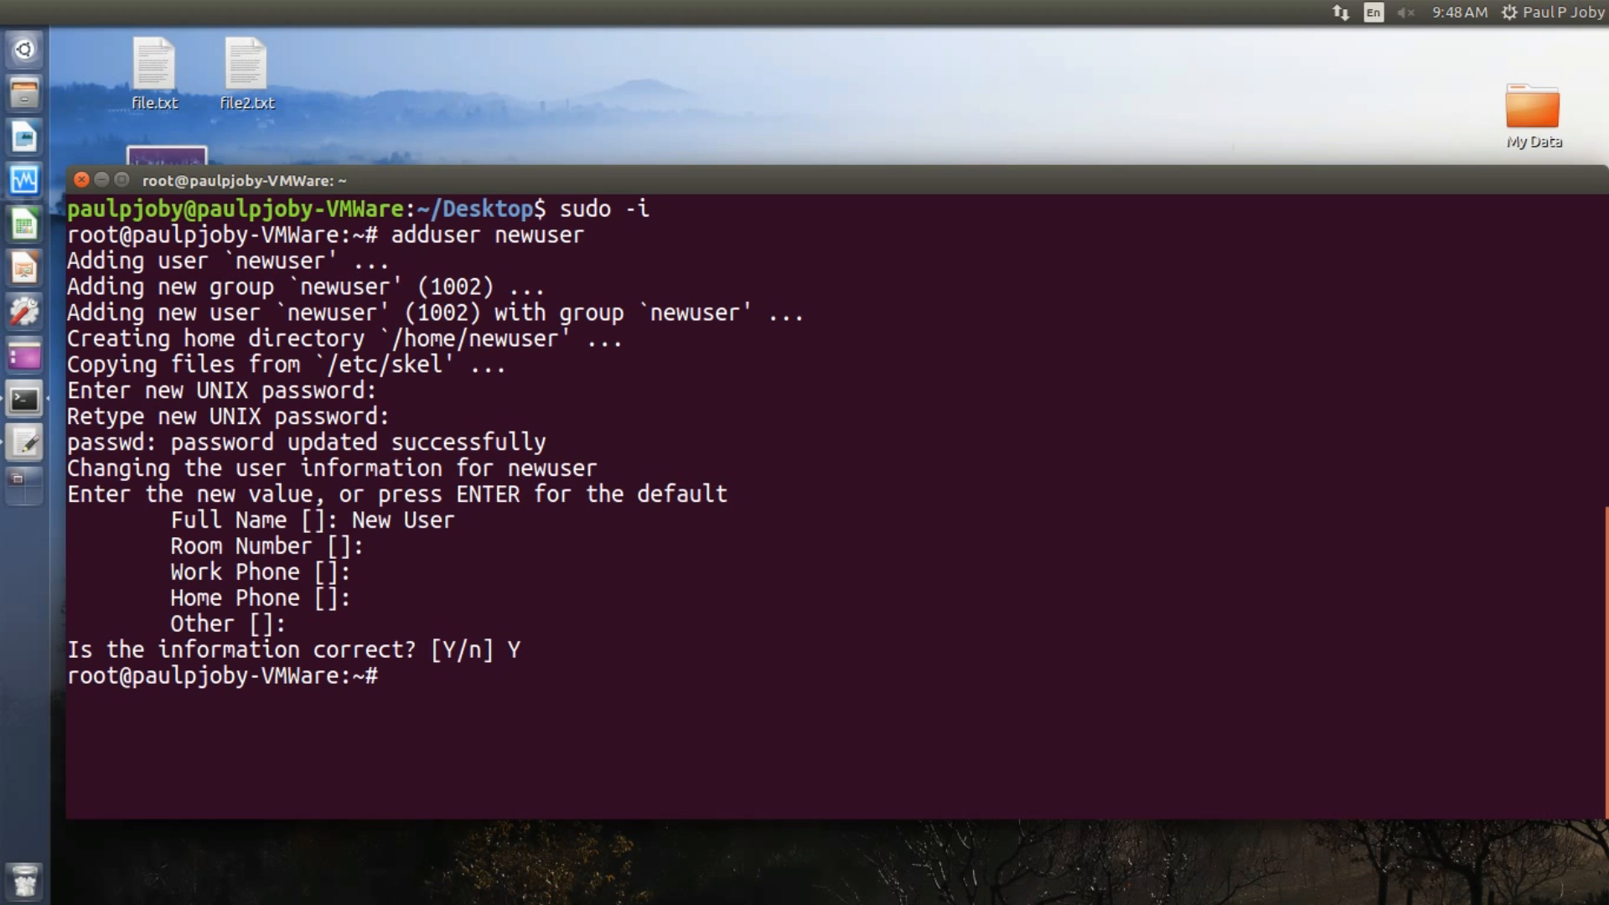
click(1553, 11)
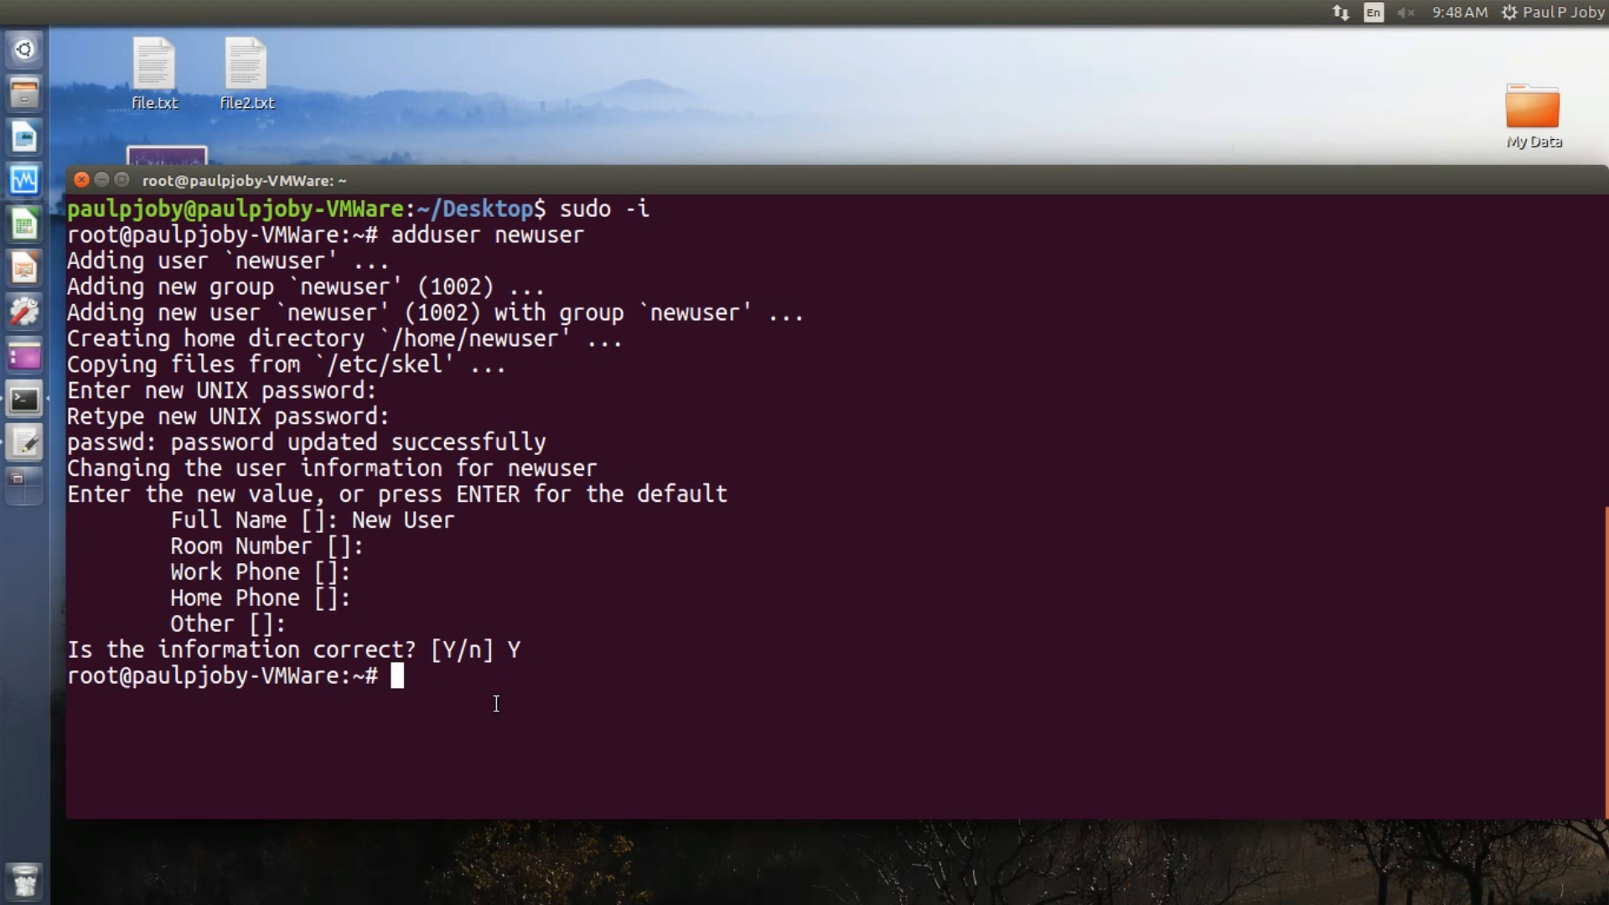
Create account newuser2 with a home directory using 'useradd -m newuser2'
text(useradd)
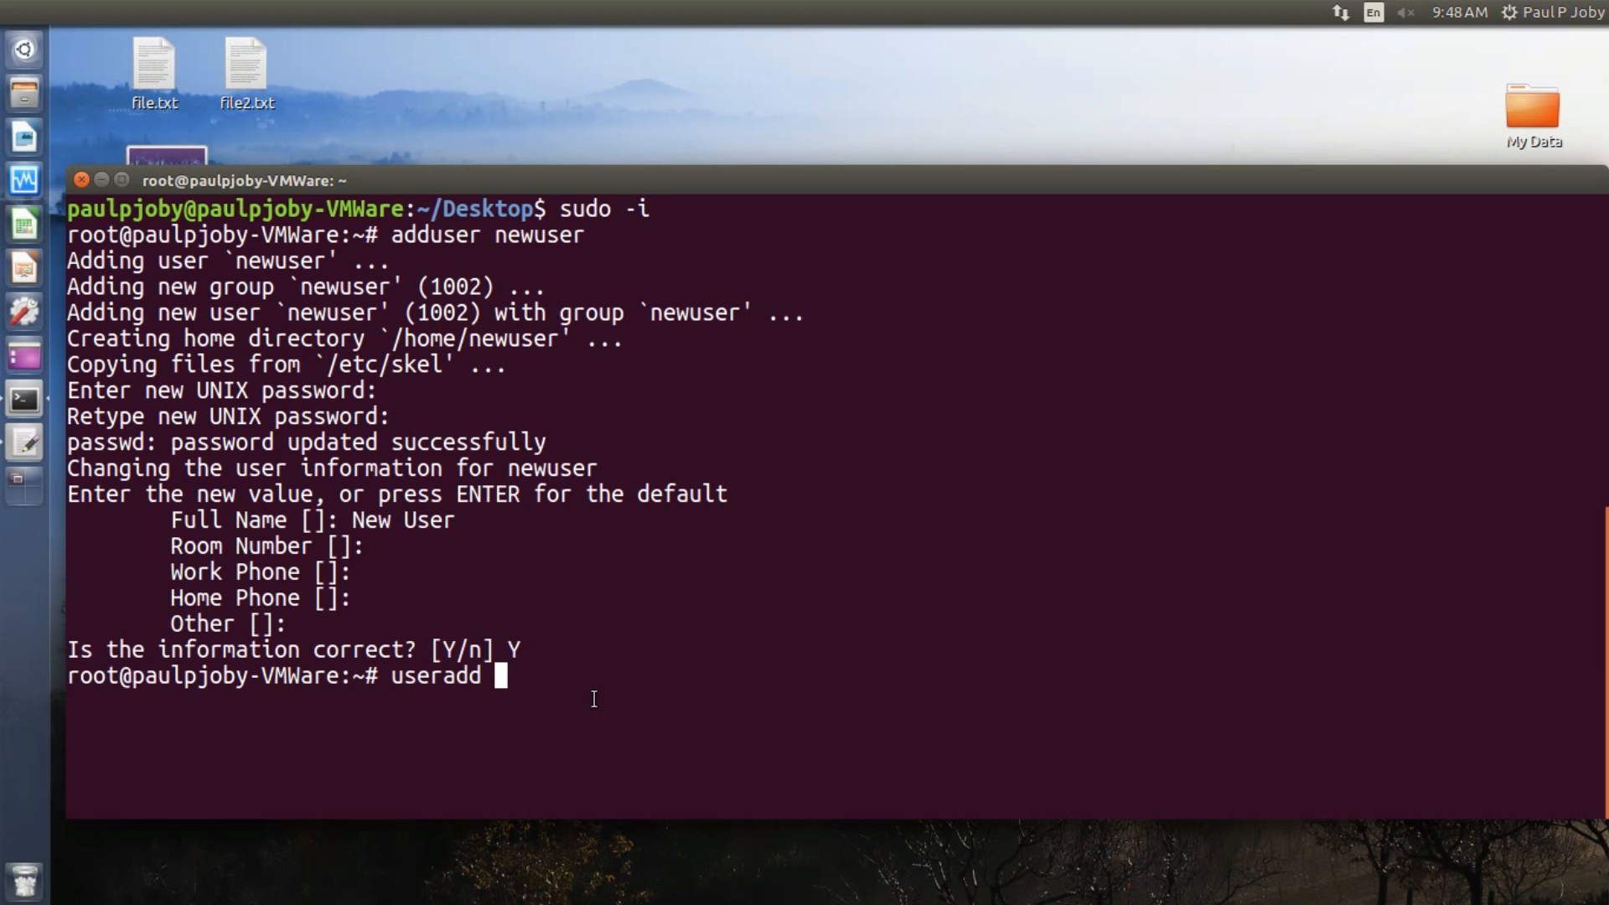
text(newuser)
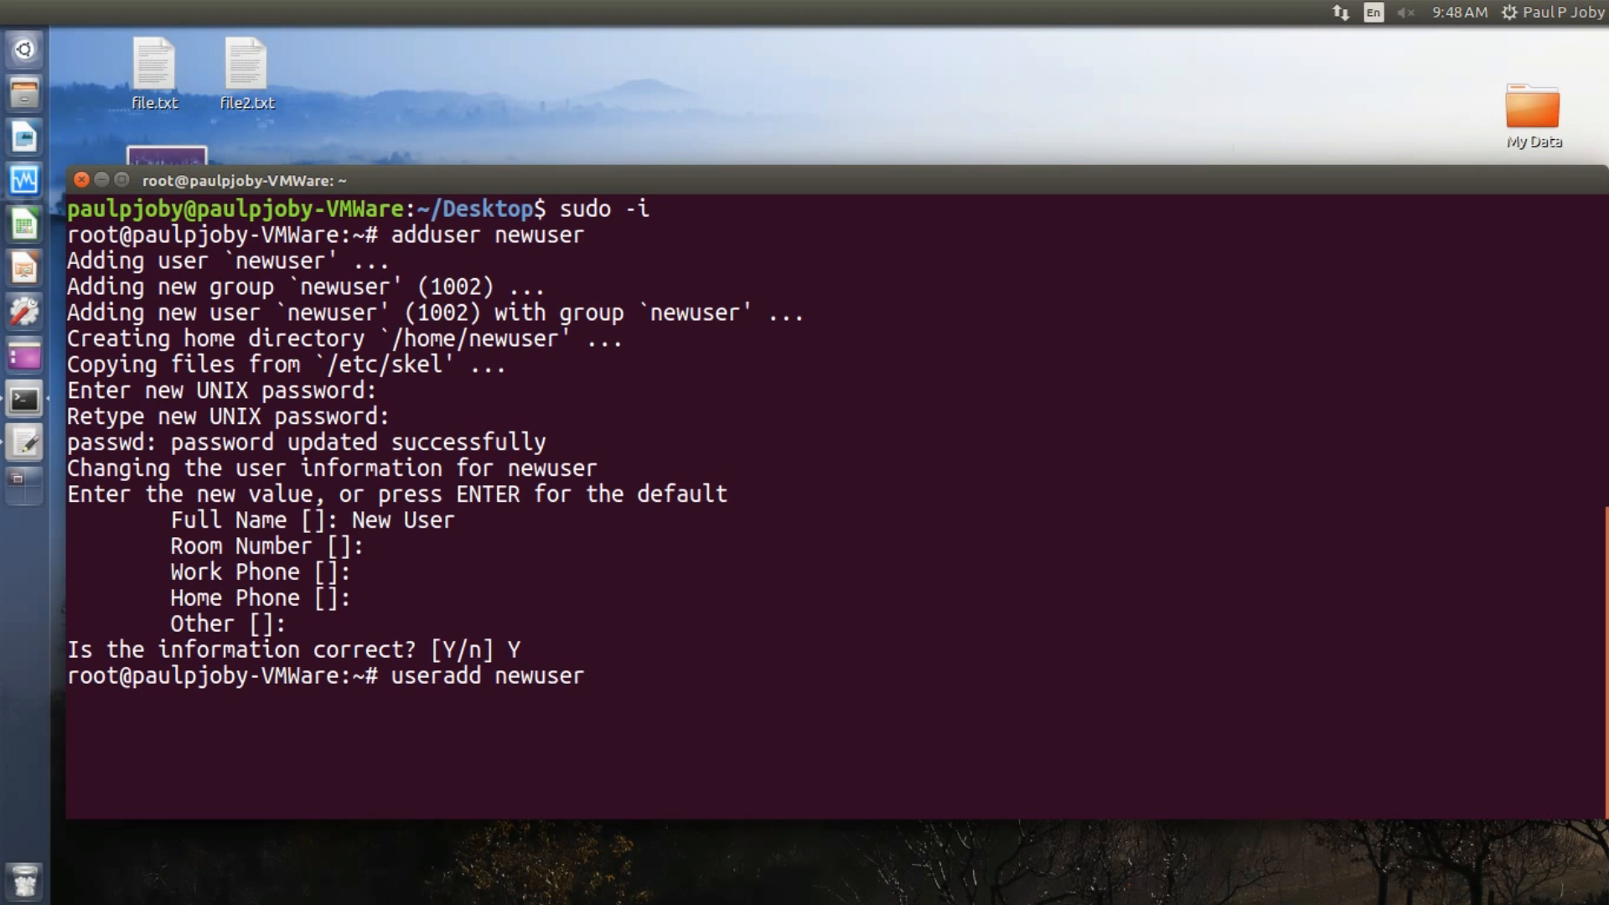
text(2)
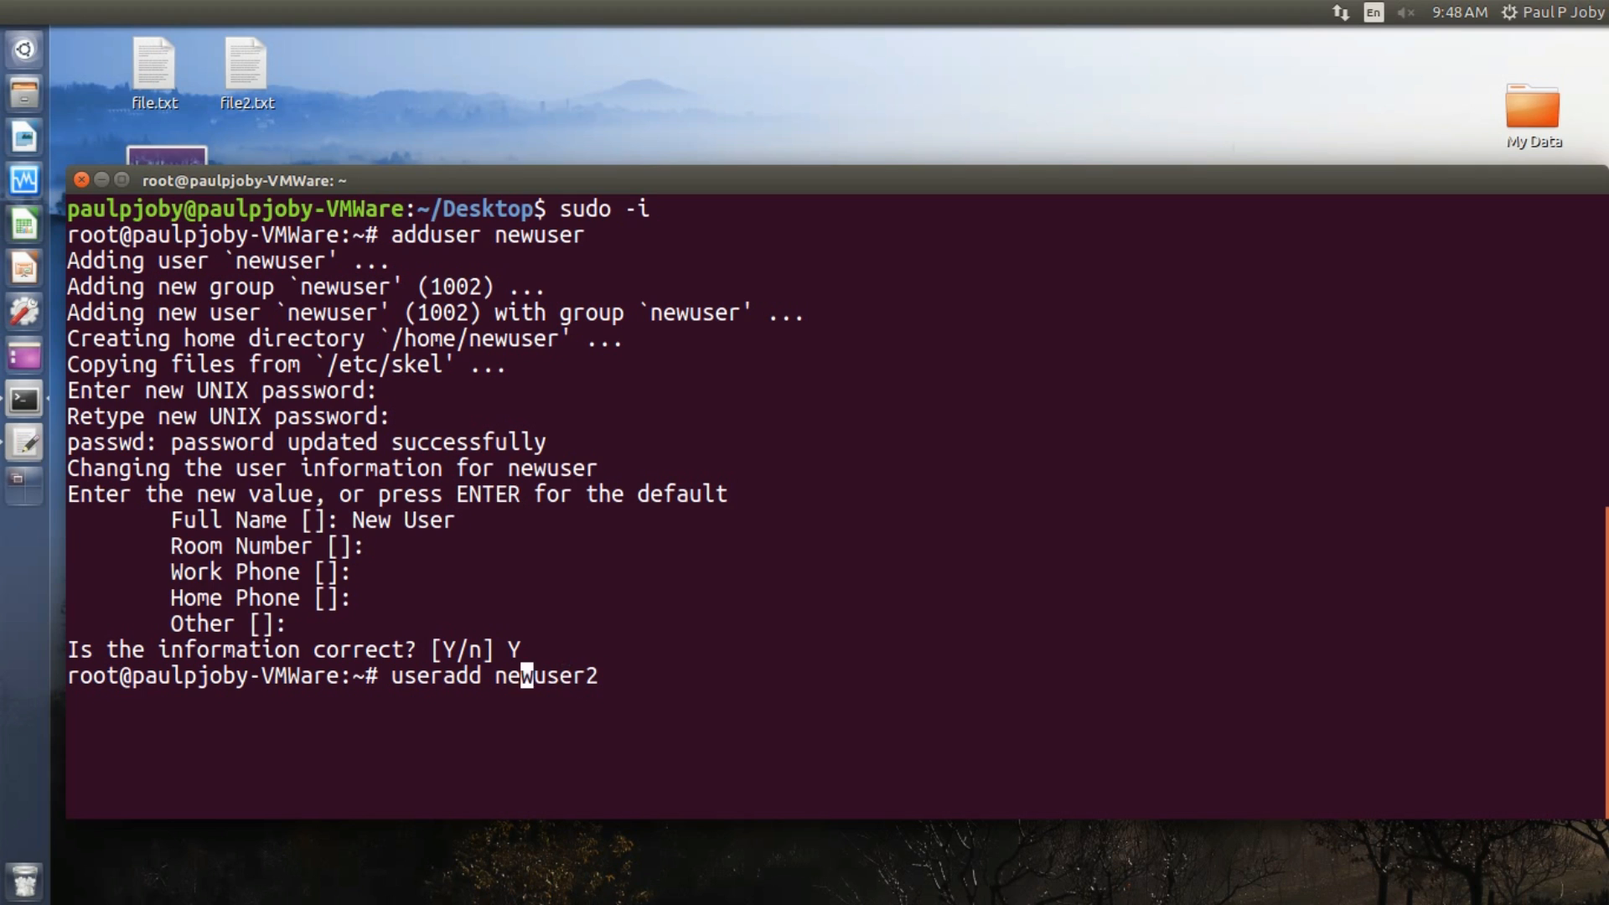
text(-m)
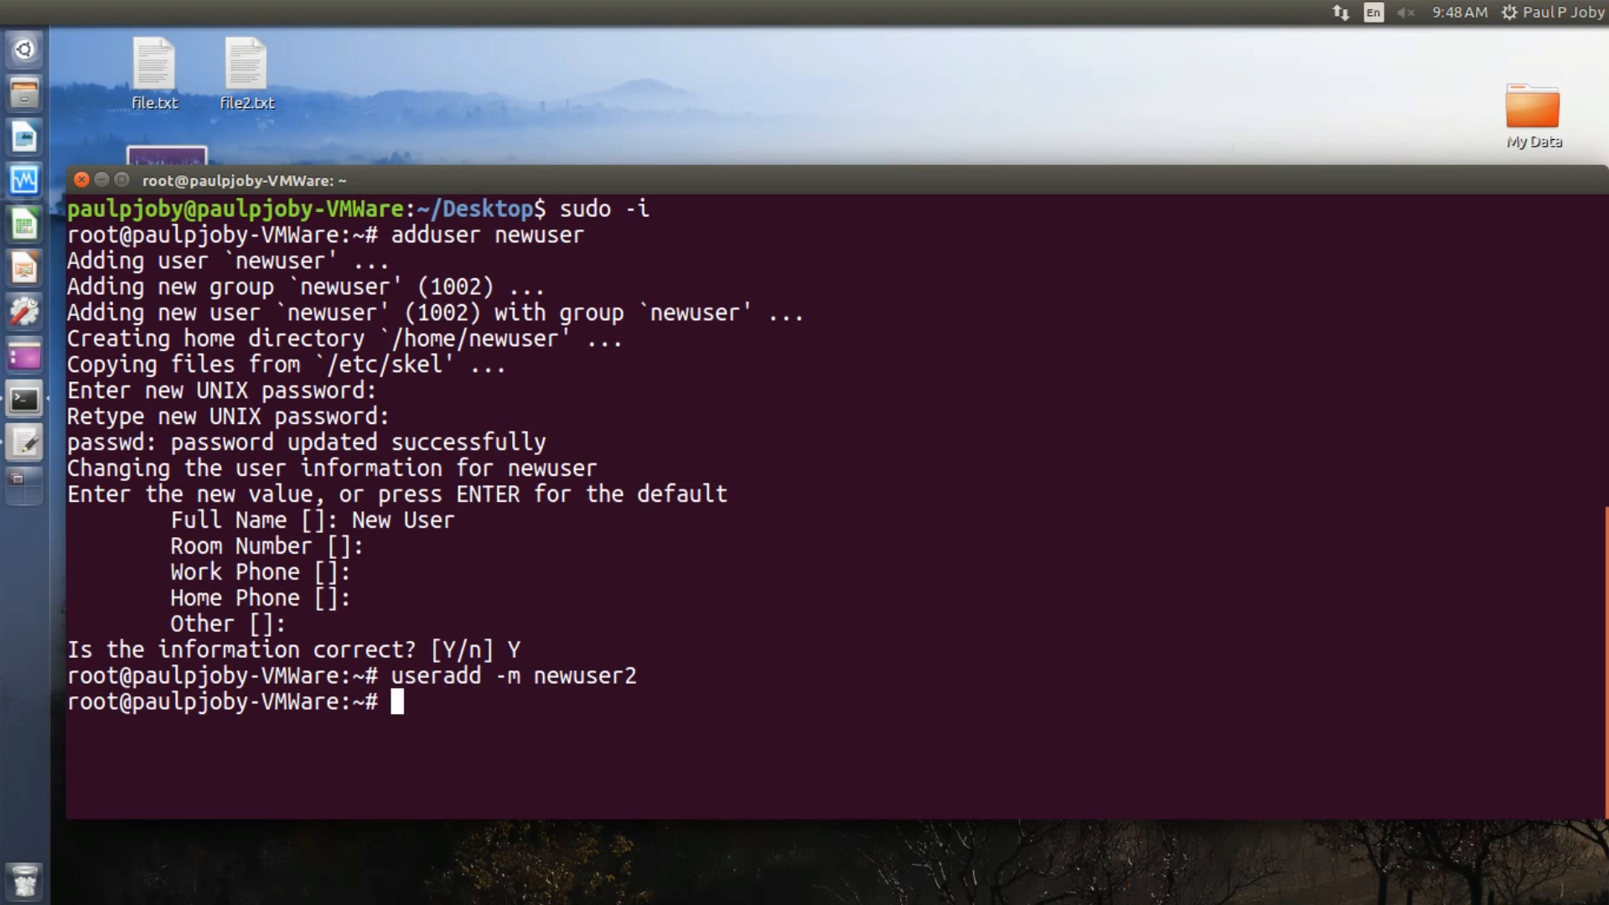
Set the password for newuser2 with passwd, entering it twice
text(passwd)
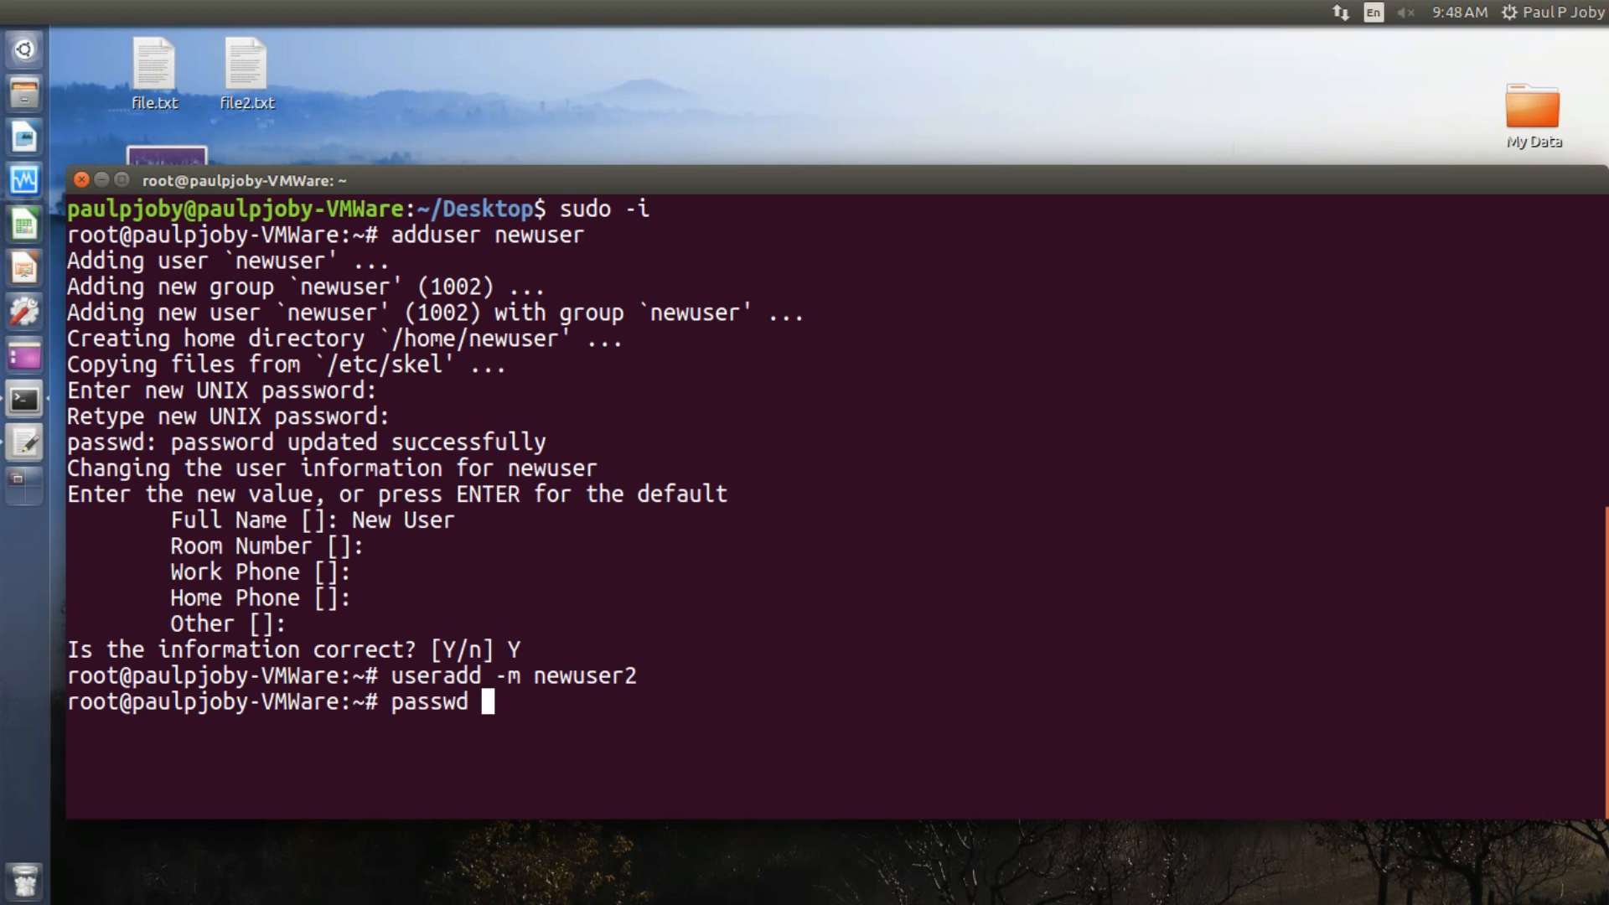
text(newuser2)
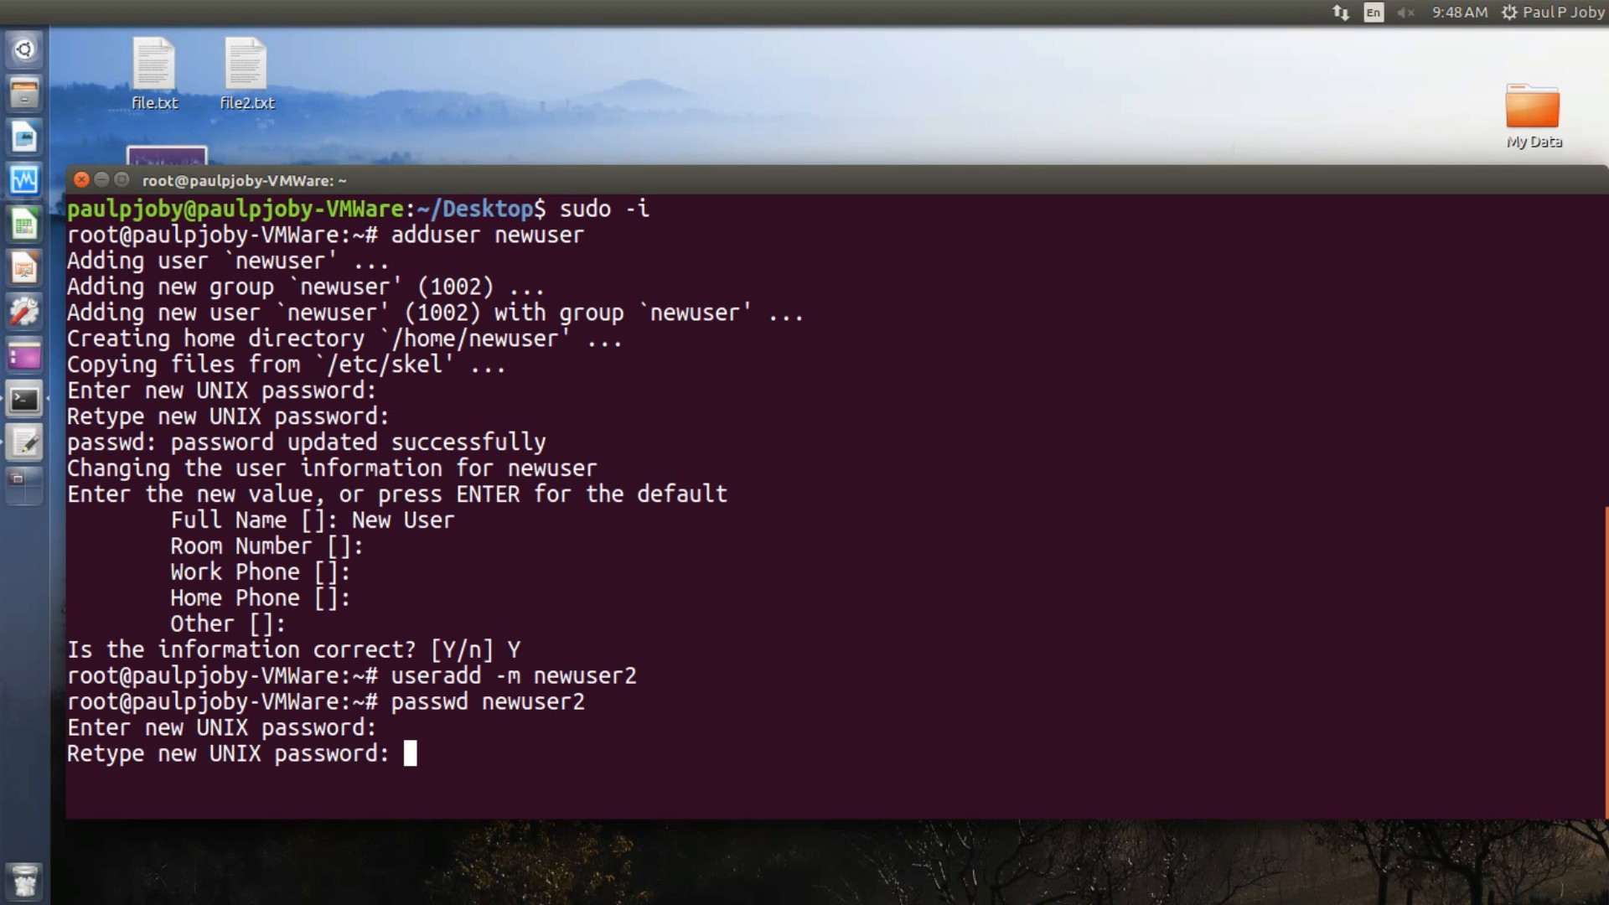
key(Enter)
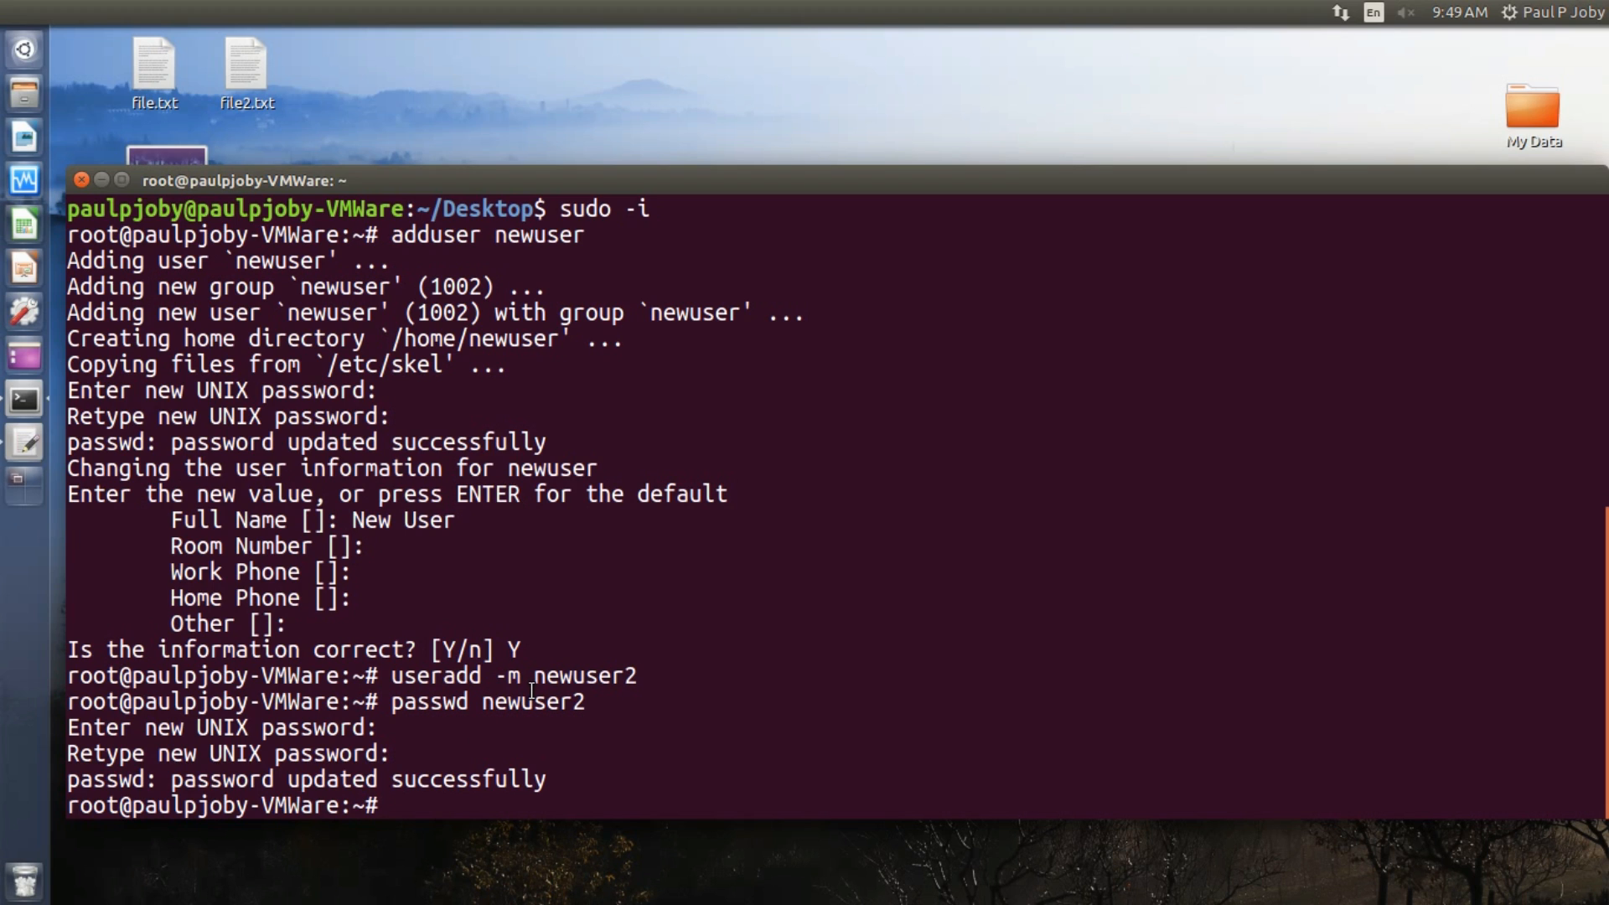
double_click(507, 675)
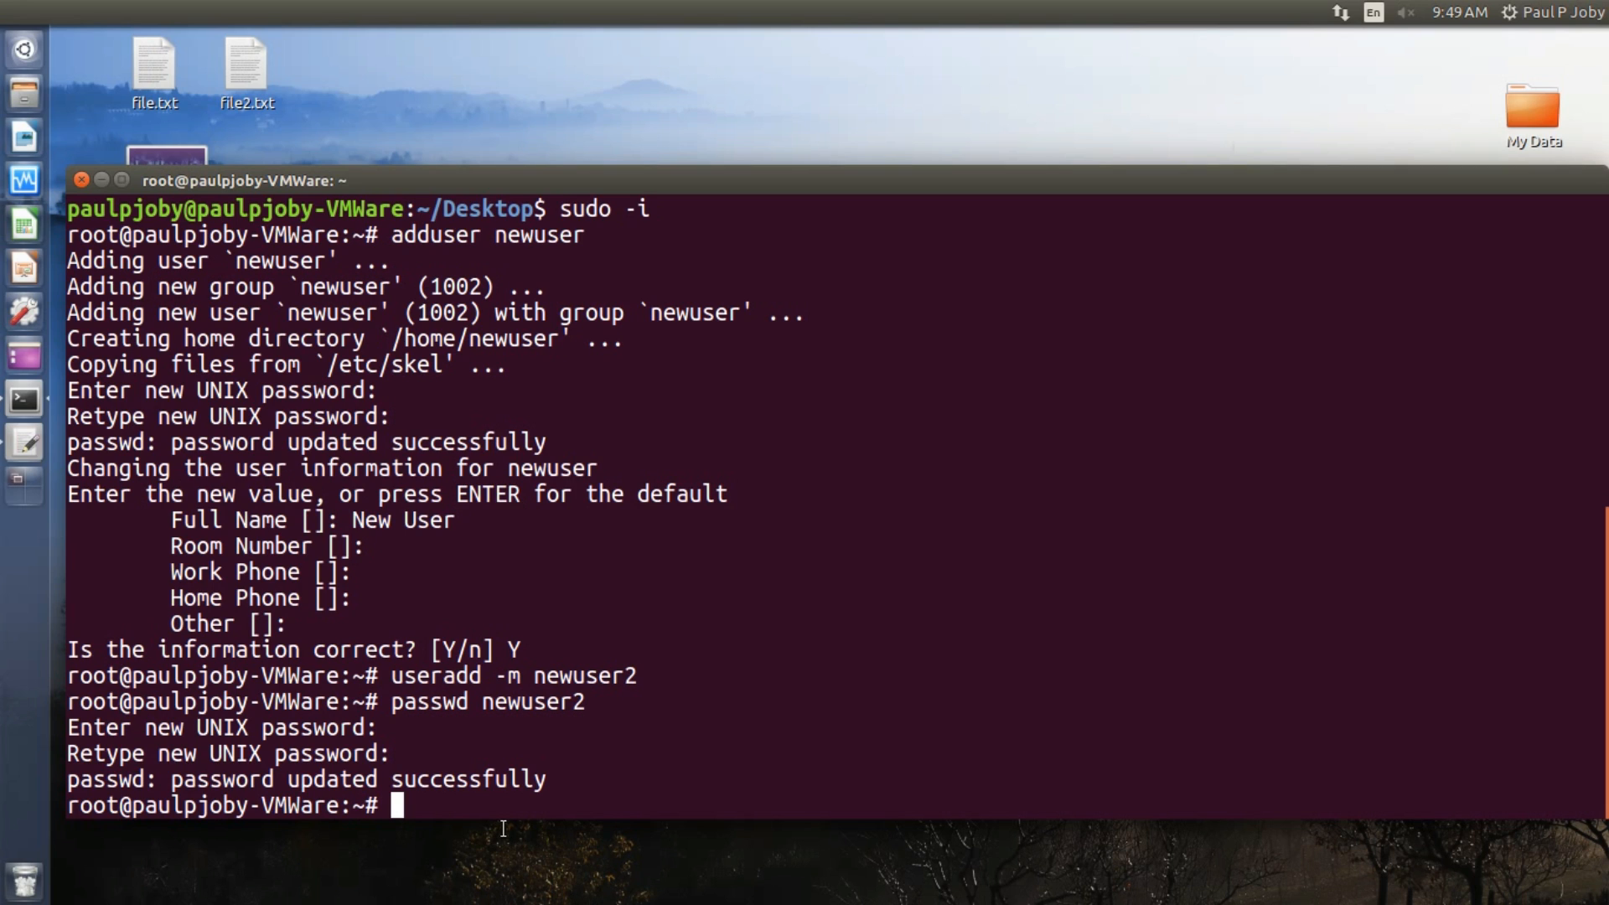
Delete the newuser2 account with deluser
text(del)
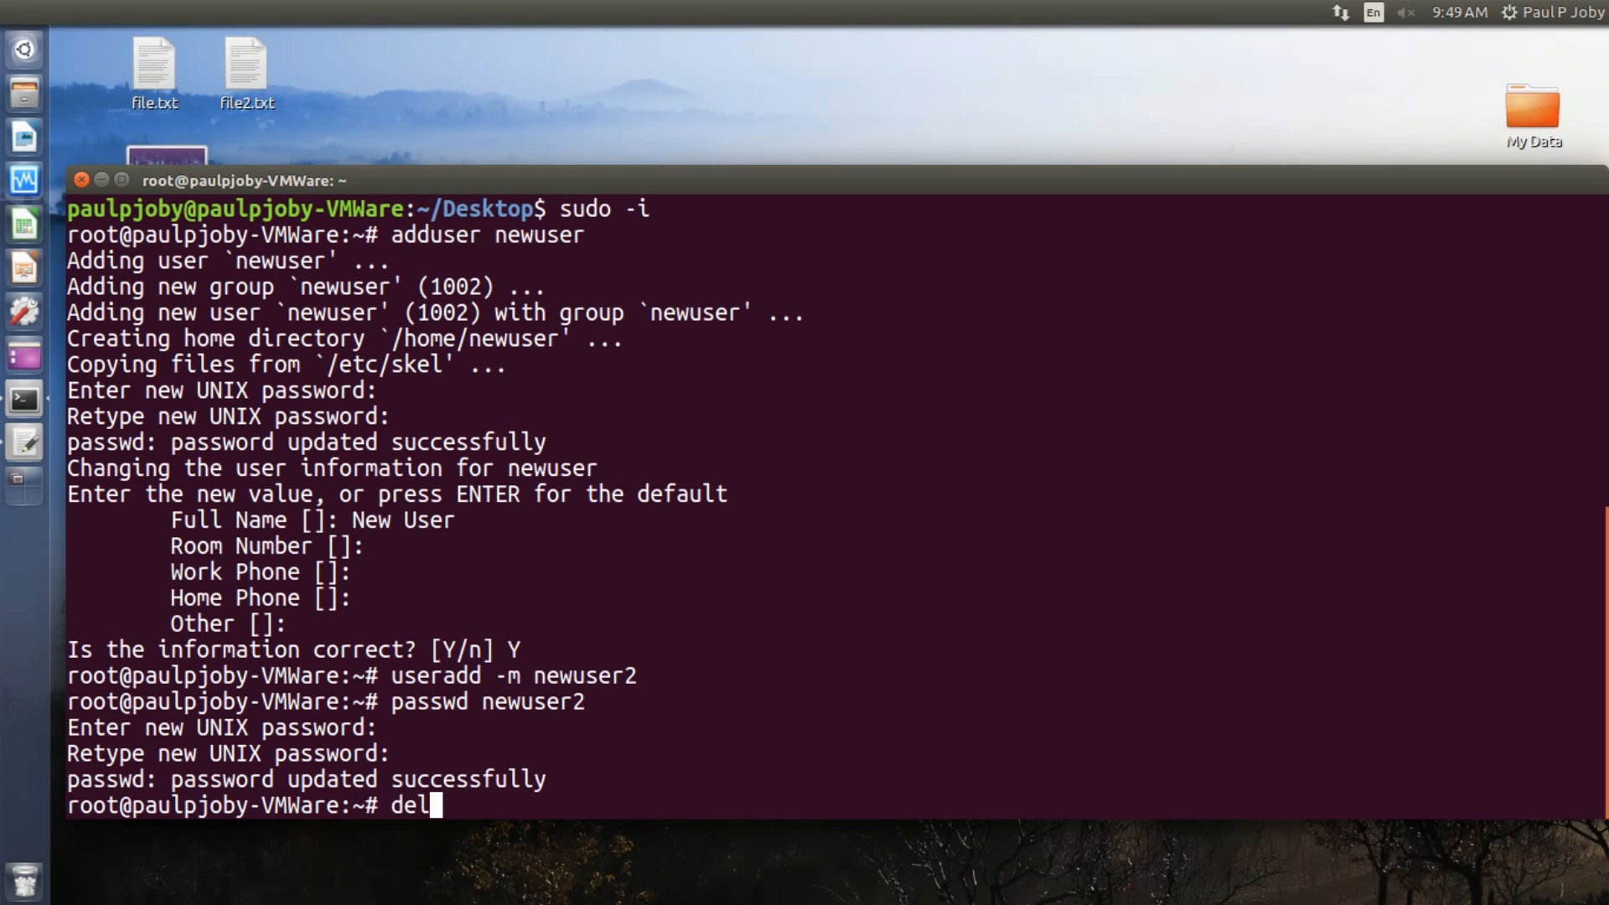
text(user)
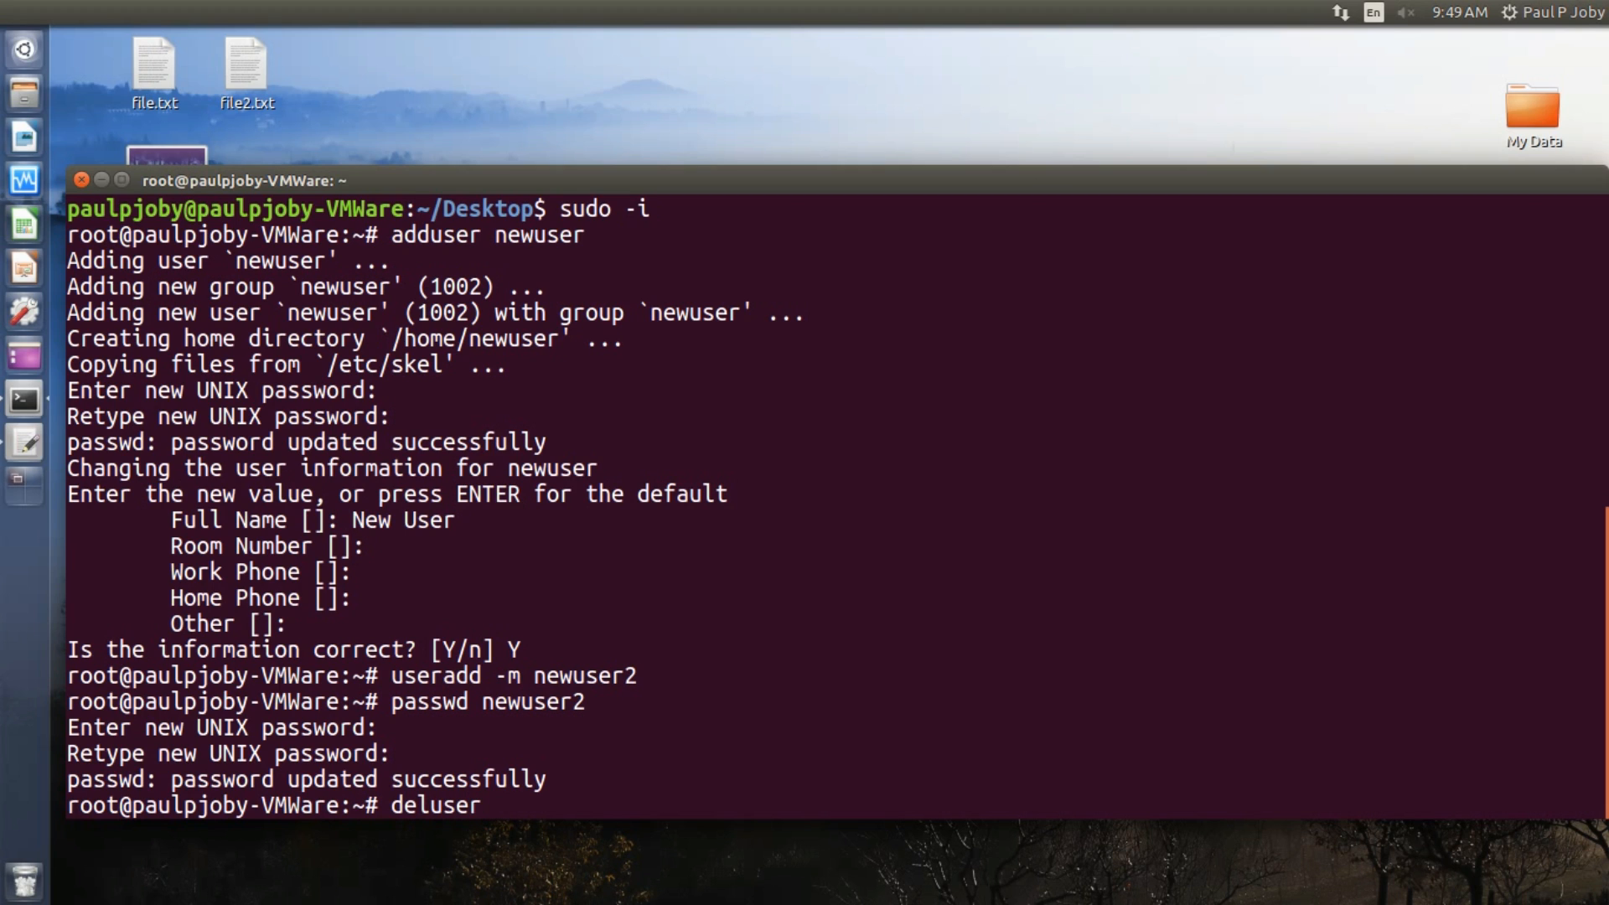
text(newuser2)
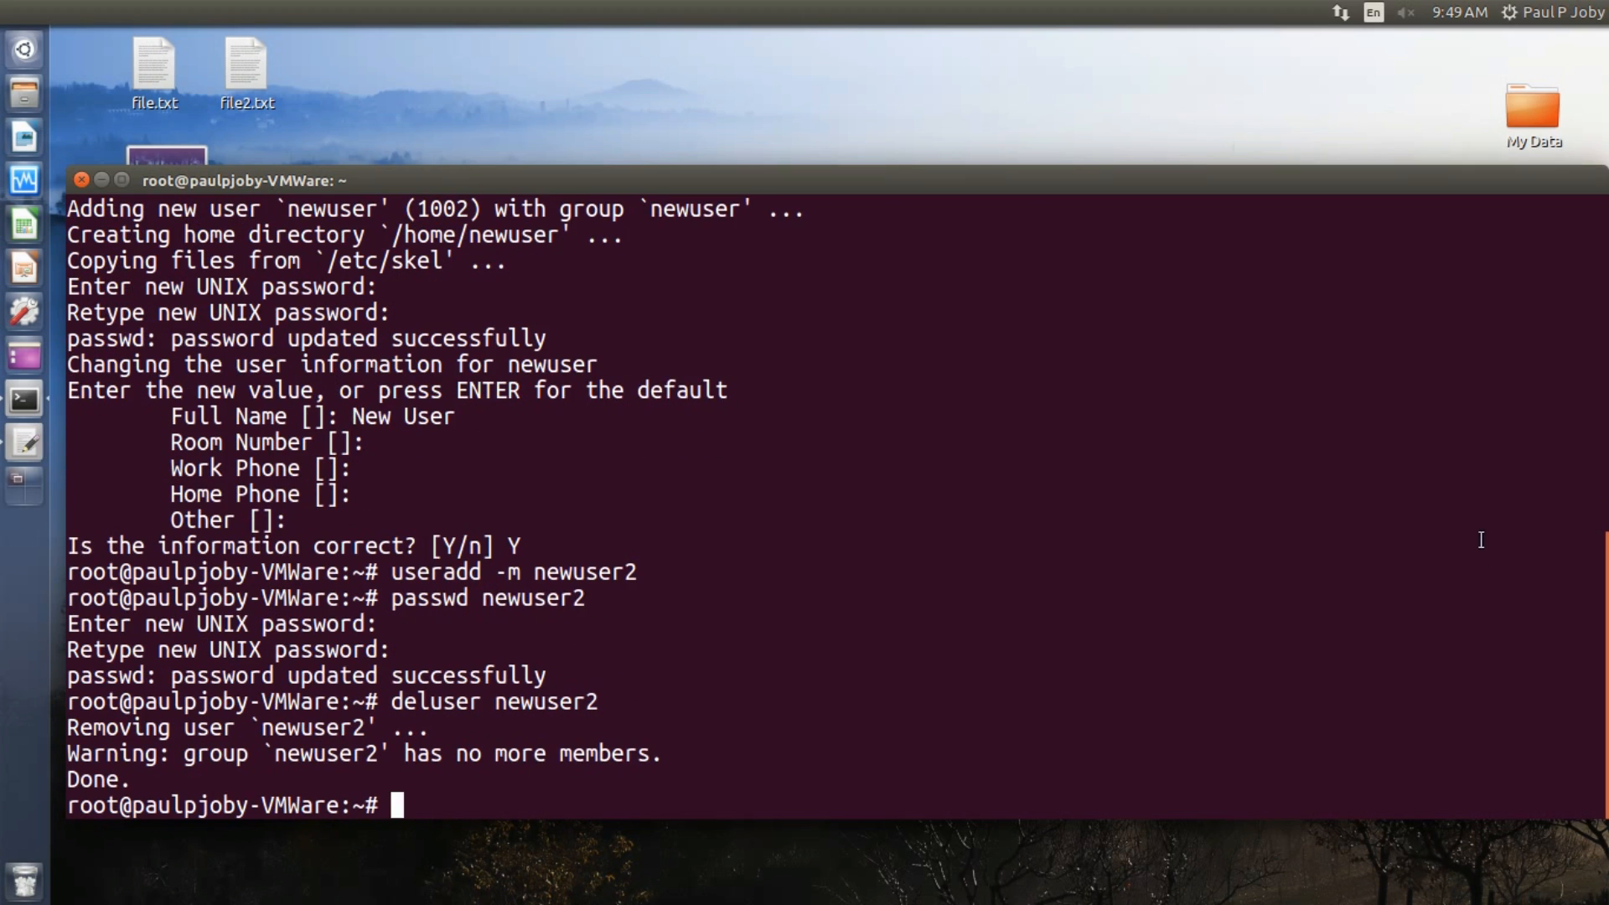
Delete the newuser account and view the user accounts list from the top panel
click(1553, 11)
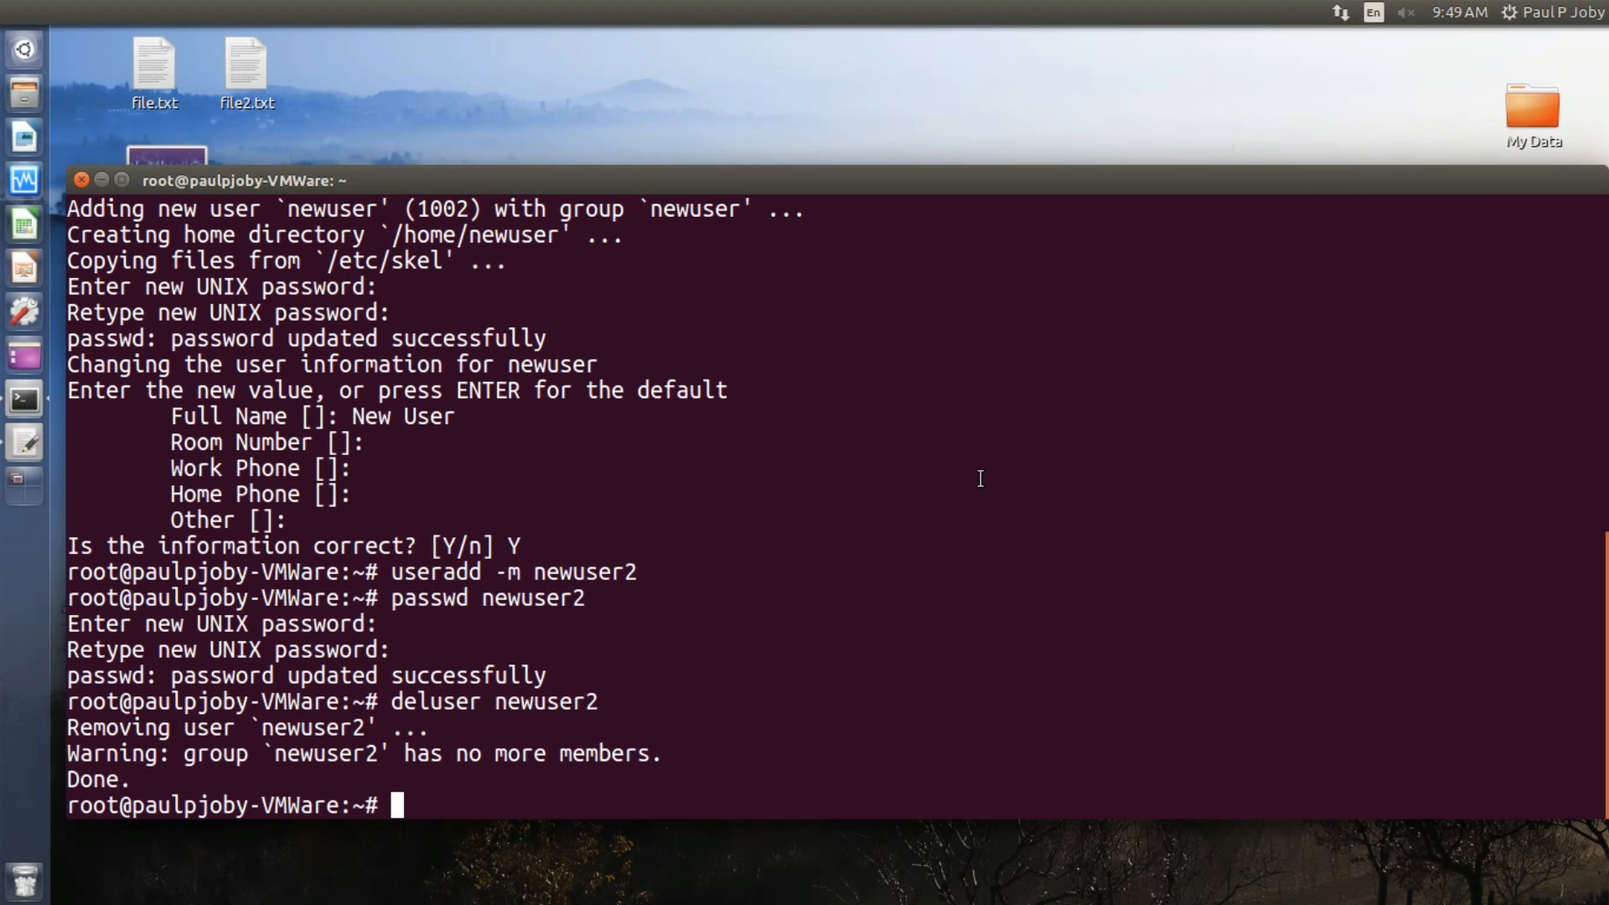
text(deluser newuser)
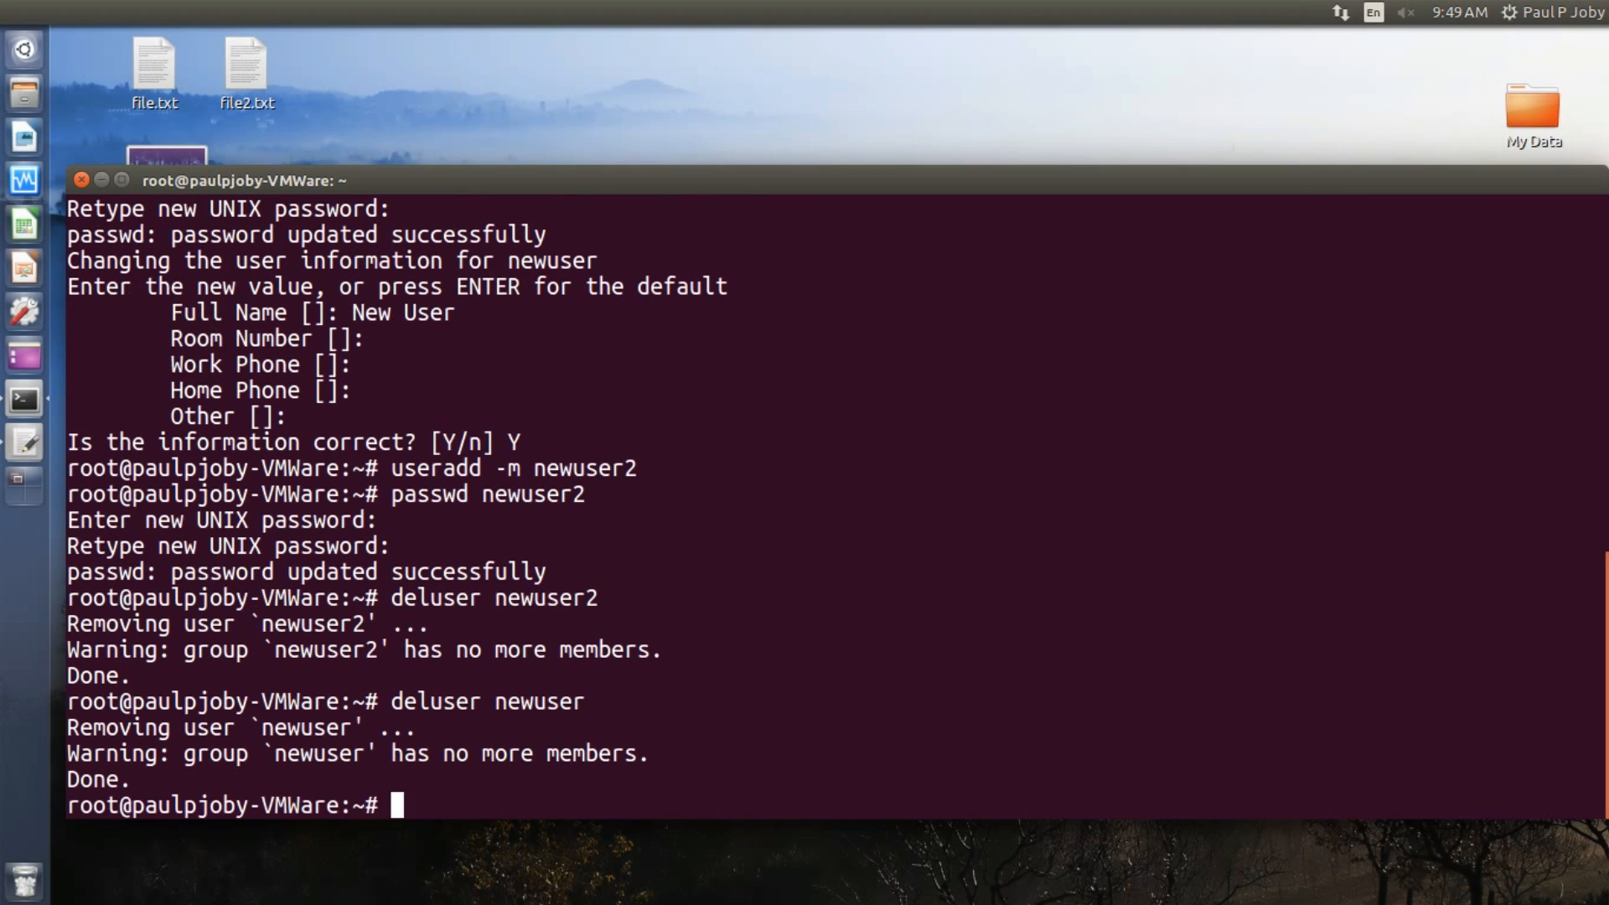
click(1553, 10)
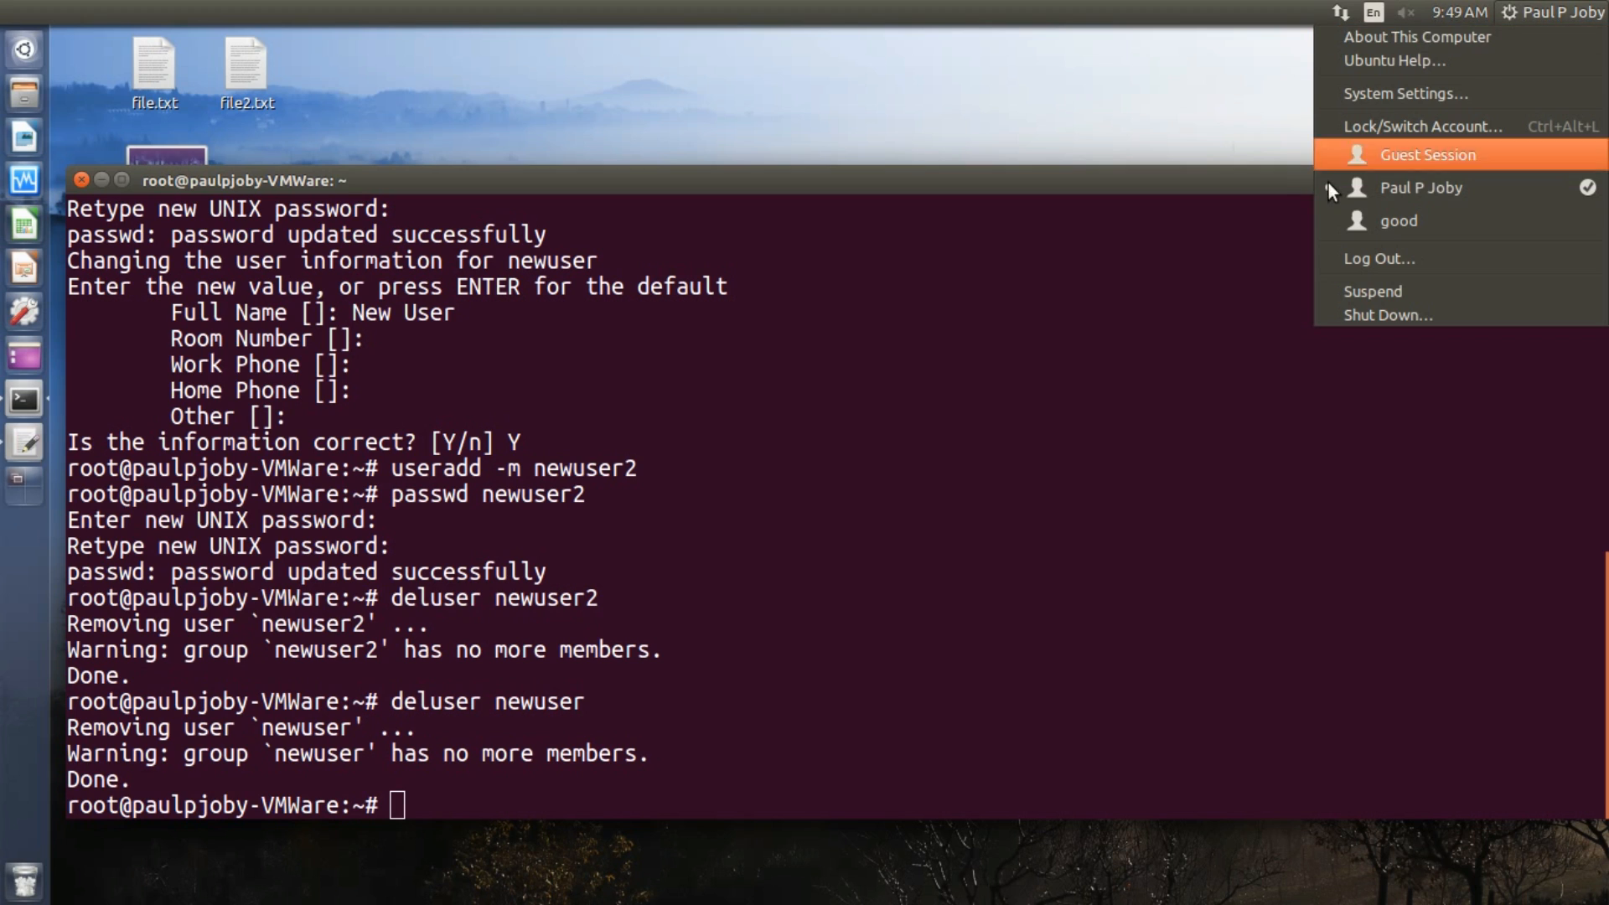